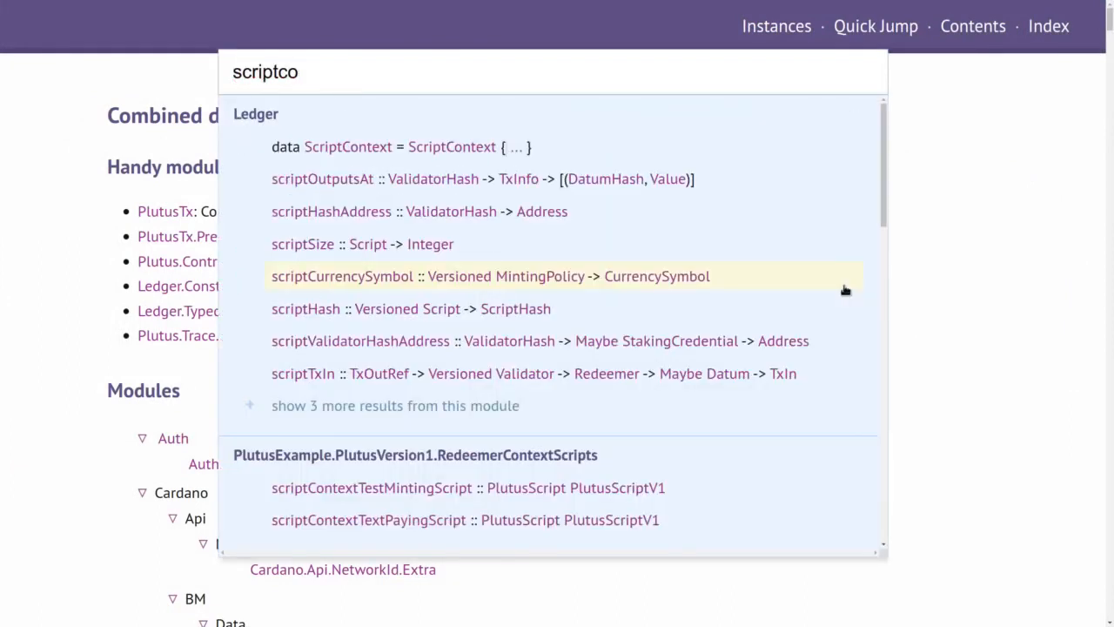
Search Quick Jump for 'scriptcont' and go to ScriptContextV2 in Plutus.Script.Utils.Typed
{"action": "key", "text": "Backspace"}
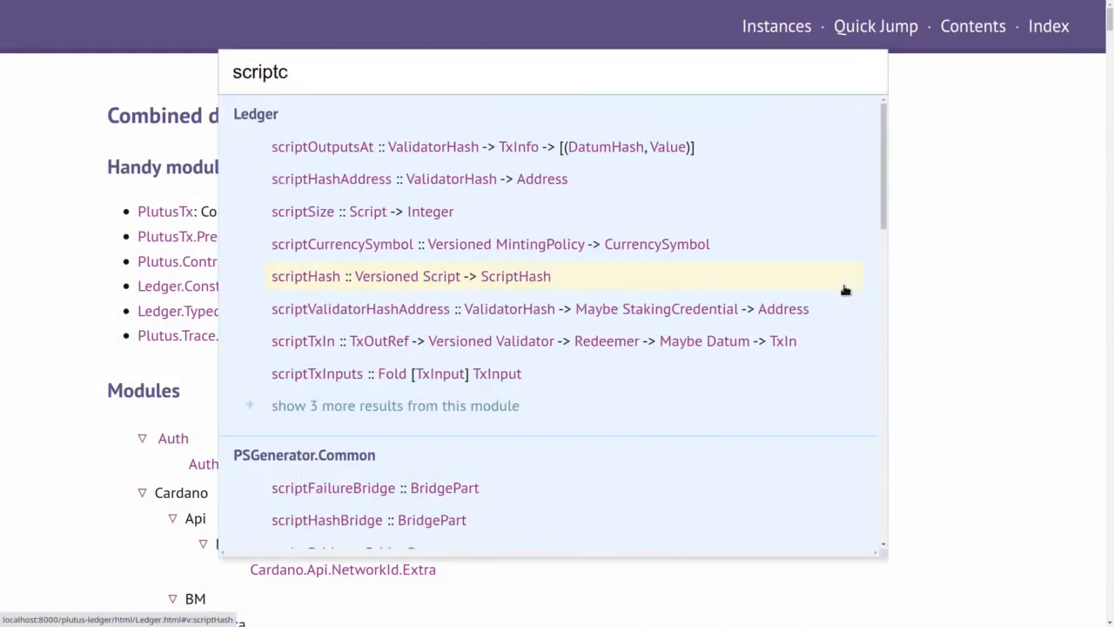
{"action": "type", "text": "ont"}
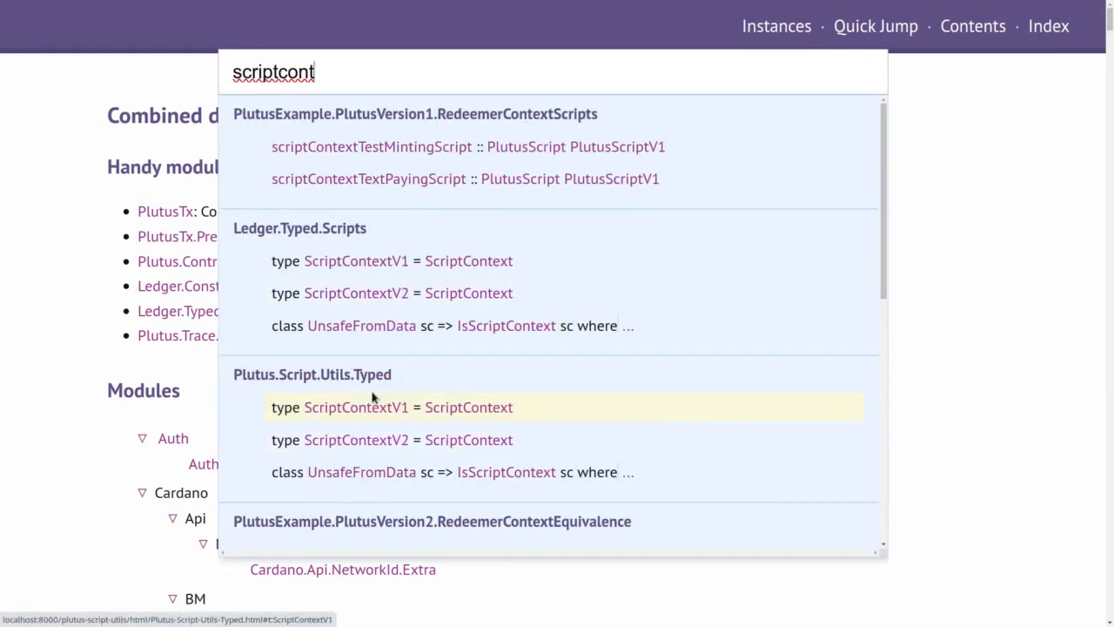
{"action": "left_click", "coordinate": [355, 407]}
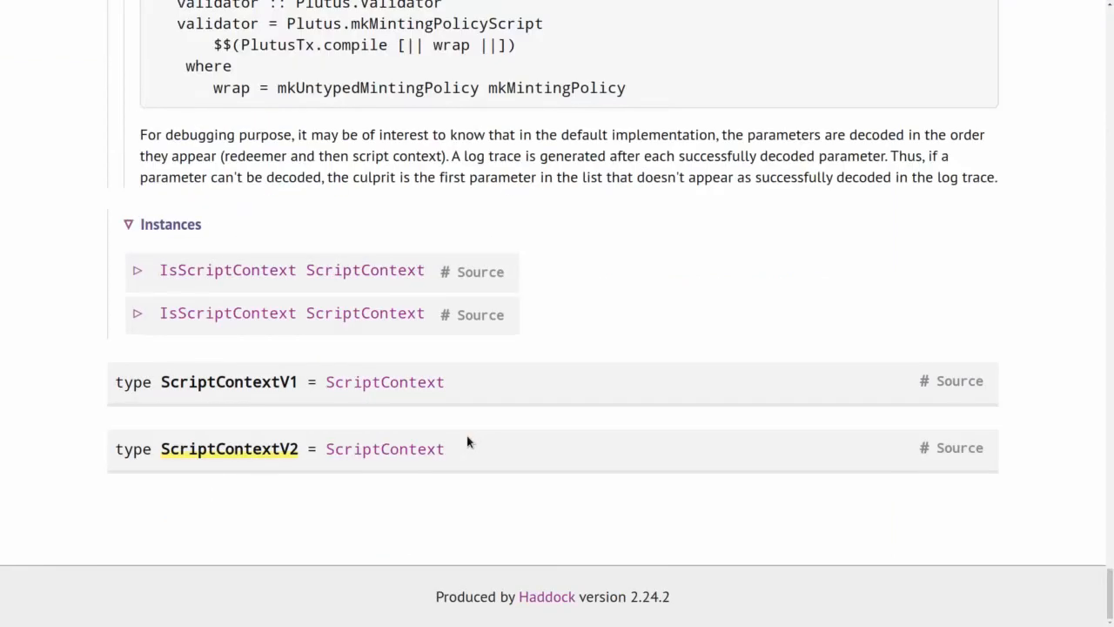
{"action": "mouse_move", "coordinate": [385, 449]}
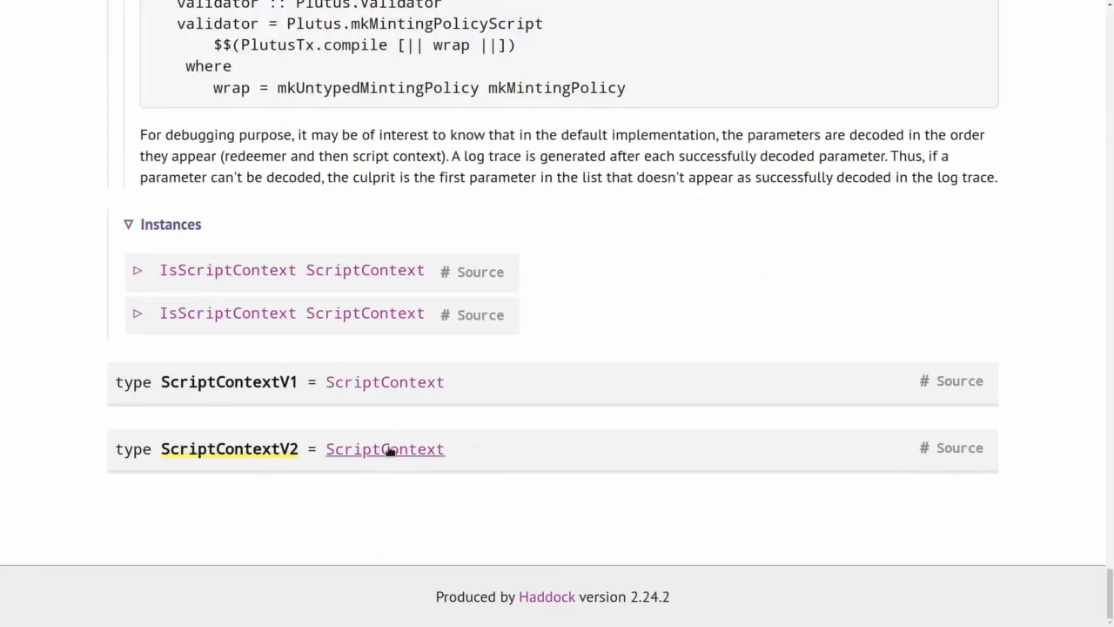
Follow the ScriptContextV2 alias to the ScriptContext data type with TxInfo and ScriptPurpose fields
{"action": "left_click", "coordinate": [384, 449]}
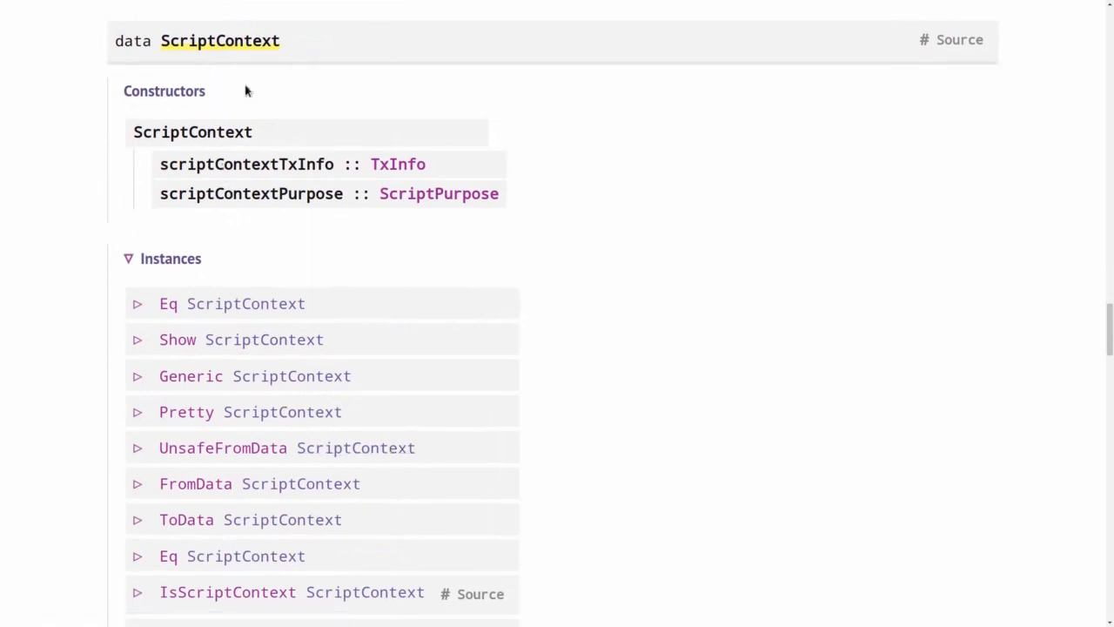
{"action": "mouse_move", "coordinate": [240, 128]}
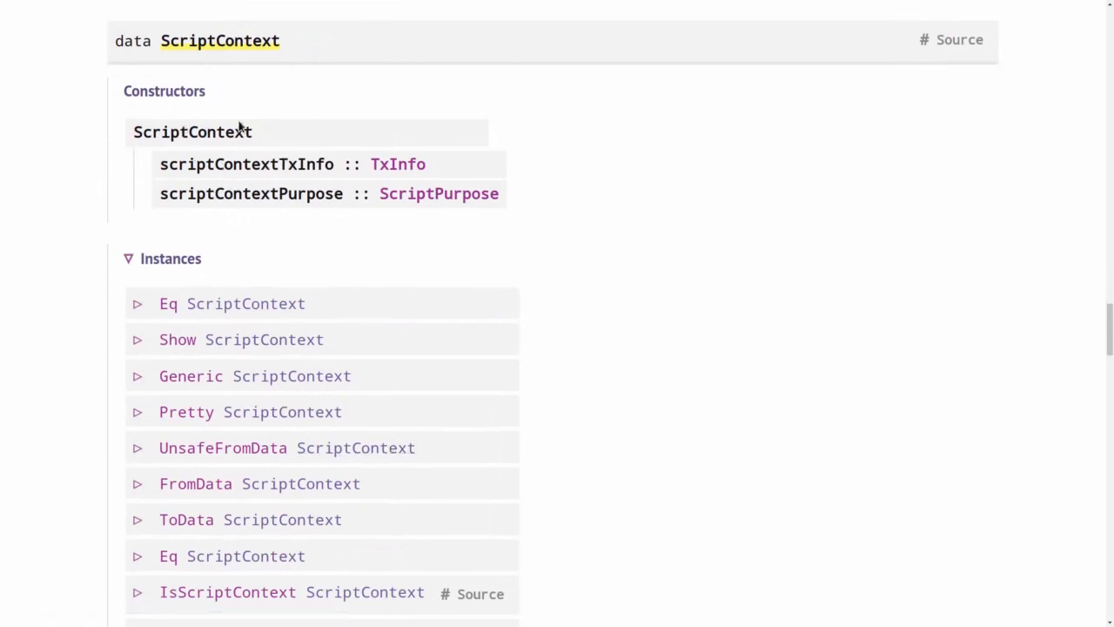
{"action": "mouse_move", "coordinate": [296, 167]}
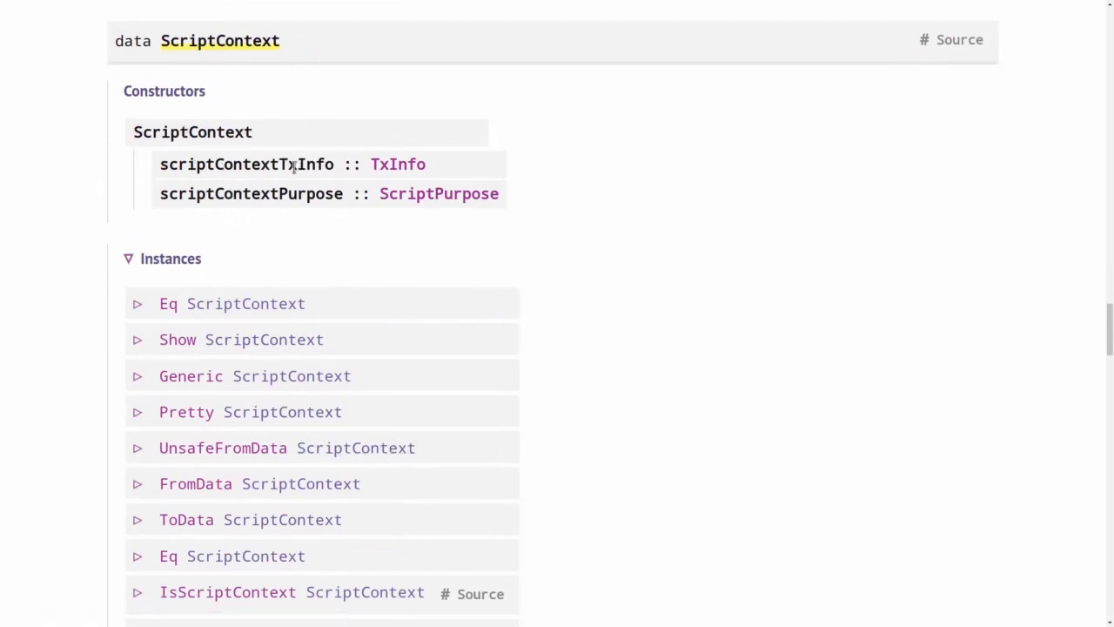
{"action": "mouse_move", "coordinate": [397, 164]}
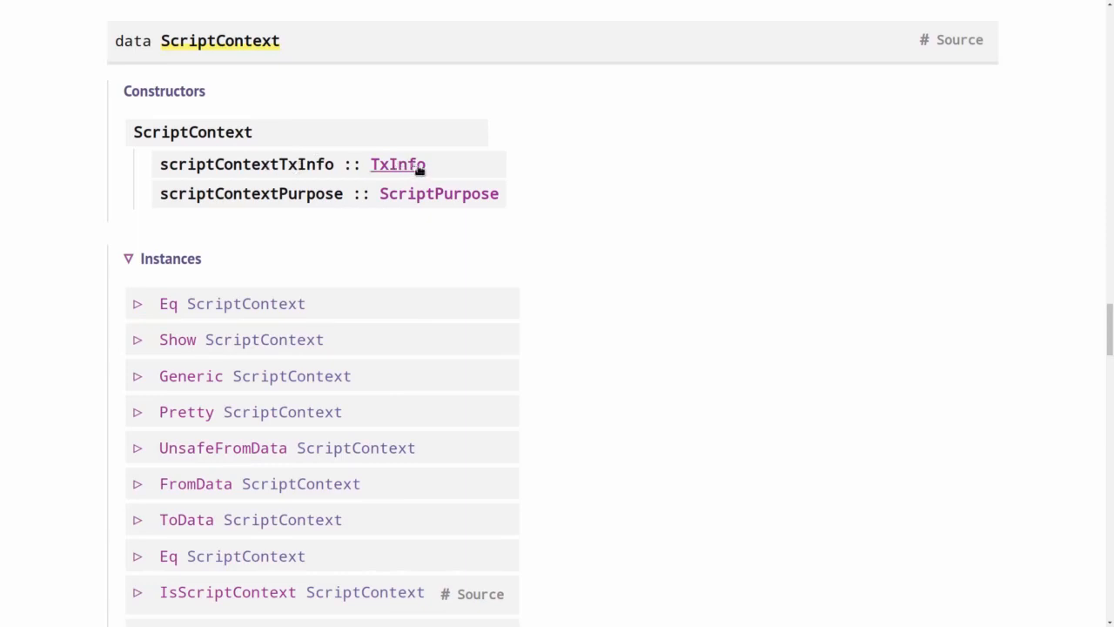
{"action": "mouse_move", "coordinate": [352, 199]}
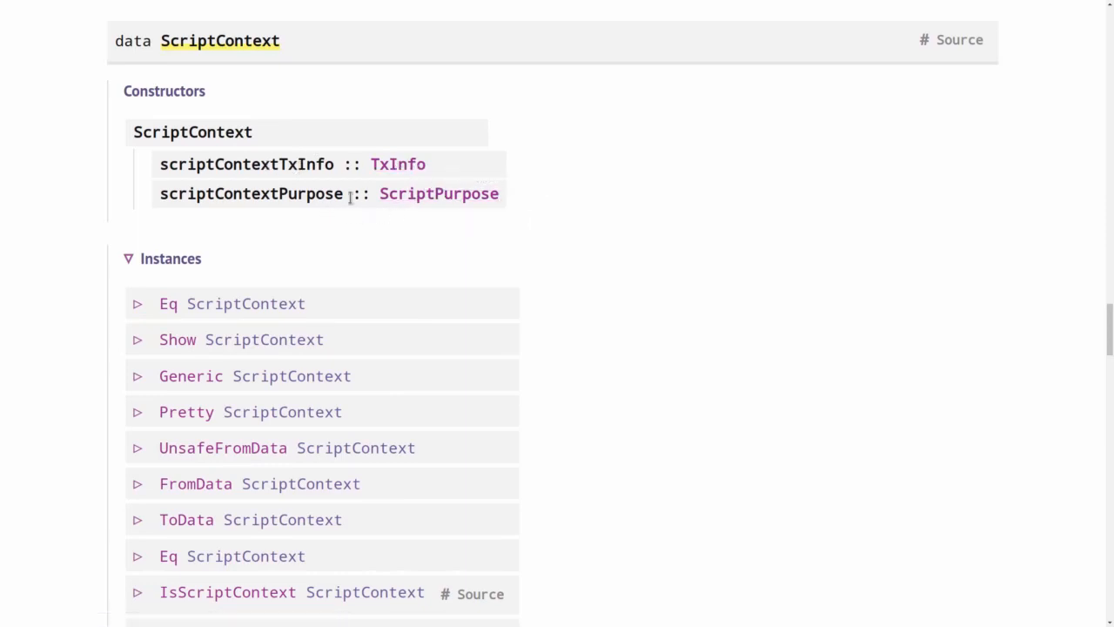
{"action": "mouse_move", "coordinate": [438, 193]}
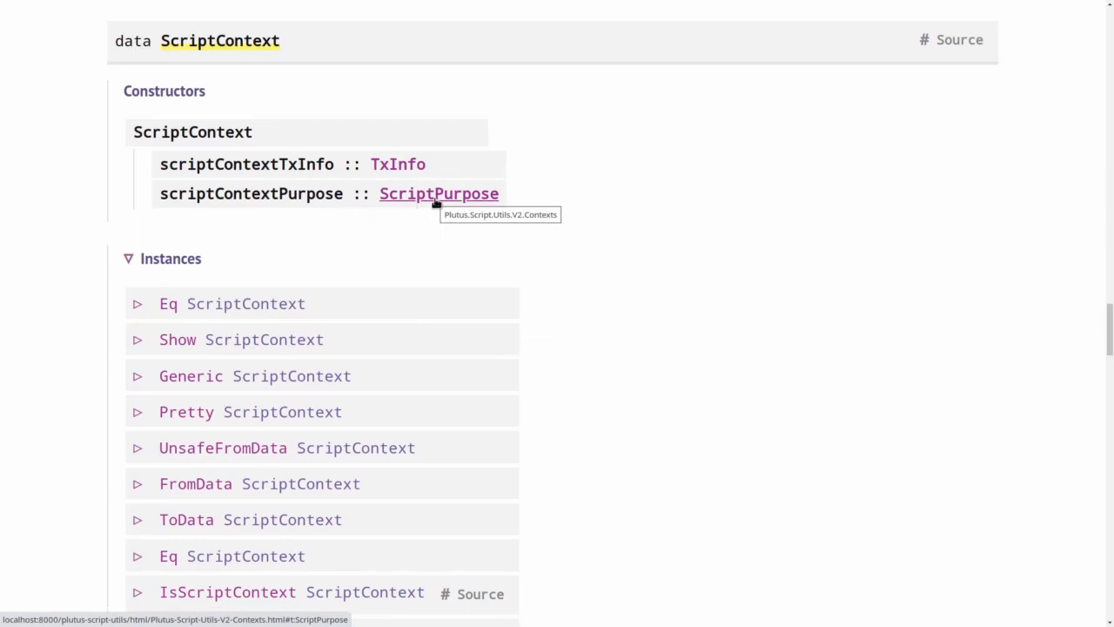
Navigate to ScriptPurpose showing Minting, Spending, Rewarding and Certifying constructors
{"action": "left_click", "coordinate": [439, 194]}
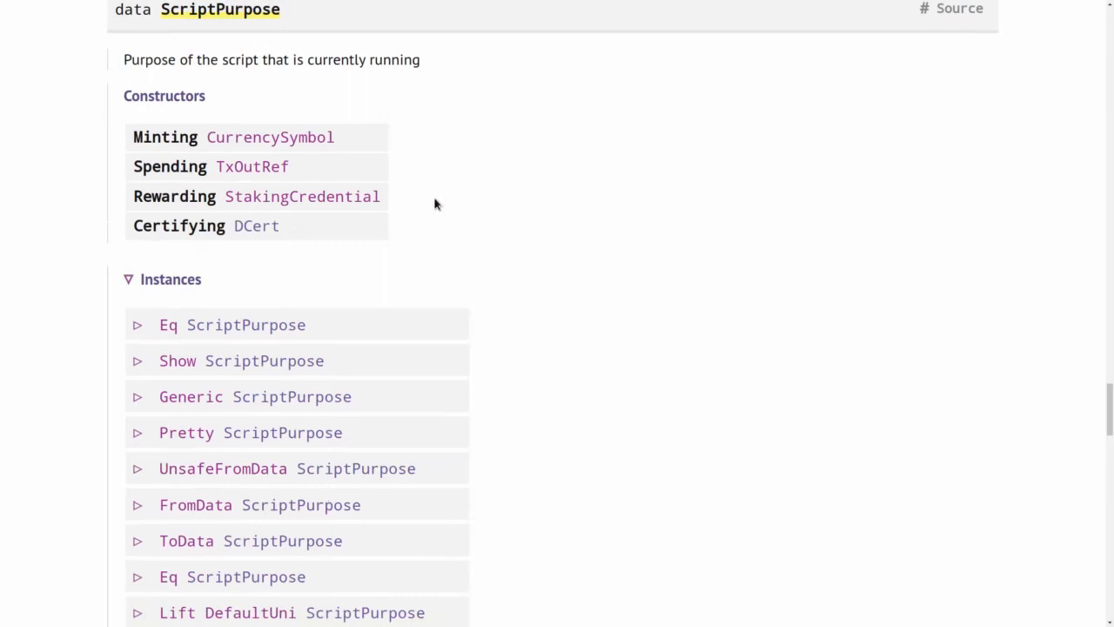
{"action": "mouse_move", "coordinate": [131, 165]}
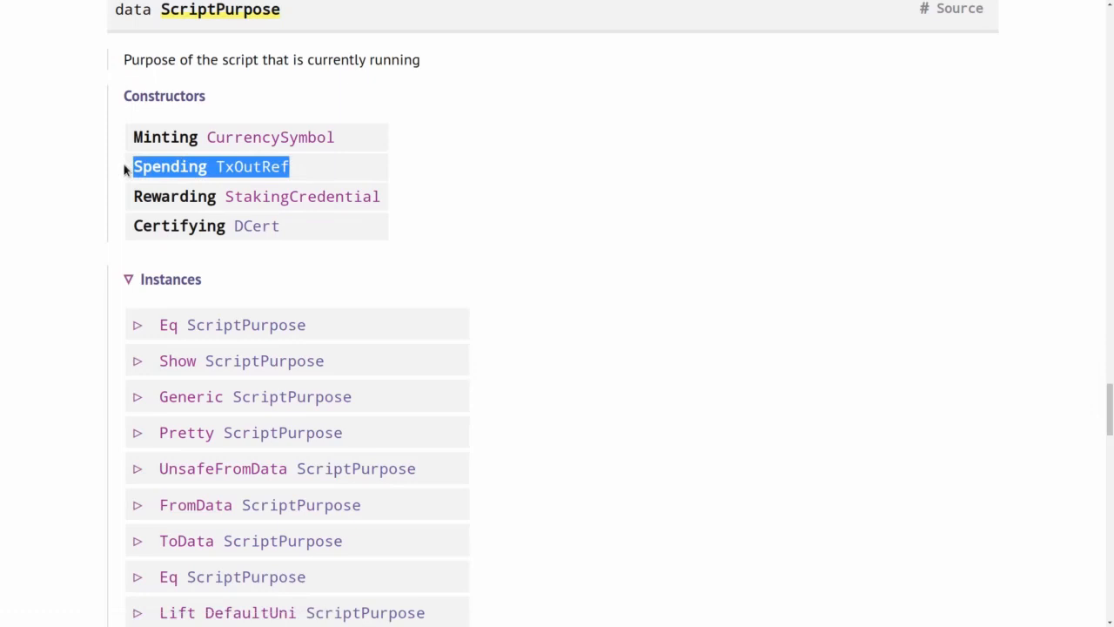
{"action": "mouse_move", "coordinate": [293, 170]}
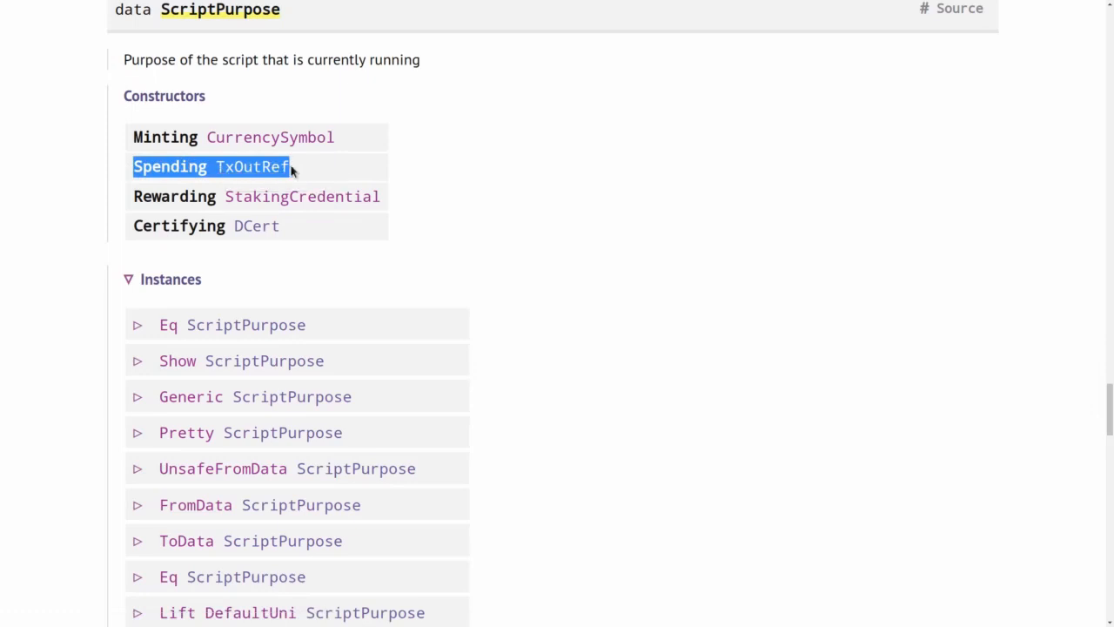
{"action": "mouse_move", "coordinate": [252, 167]}
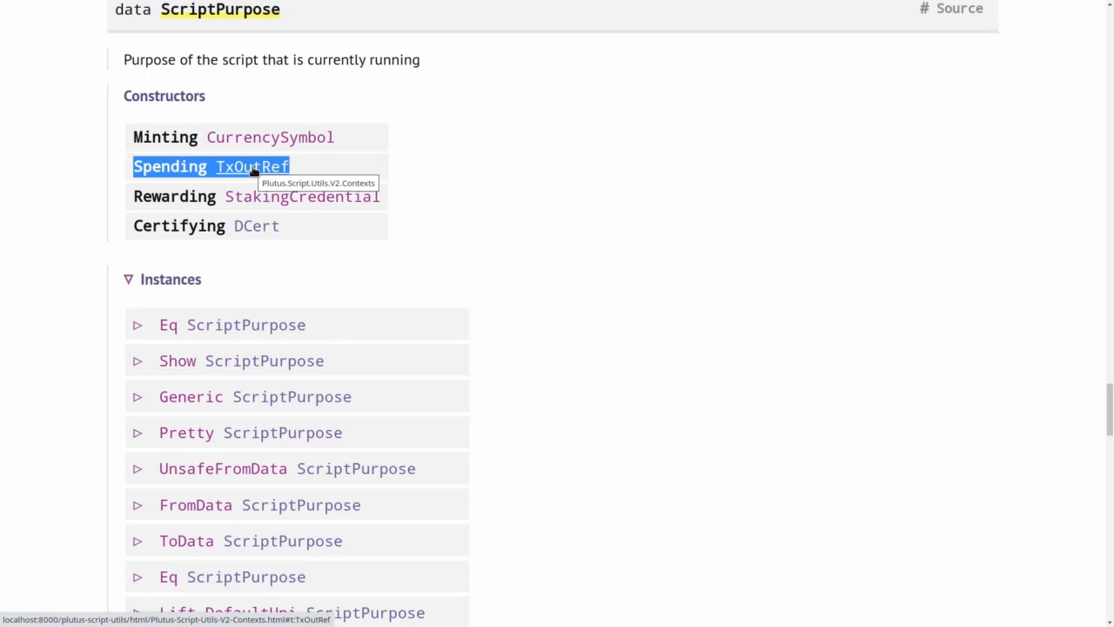
{"action": "mouse_move", "coordinate": [118, 158]}
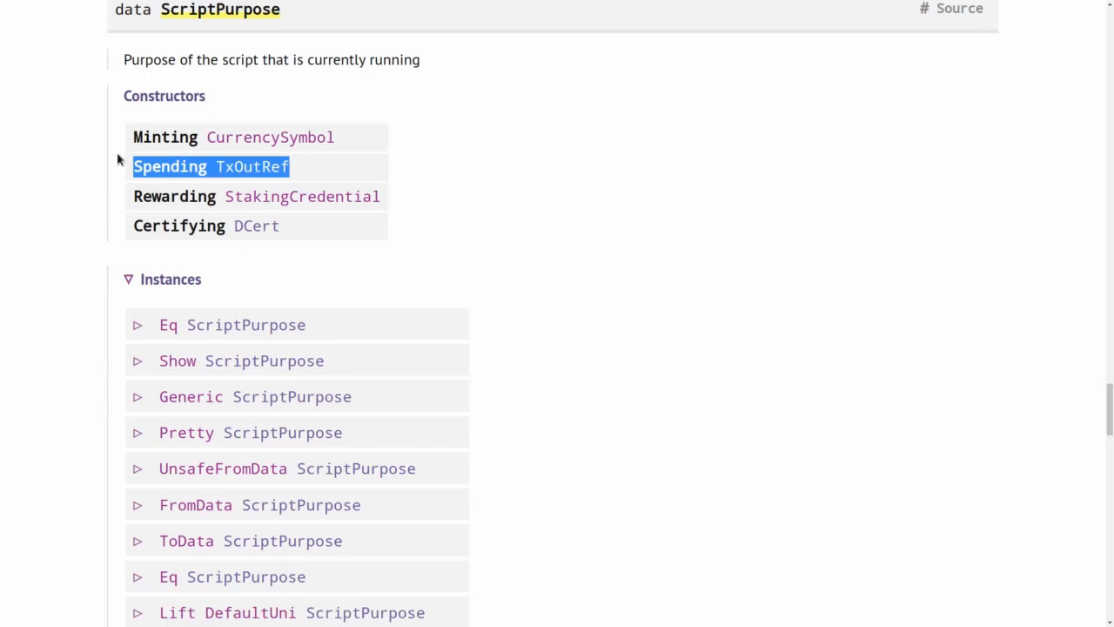
{"action": "mouse_move", "coordinate": [129, 148]}
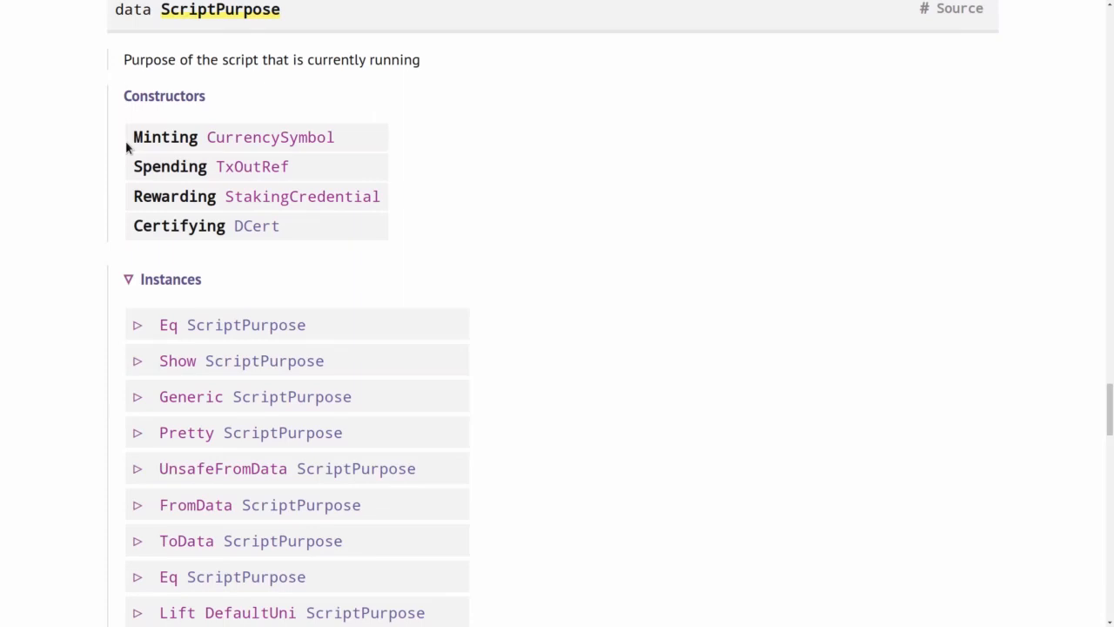
{"action": "mouse_move", "coordinate": [136, 199]}
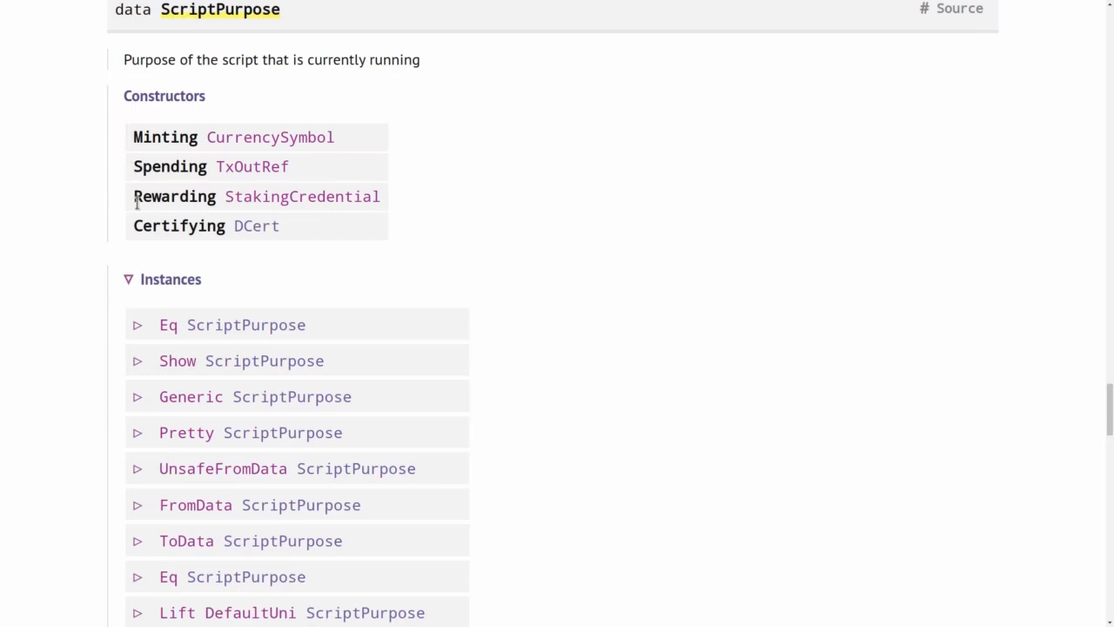
{"action": "mouse_move", "coordinate": [136, 226]}
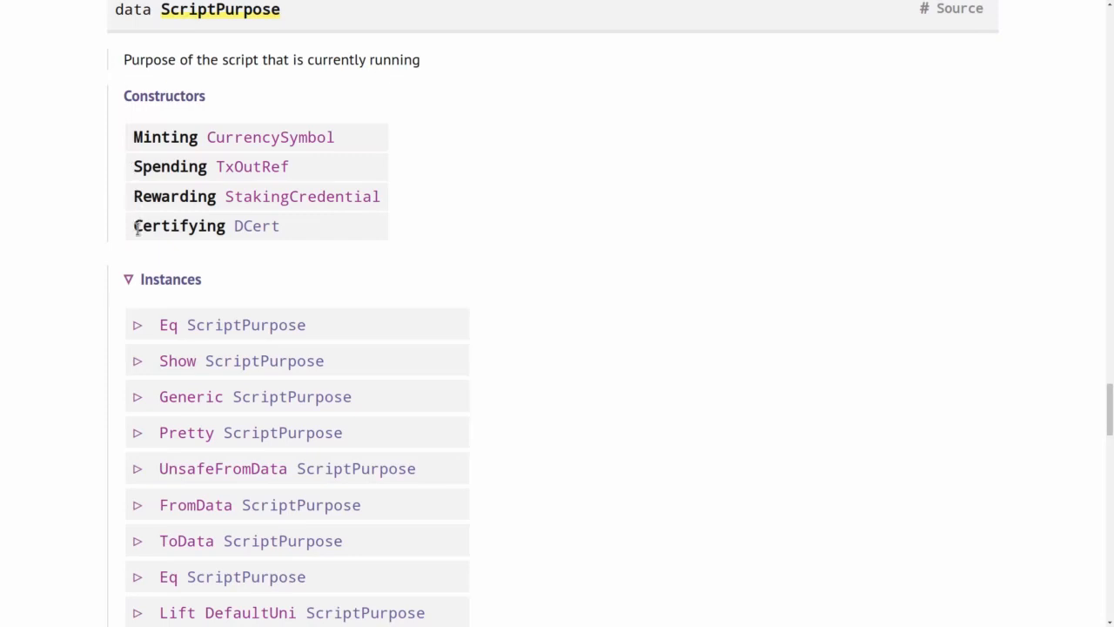
{"action": "mouse_move", "coordinate": [118, 168]}
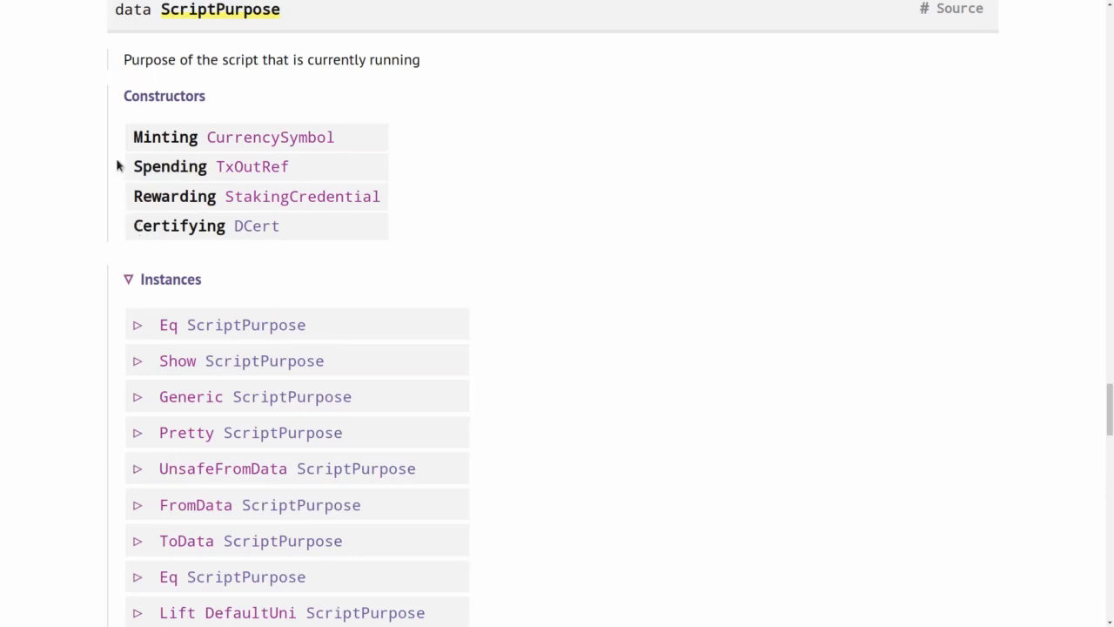
{"action": "mouse_move", "coordinate": [192, 255]}
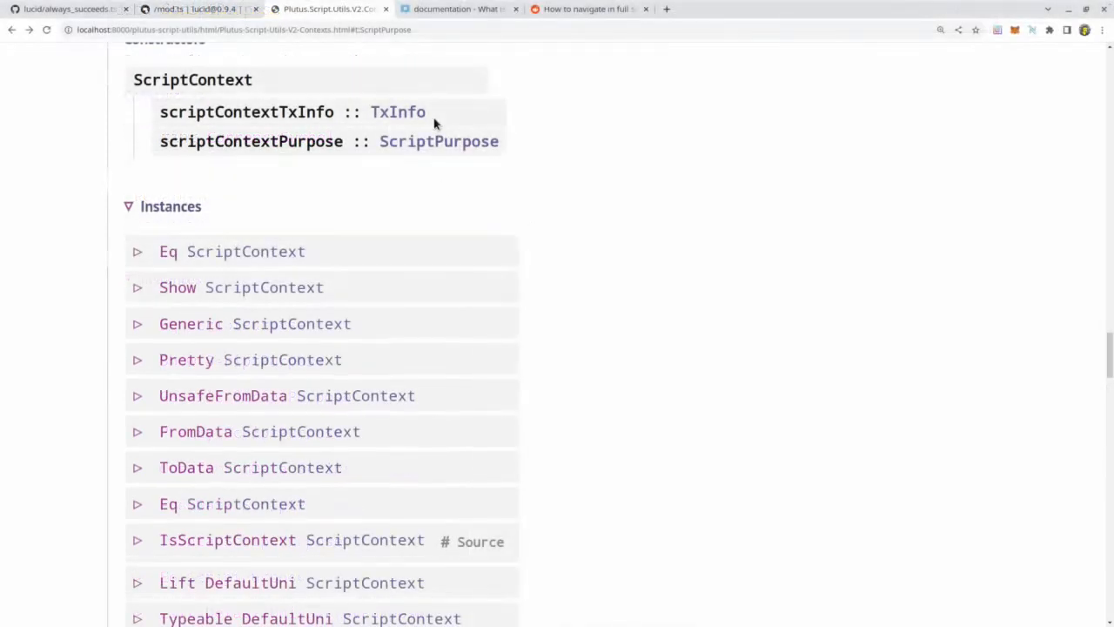
{"action": "mouse_move", "coordinate": [397, 112]}
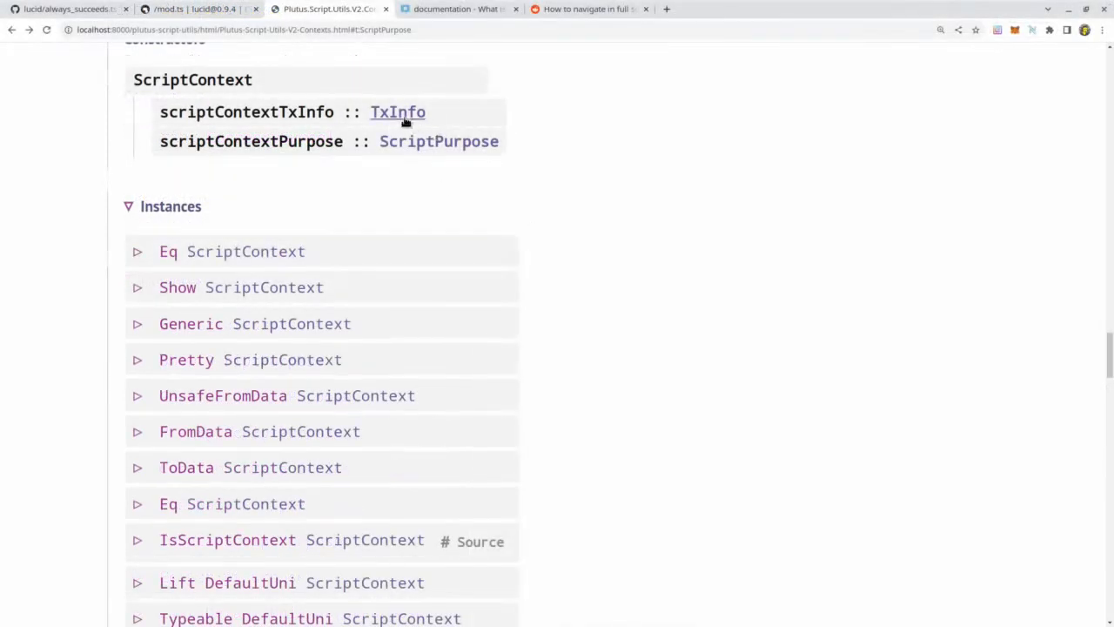
{"action": "mouse_move", "coordinate": [397, 112]}
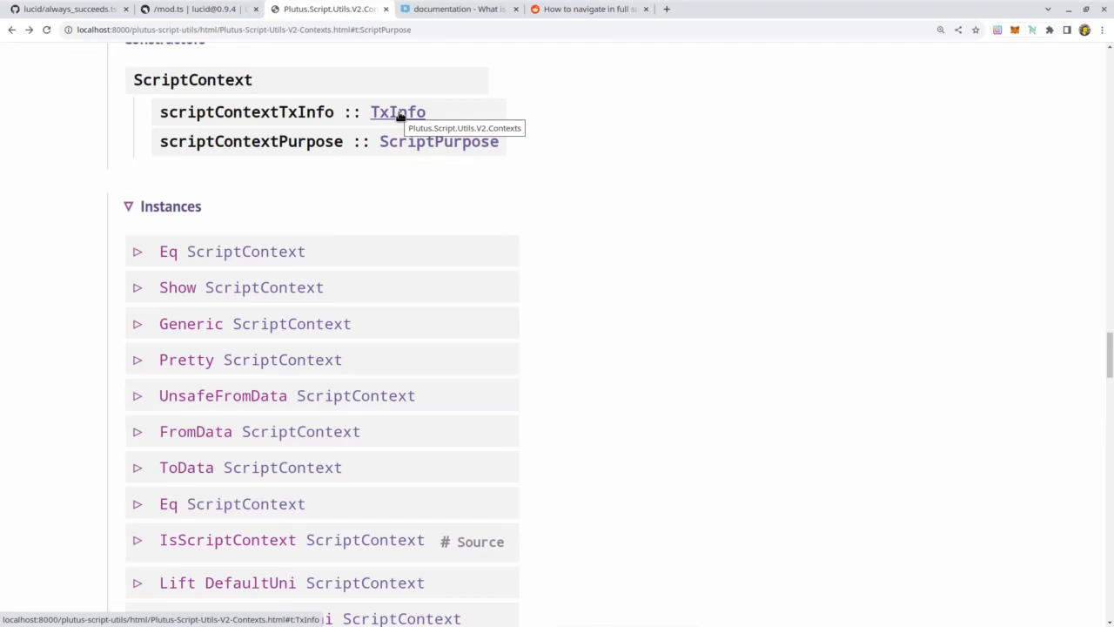
Navigate from scriptContextTxInfo to the TxInfo pending-transaction record
{"action": "left_click", "coordinate": [396, 112]}
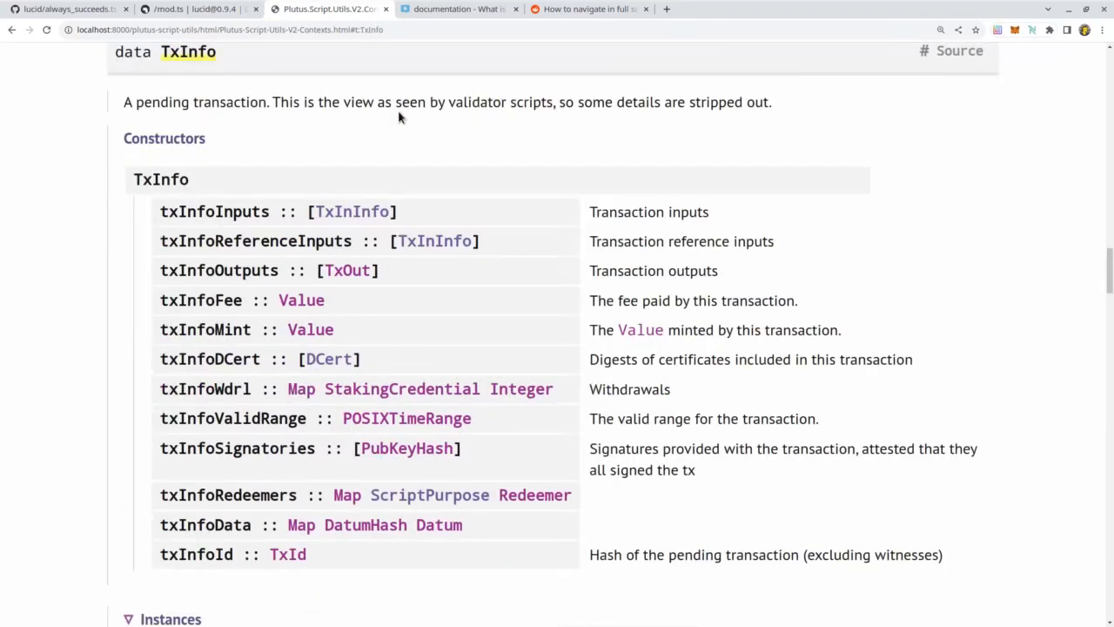
{"action": "mouse_move", "coordinate": [254, 195]}
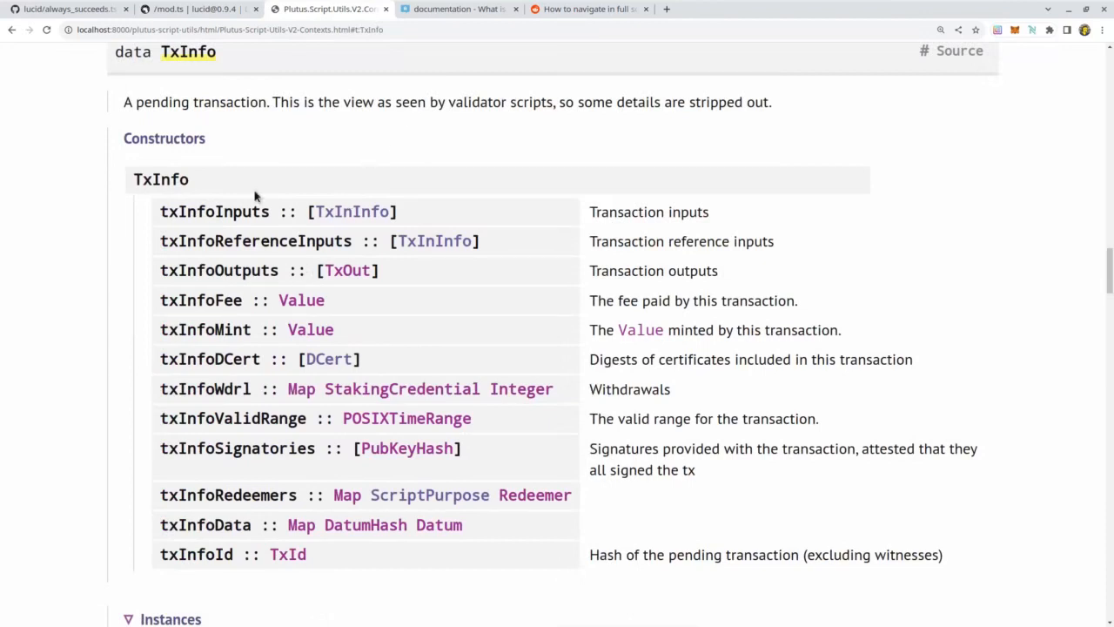
{"action": "mouse_move", "coordinate": [218, 292]}
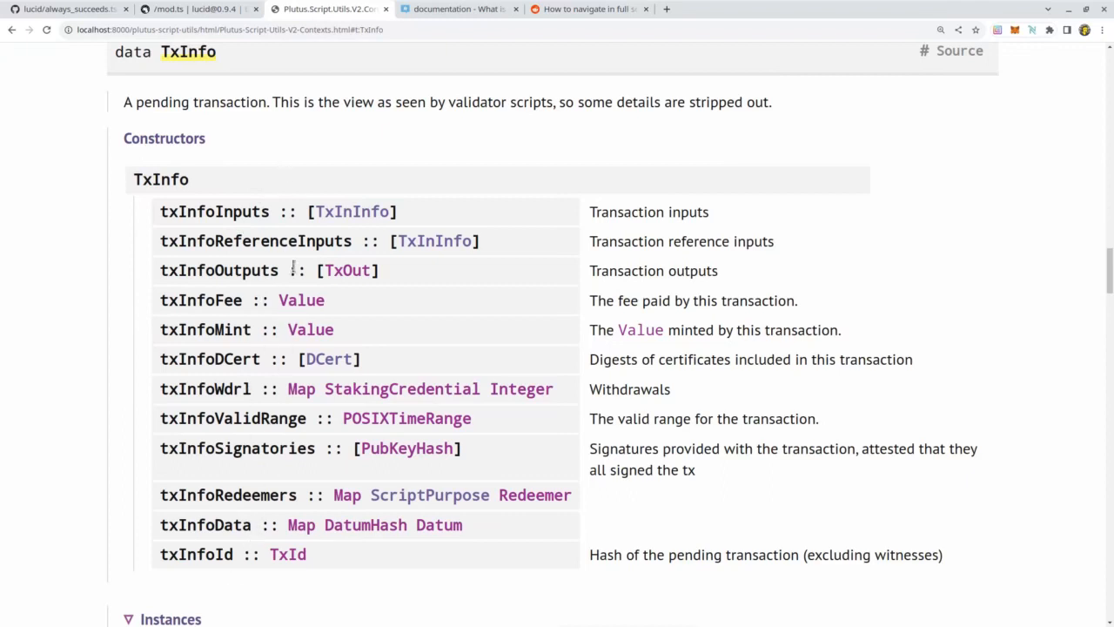
Navigate to TxInInfo in Plutus.Script.Utils.V2.Contexts with its outRef and resolved fields
{"action": "left_click", "coordinate": [351, 213]}
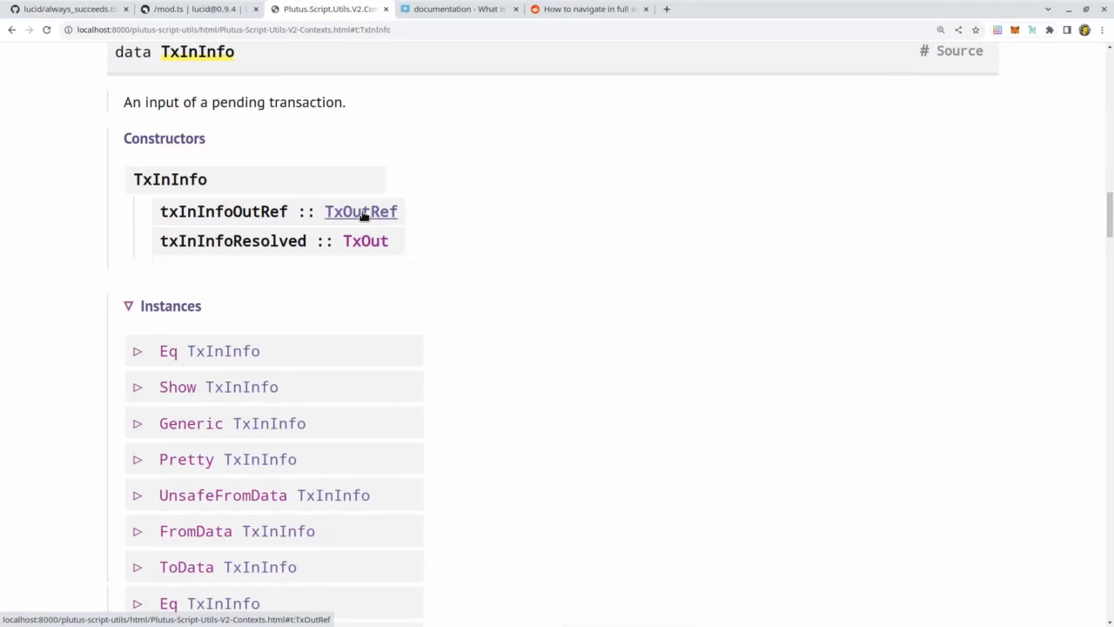
{"action": "mouse_move", "coordinate": [379, 141]}
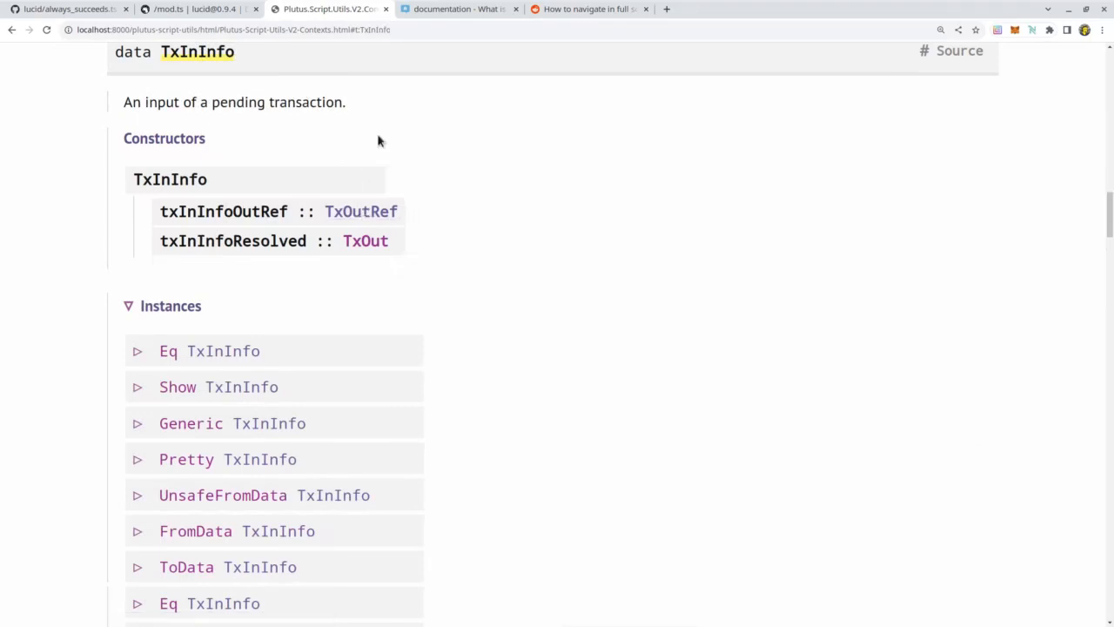
{"action": "mouse_move", "coordinate": [272, 162]}
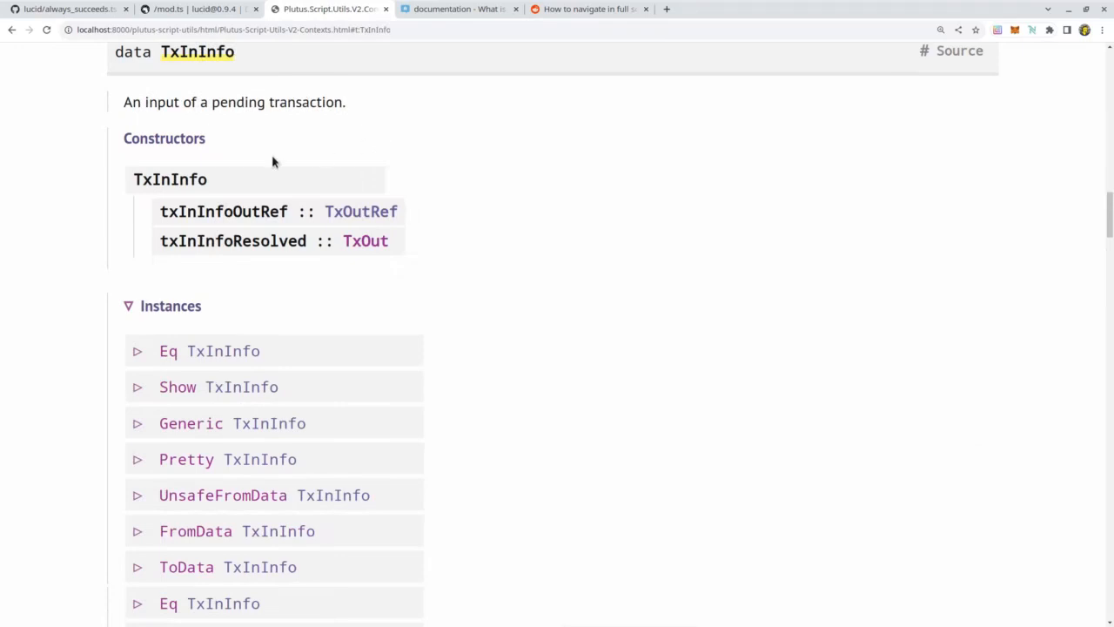
{"action": "mouse_move", "coordinate": [292, 212]}
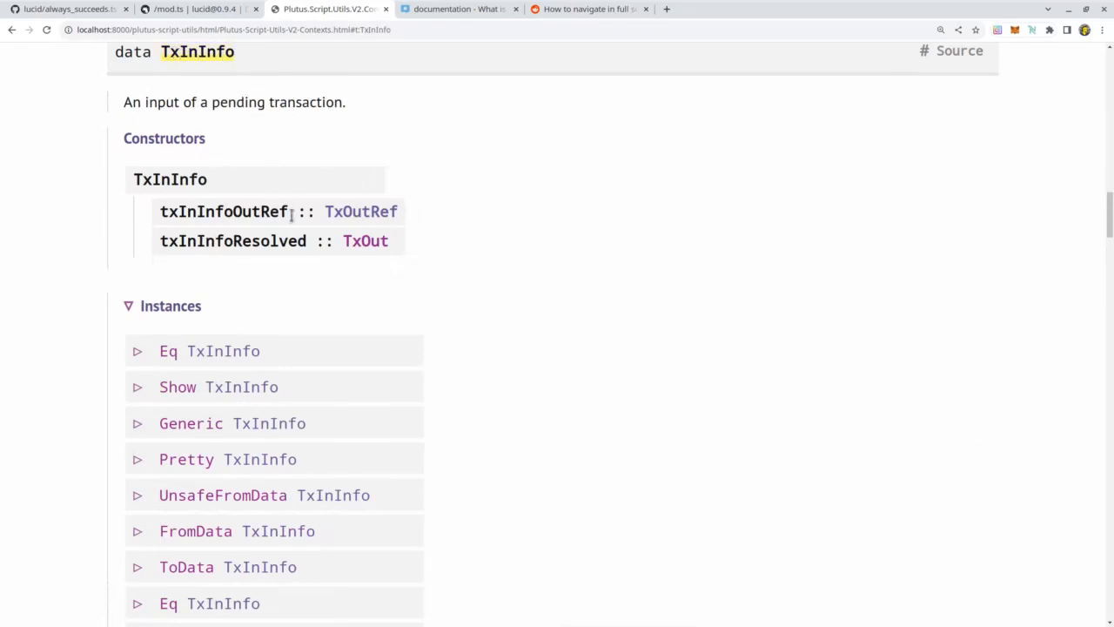
{"action": "mouse_move", "coordinate": [360, 212]}
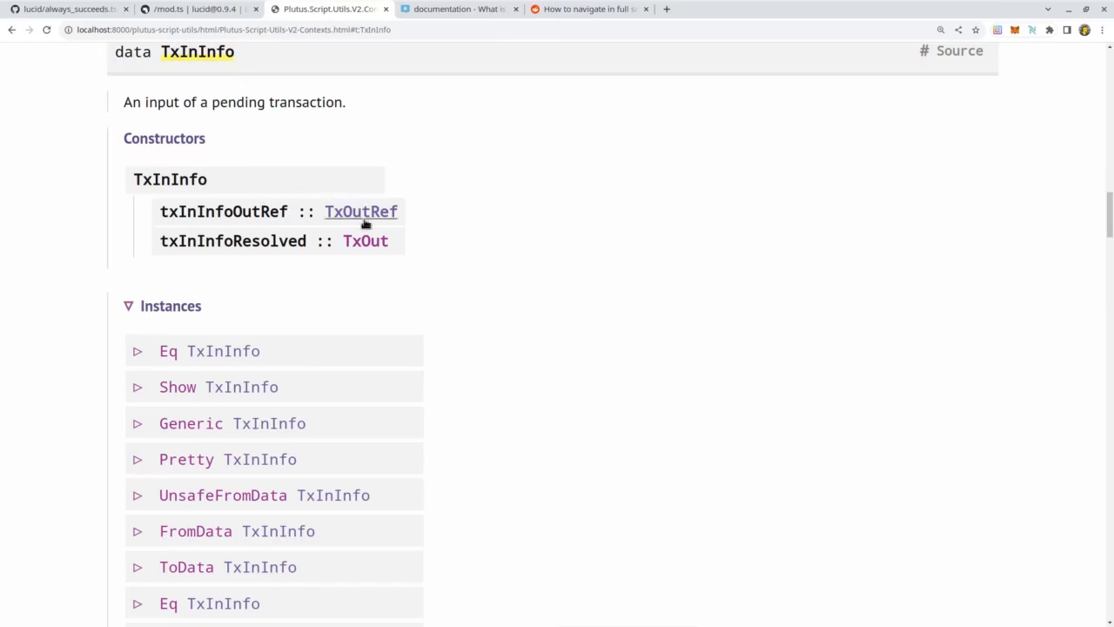
{"action": "mouse_move", "coordinate": [372, 240]}
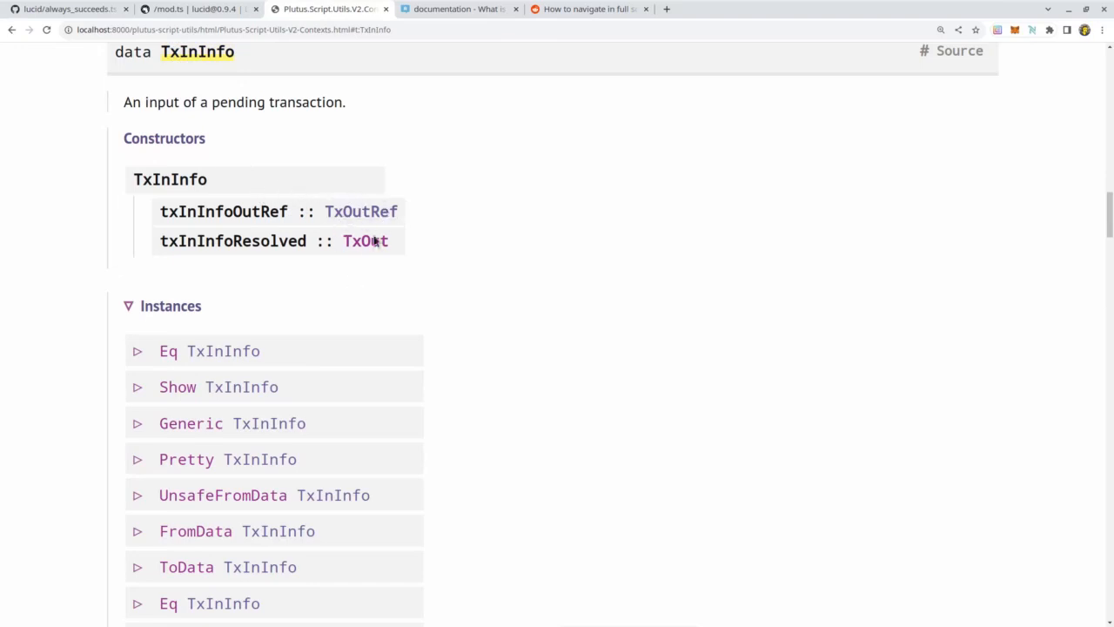
{"action": "mouse_move", "coordinate": [365, 240]}
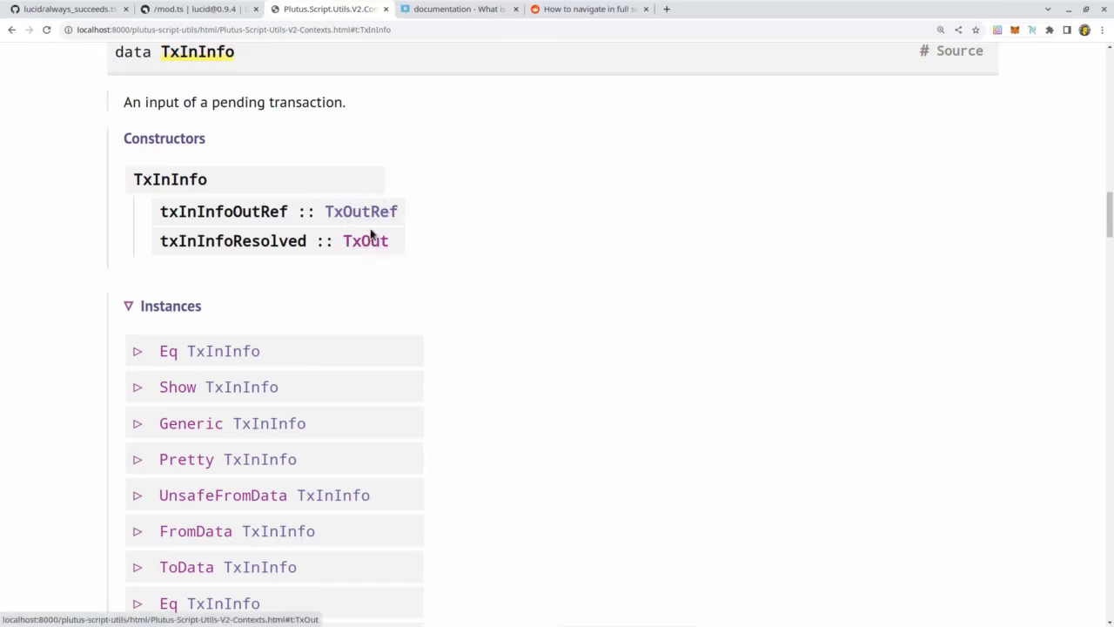
{"action": "left_click", "coordinate": [360, 210]}
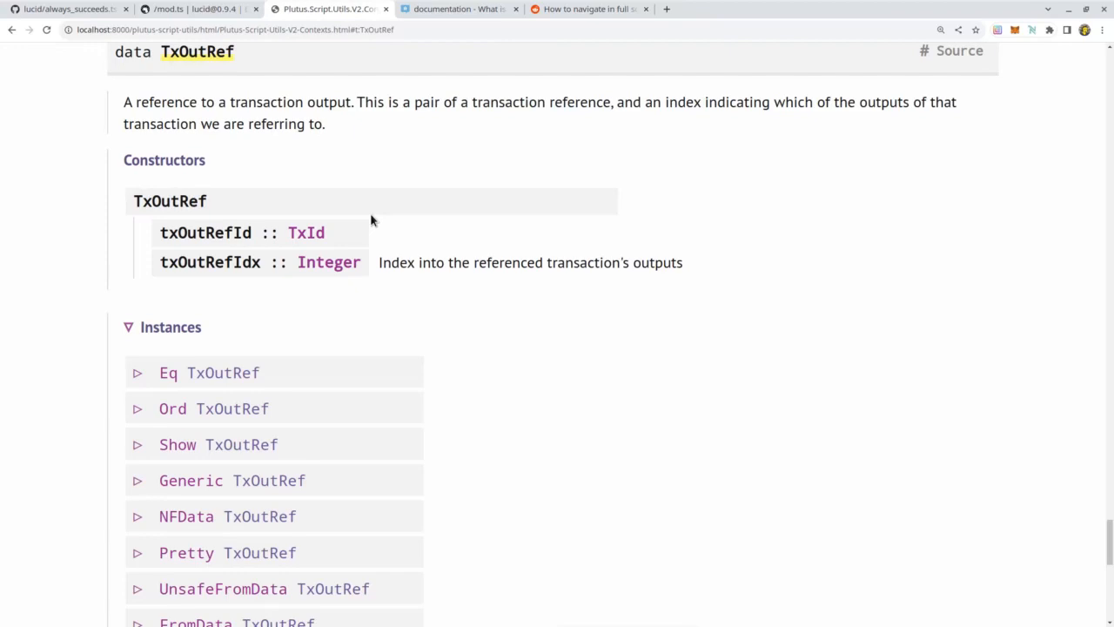
{"action": "mouse_move", "coordinate": [237, 285]}
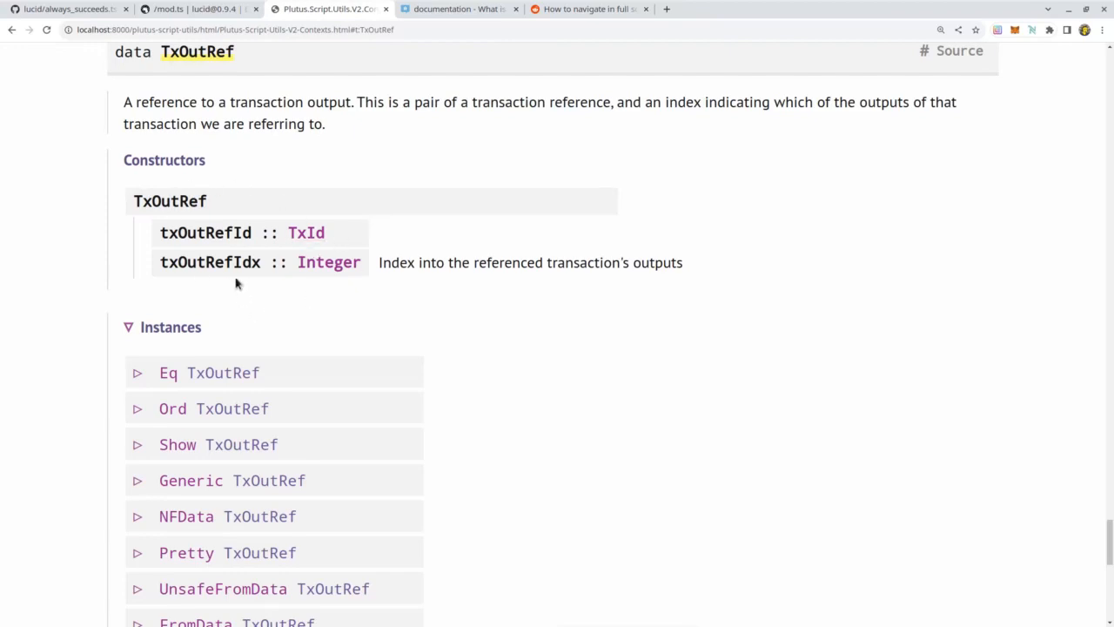
{"action": "mouse_move", "coordinate": [306, 233]}
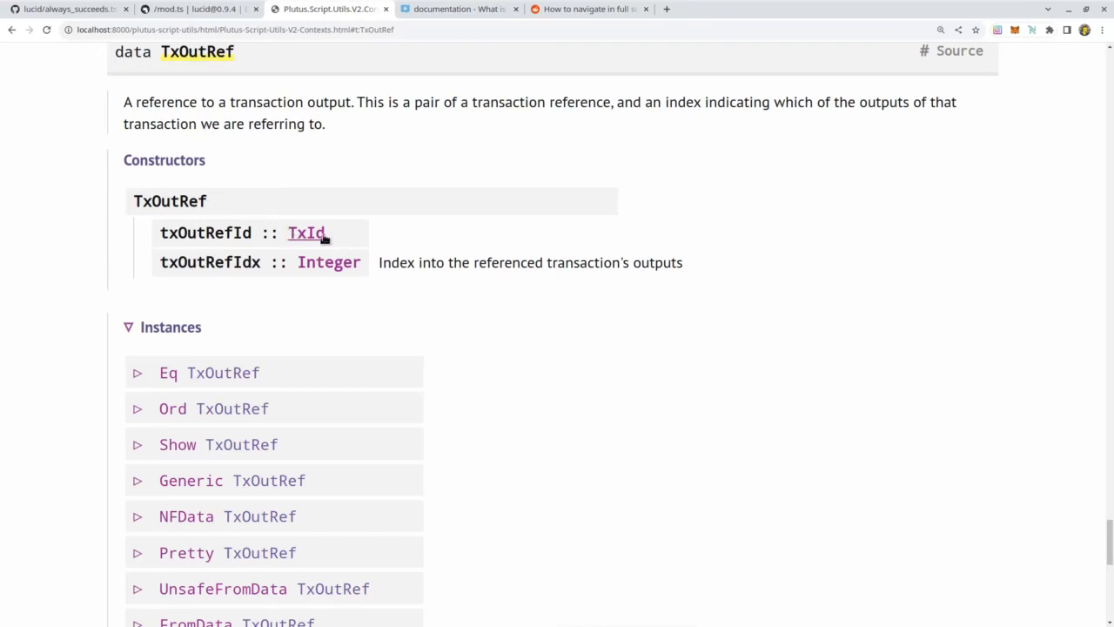
{"action": "mouse_move", "coordinate": [327, 261]}
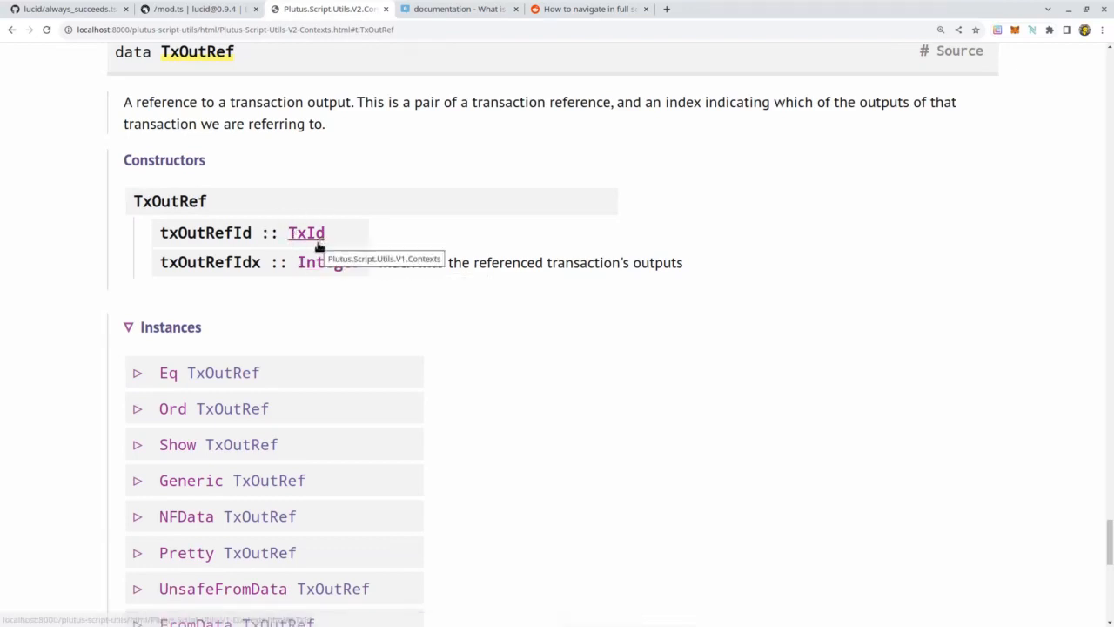
{"action": "mouse_move", "coordinate": [329, 261]}
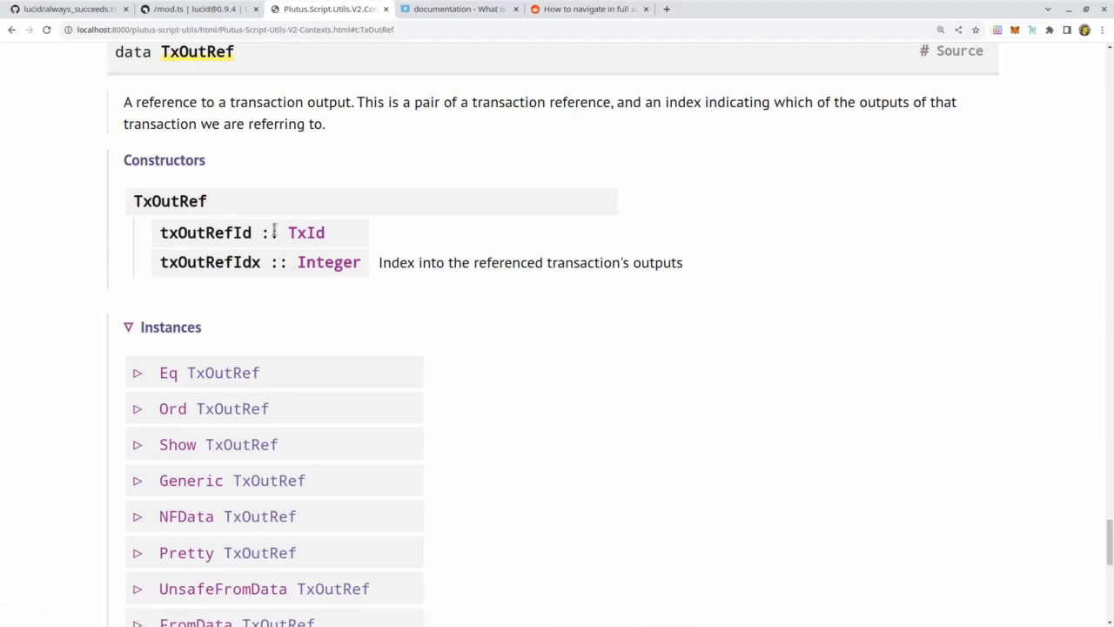
{"action": "mouse_move", "coordinate": [309, 211]}
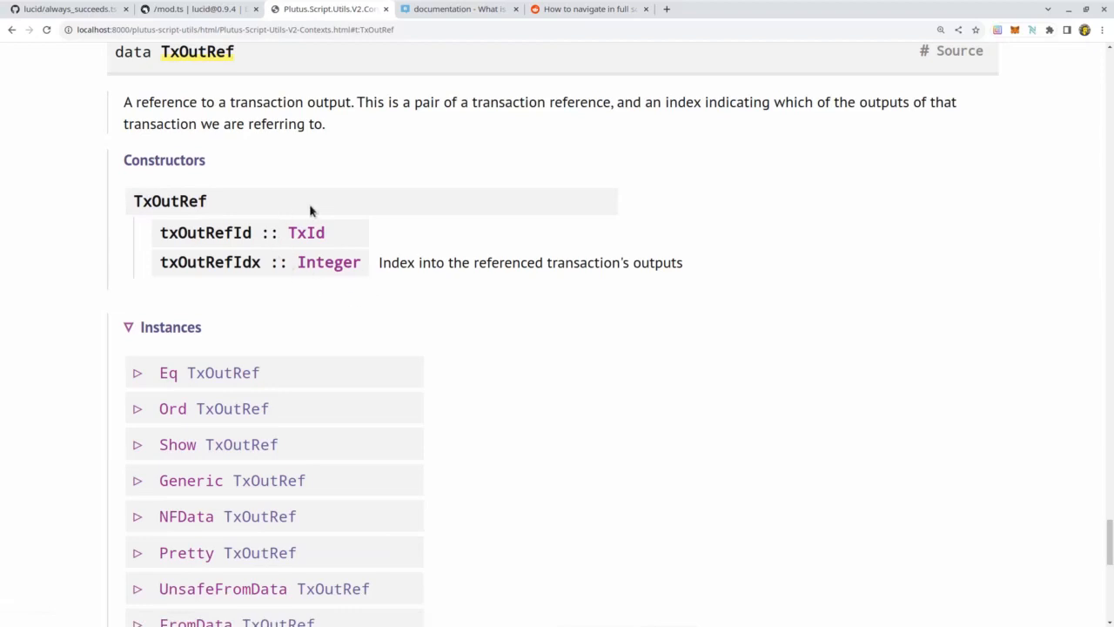
{"action": "mouse_move", "coordinate": [292, 252]}
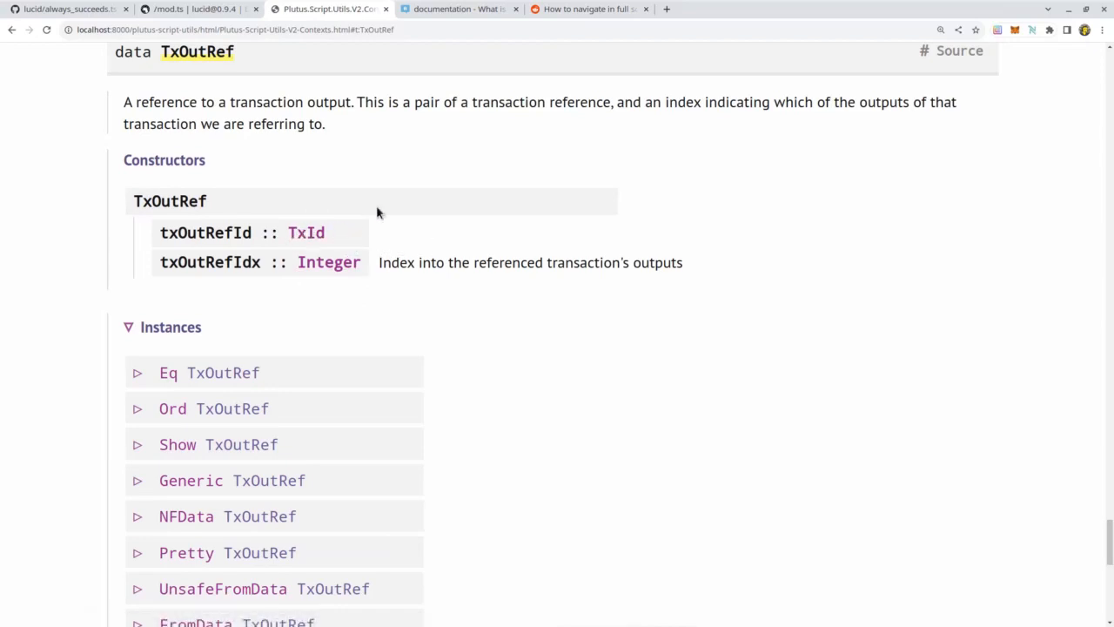
{"action": "mouse_move", "coordinate": [327, 261]}
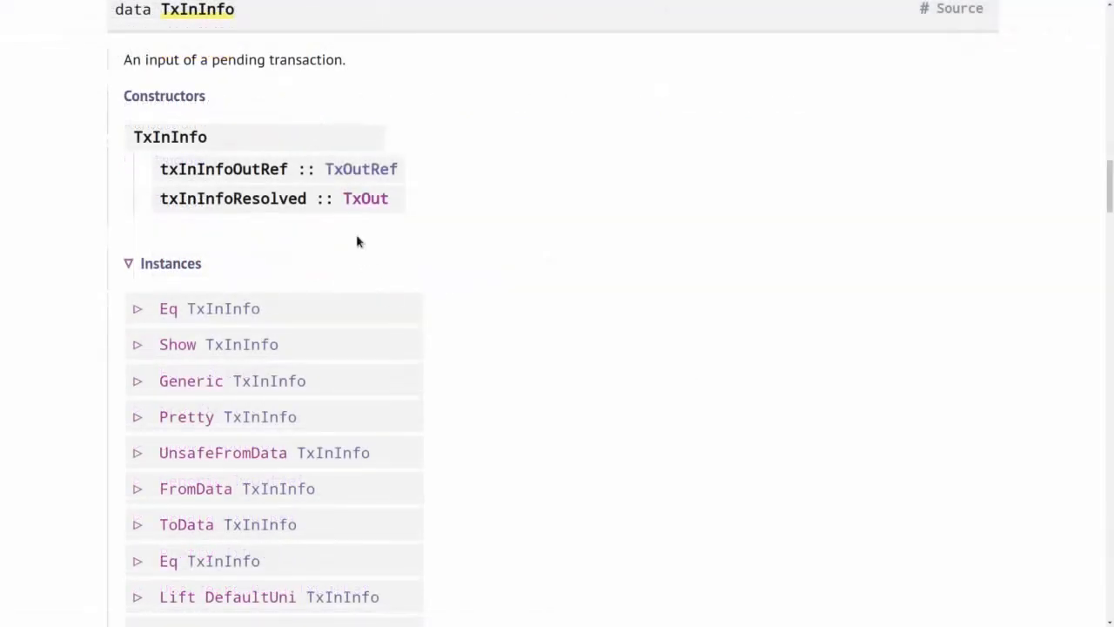
{"action": "mouse_move", "coordinate": [174, 130]}
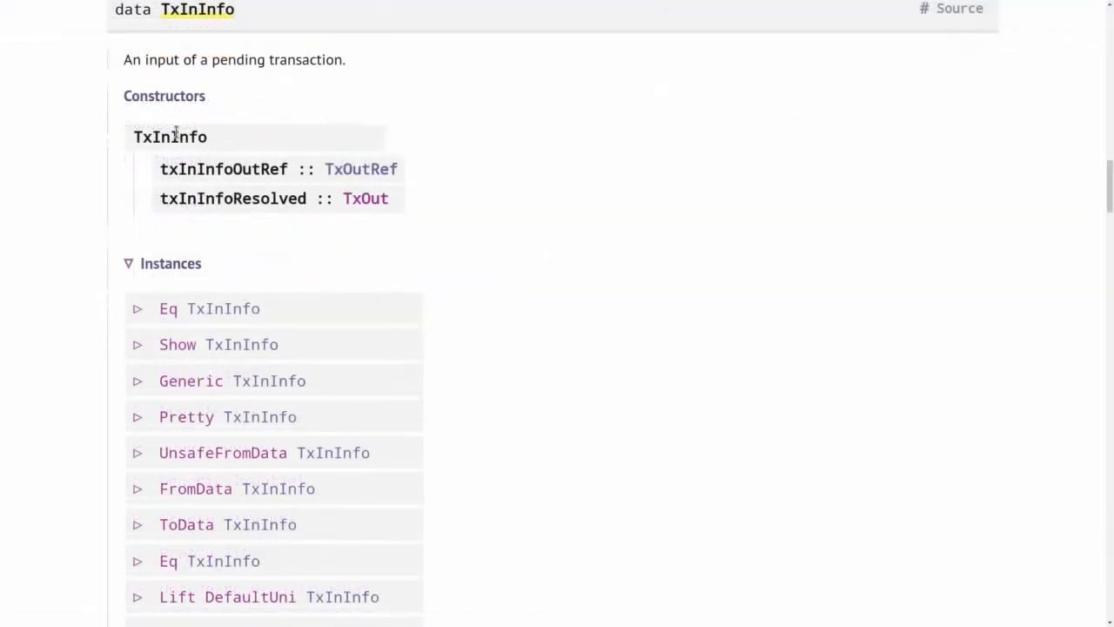
{"action": "mouse_move", "coordinate": [366, 199]}
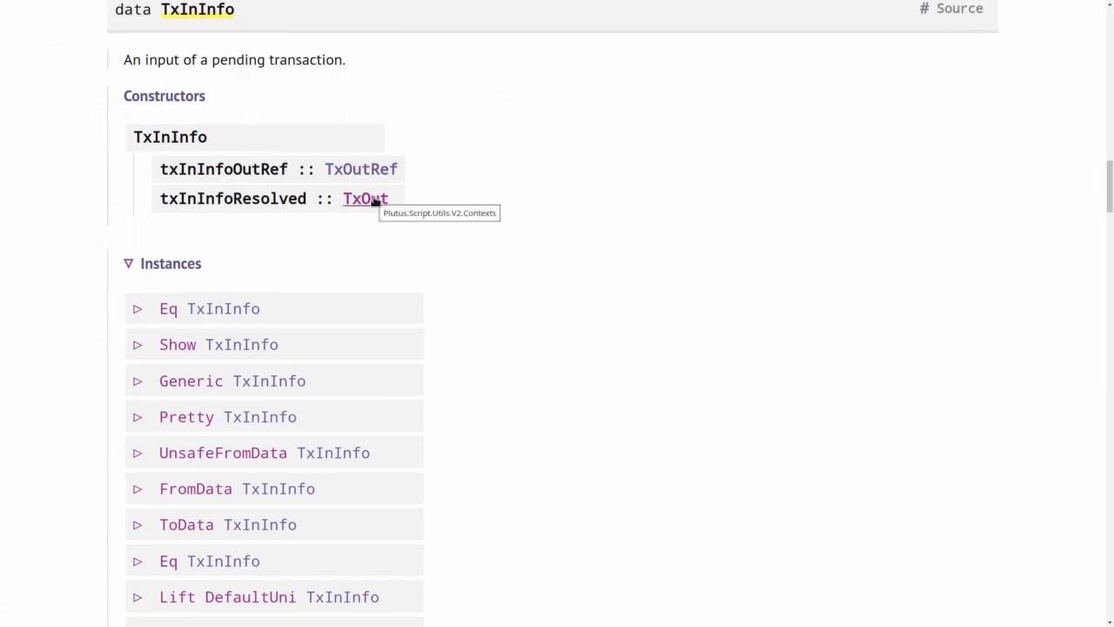
{"action": "mouse_move", "coordinate": [366, 199]}
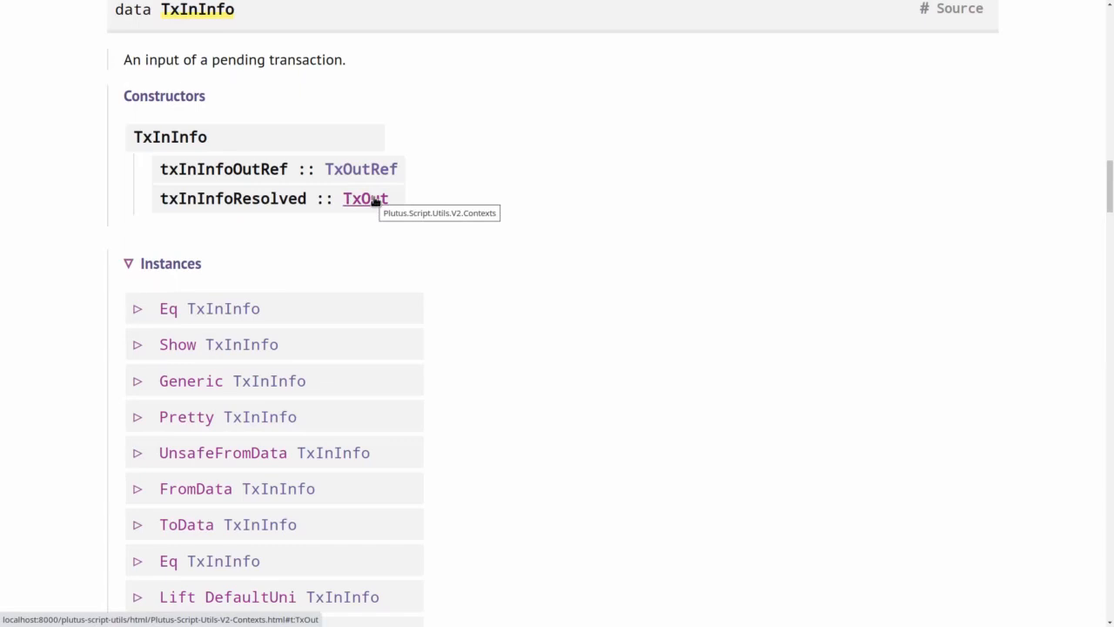
{"action": "mouse_move", "coordinate": [389, 216]}
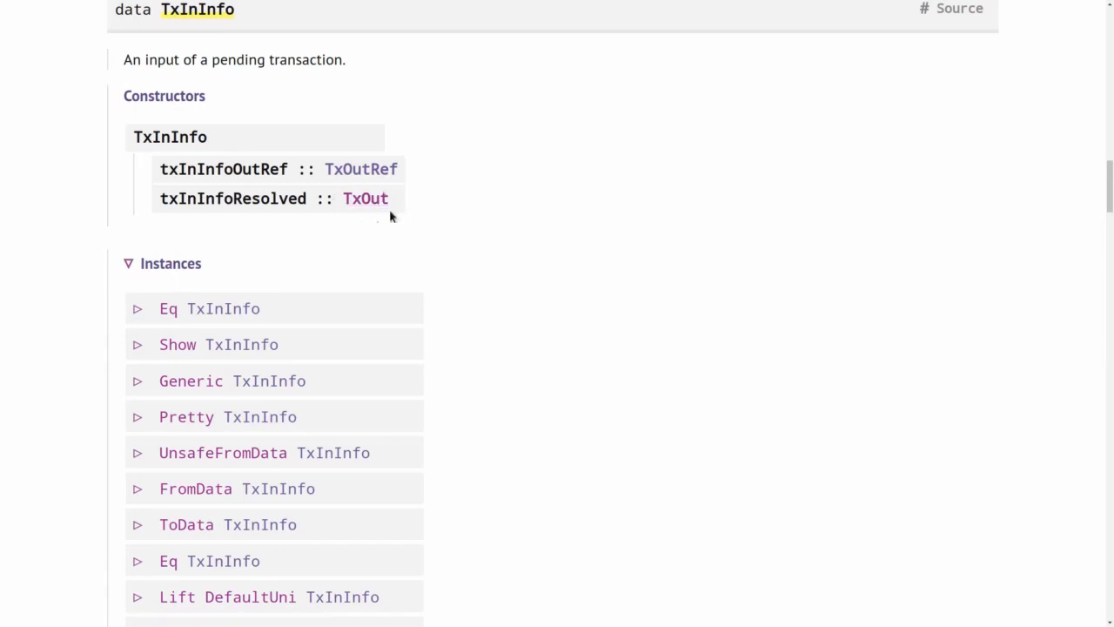
{"action": "mouse_move", "coordinate": [365, 198]}
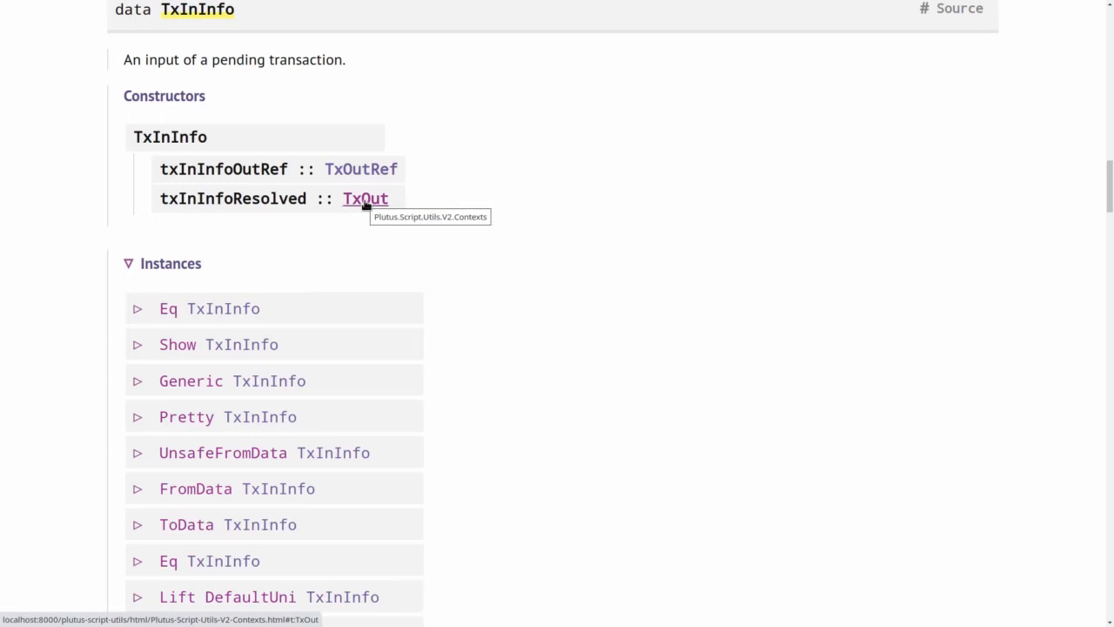
Navigate from txInInfoResolved to TxOut with address, value, datum and reference script fields
{"action": "left_click", "coordinate": [366, 198]}
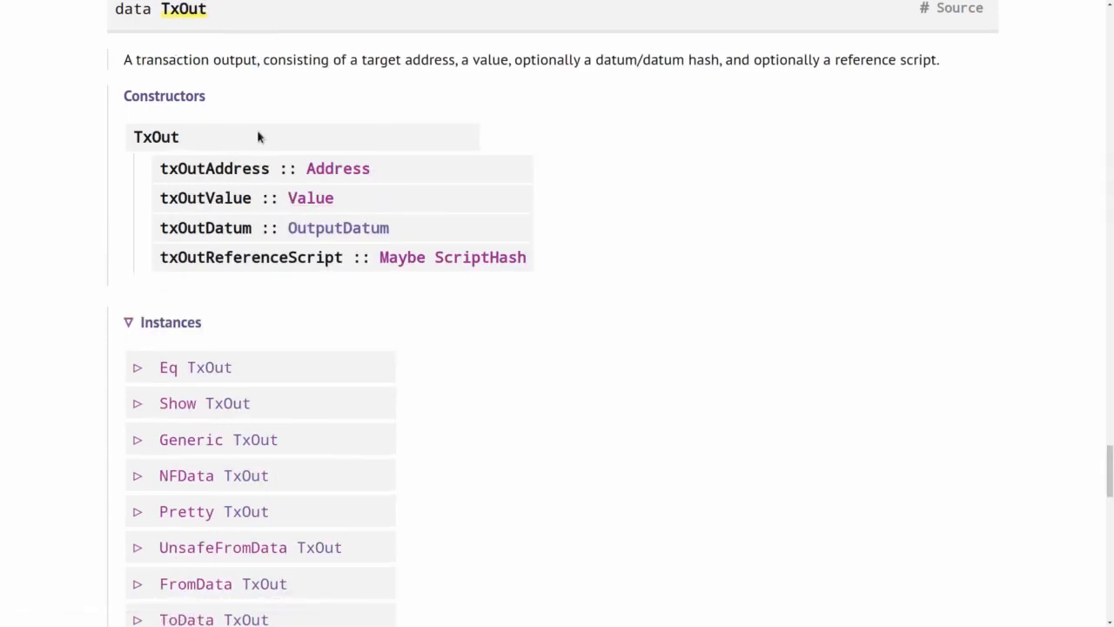
{"action": "mouse_move", "coordinate": [304, 282]}
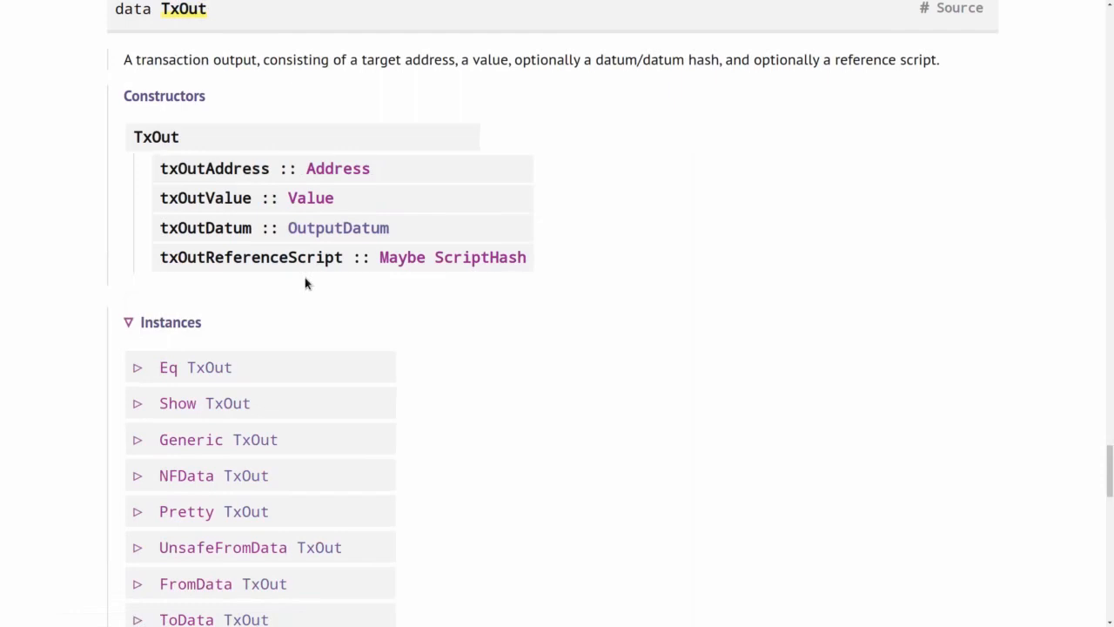
{"action": "mouse_move", "coordinate": [317, 161]}
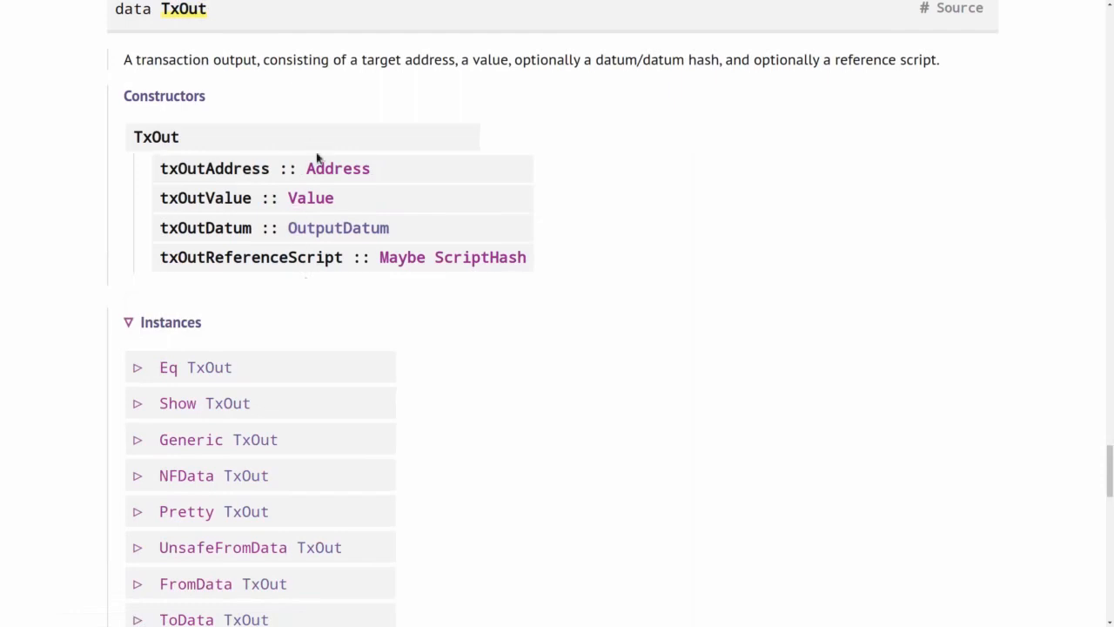
{"action": "mouse_move", "coordinate": [338, 169]}
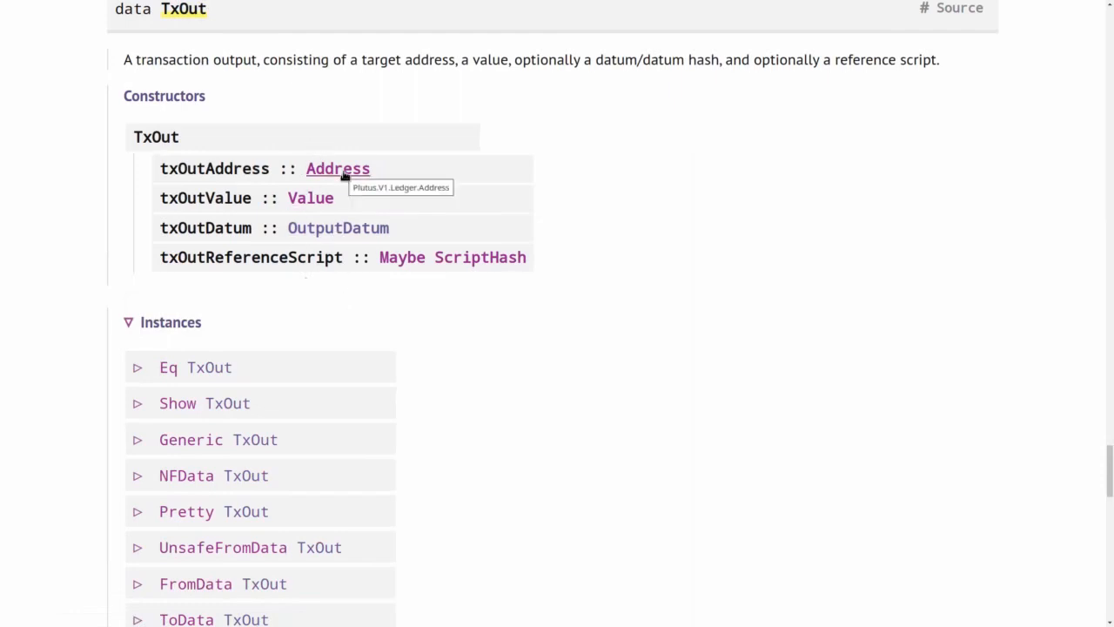
{"action": "mouse_move", "coordinate": [337, 169]}
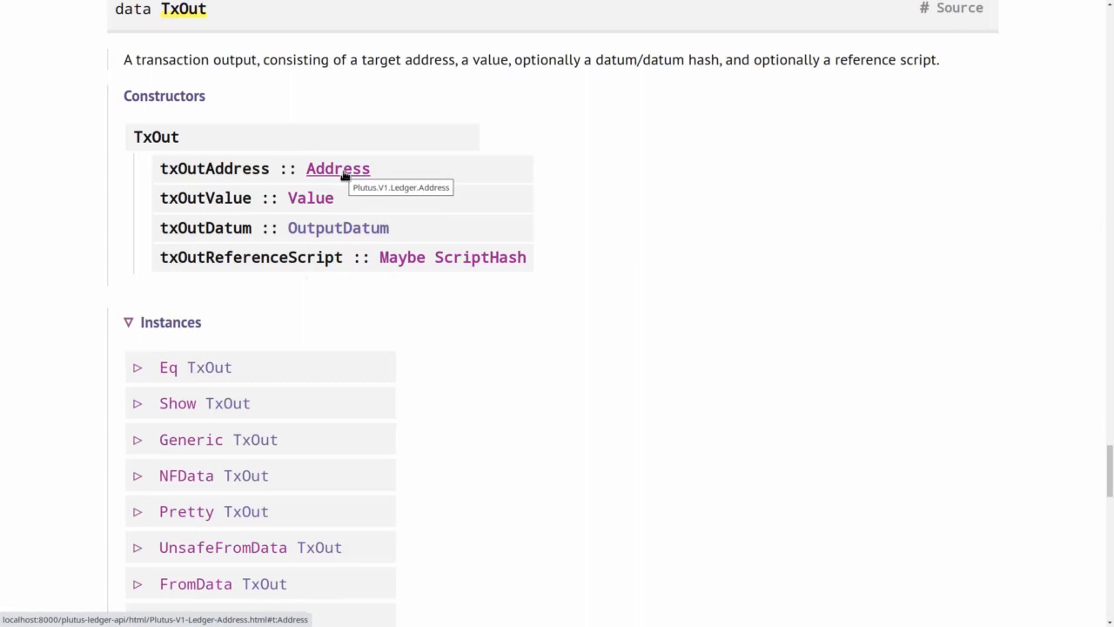
{"action": "mouse_move", "coordinate": [310, 199]}
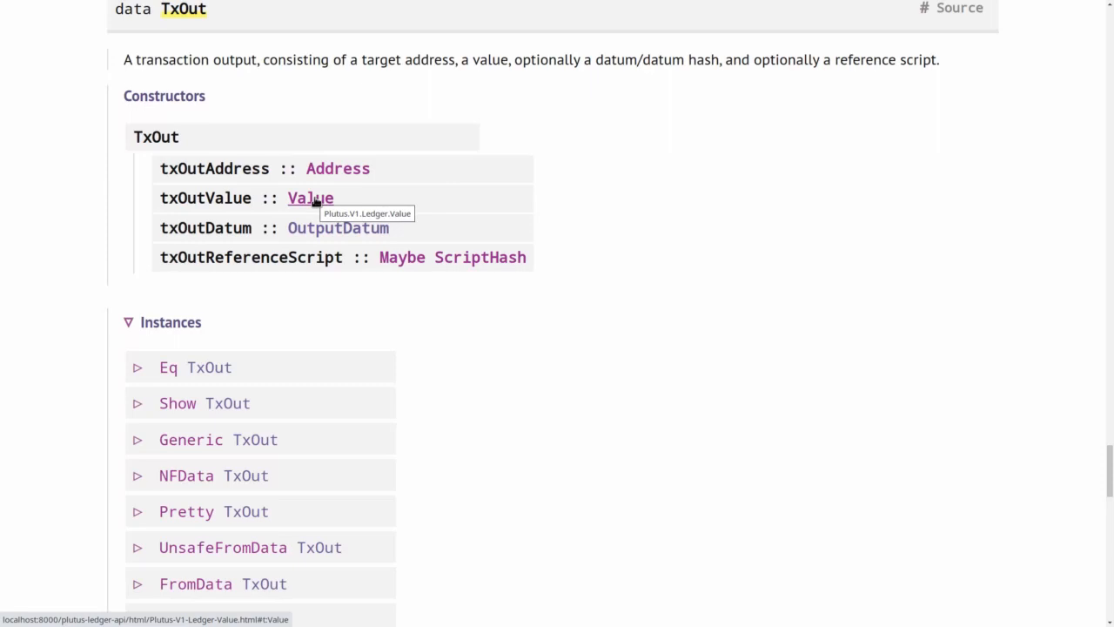
{"action": "mouse_move", "coordinate": [337, 226]}
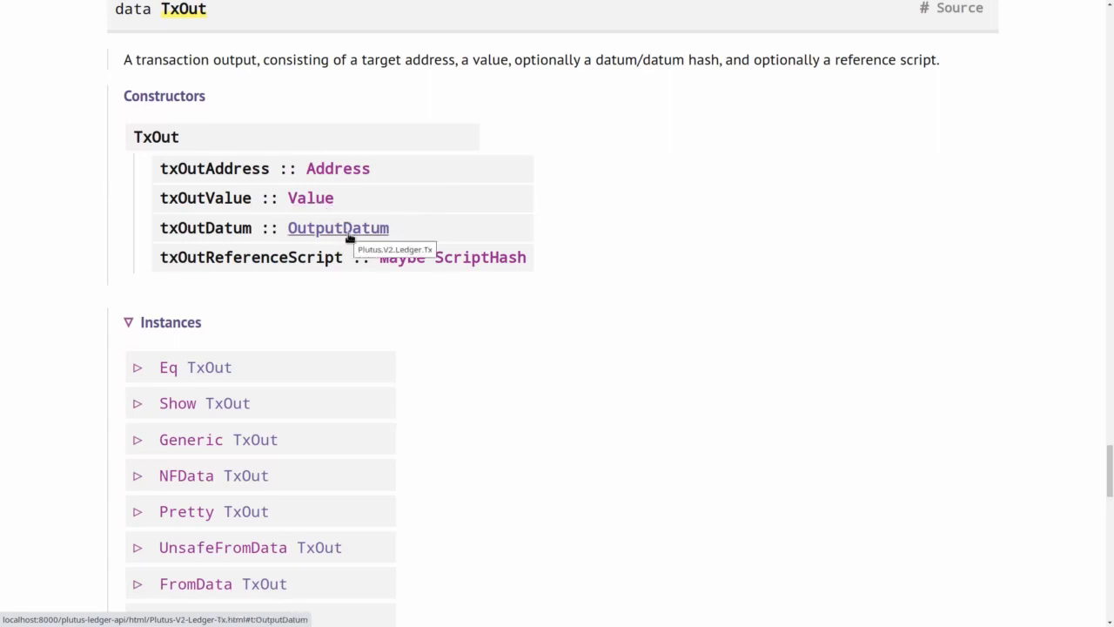
{"action": "mouse_move", "coordinate": [400, 258]}
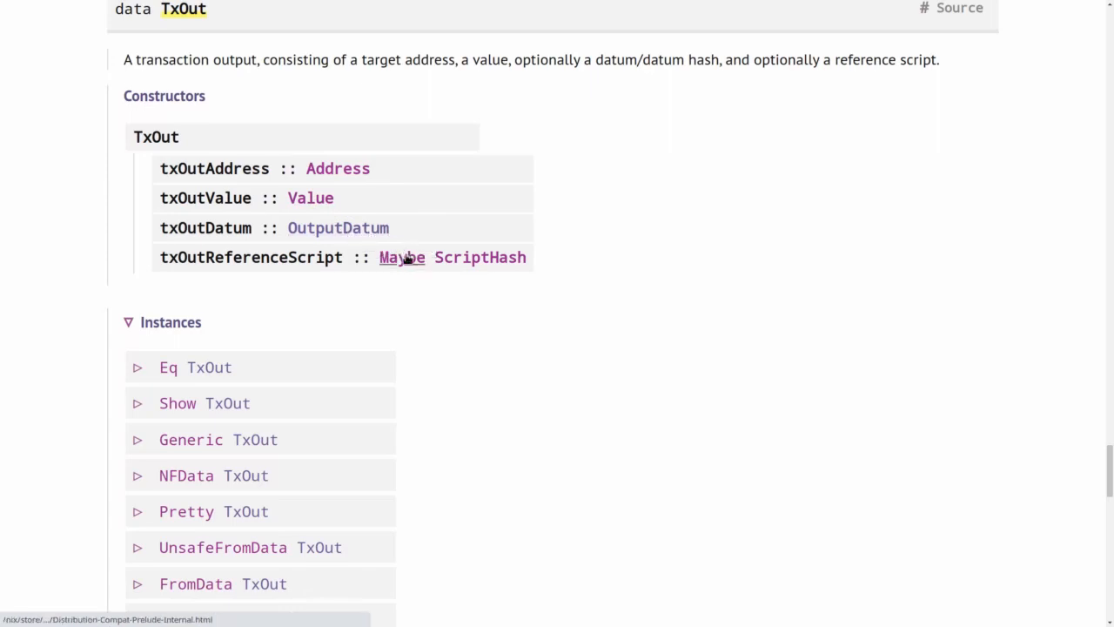
{"action": "mouse_move", "coordinate": [481, 258]}
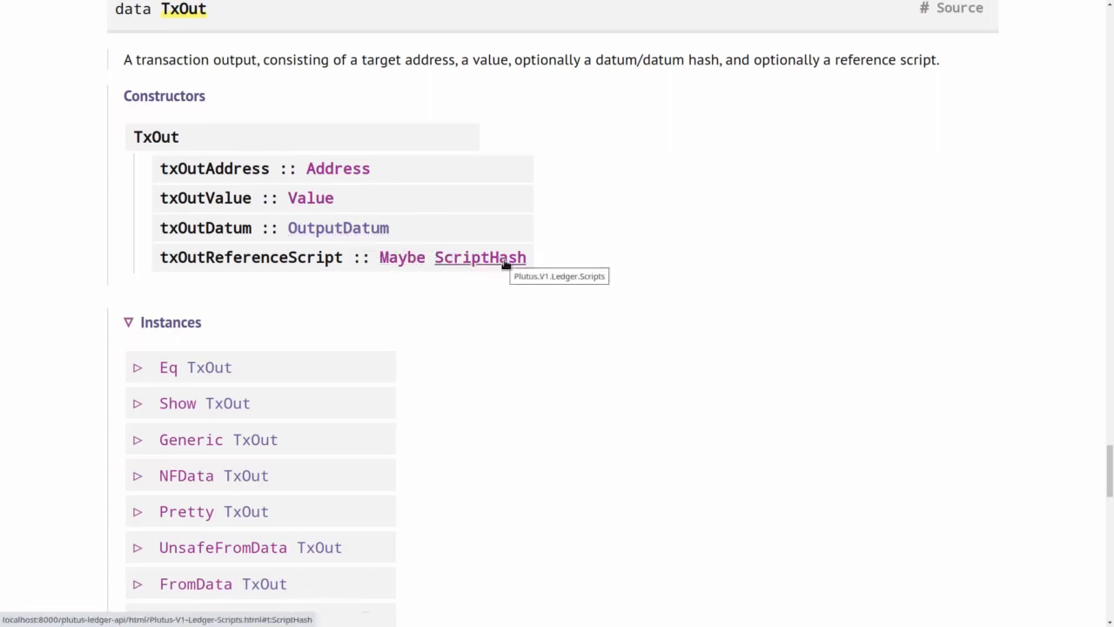
{"action": "mouse_move", "coordinate": [376, 251]}
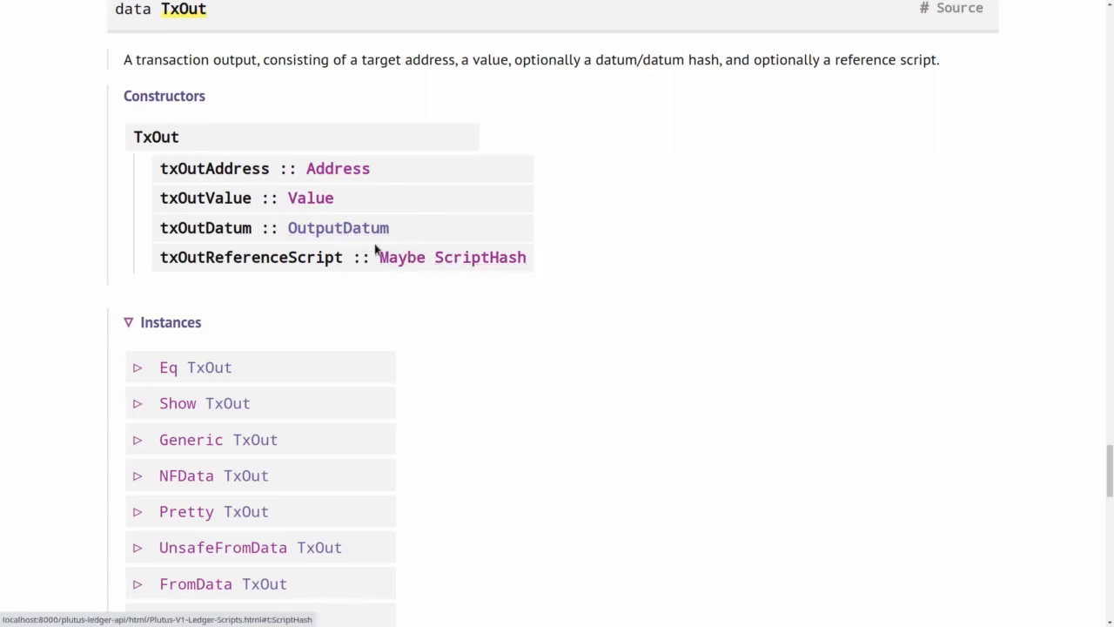
{"action": "mouse_move", "coordinate": [337, 226]}
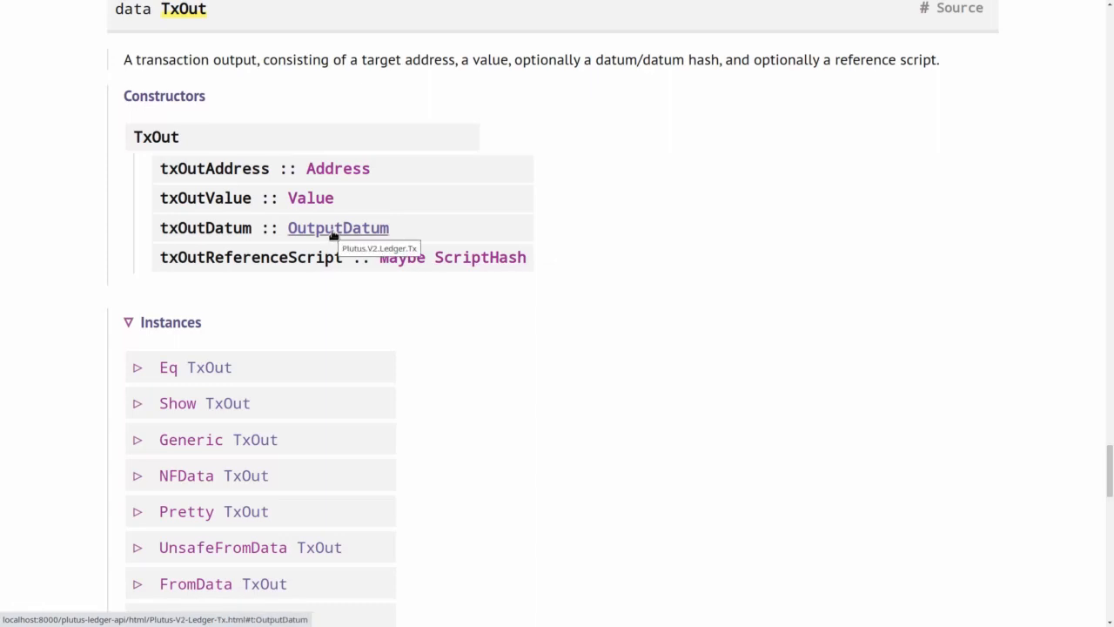
Navigate to OutputDatum in Plutus.V2.Ledger.Api with NoOutputDatum, OutputDatumHash and inline constructors
{"action": "left_click", "coordinate": [338, 227]}
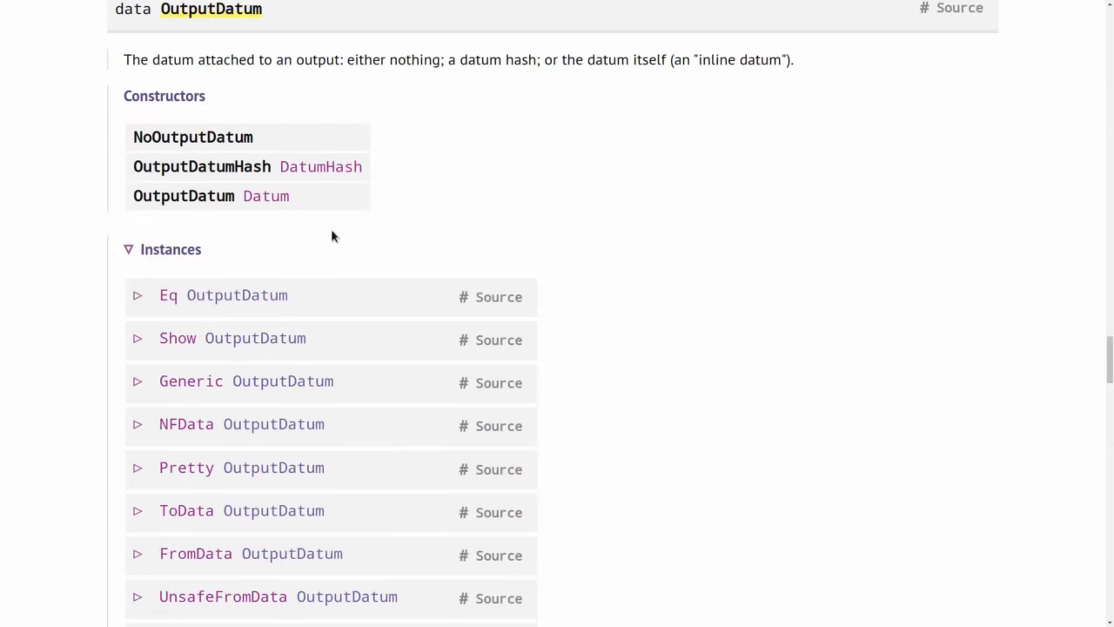
{"action": "mouse_move", "coordinate": [233, 133]}
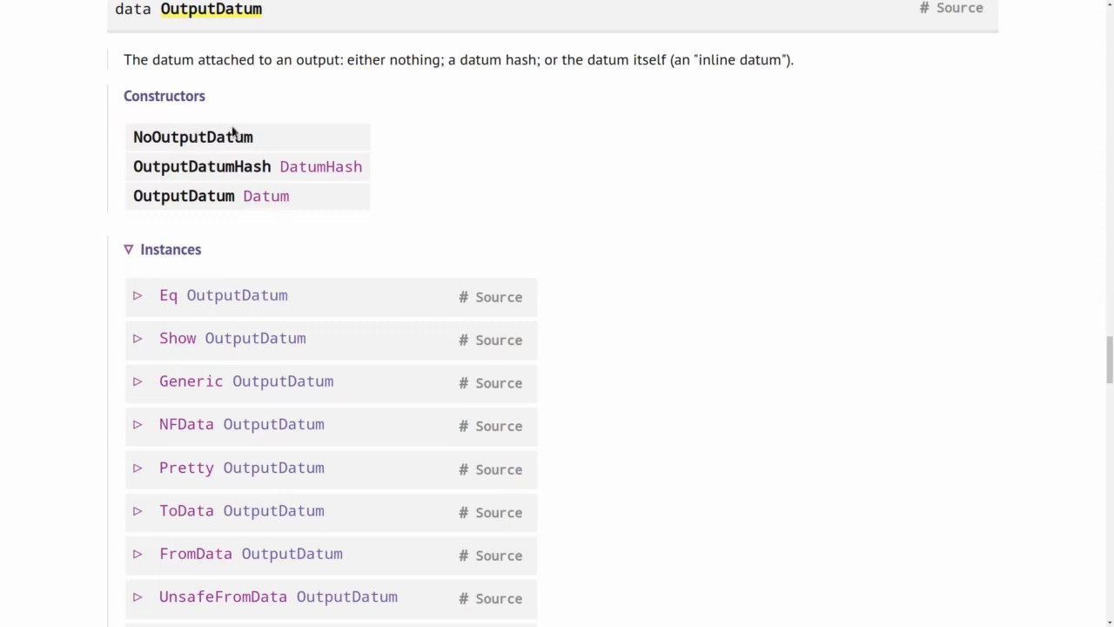
{"action": "mouse_move", "coordinate": [264, 143]}
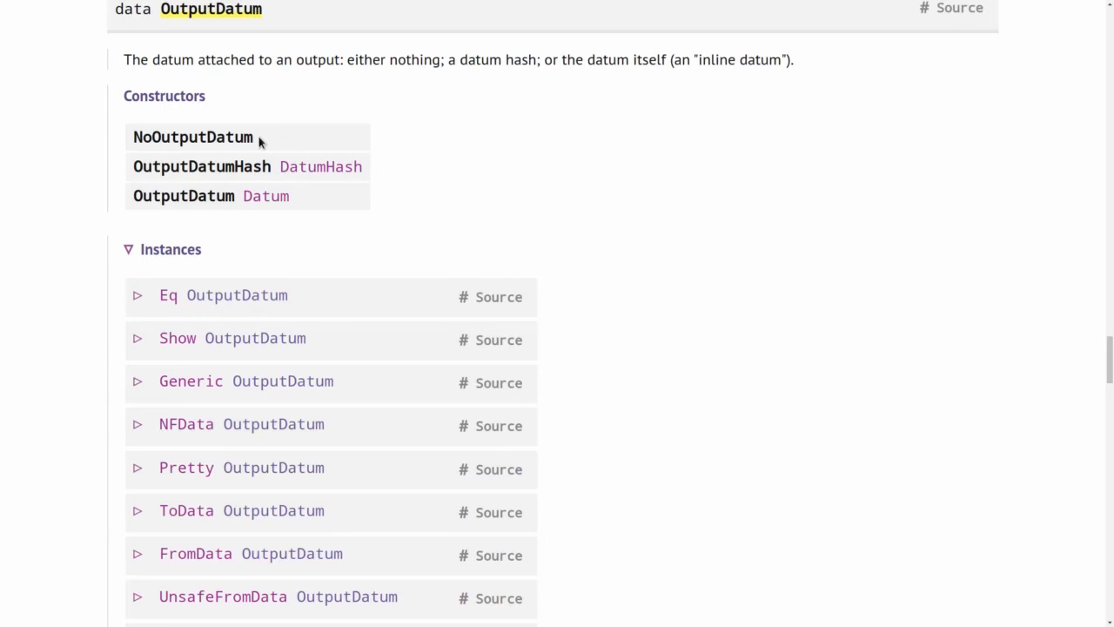
{"action": "mouse_move", "coordinate": [290, 205]}
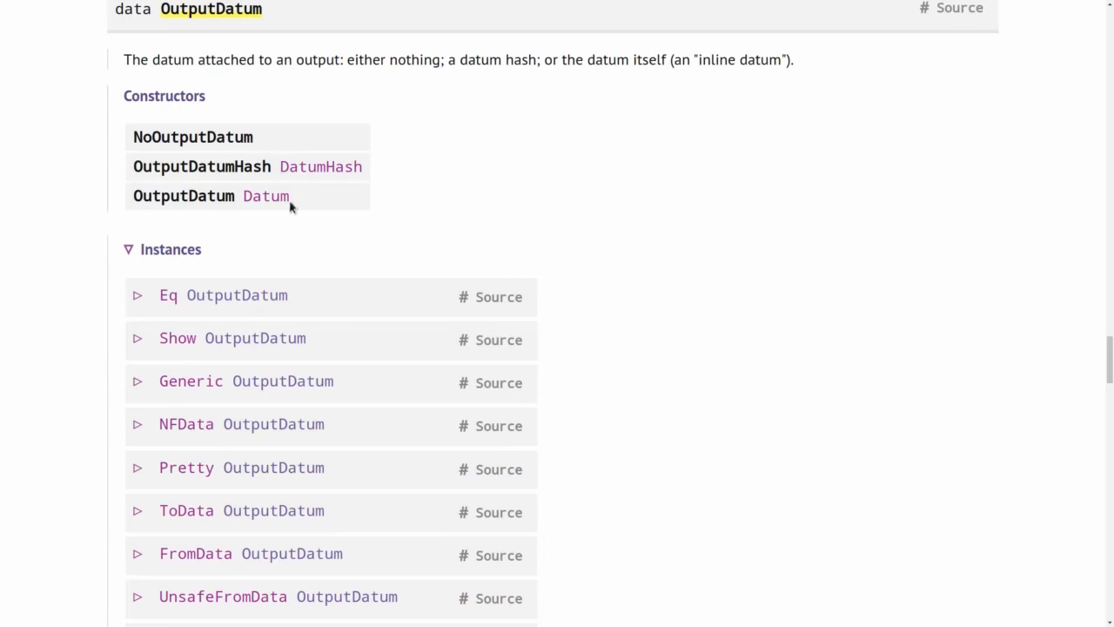
{"action": "mouse_move", "coordinate": [265, 195]}
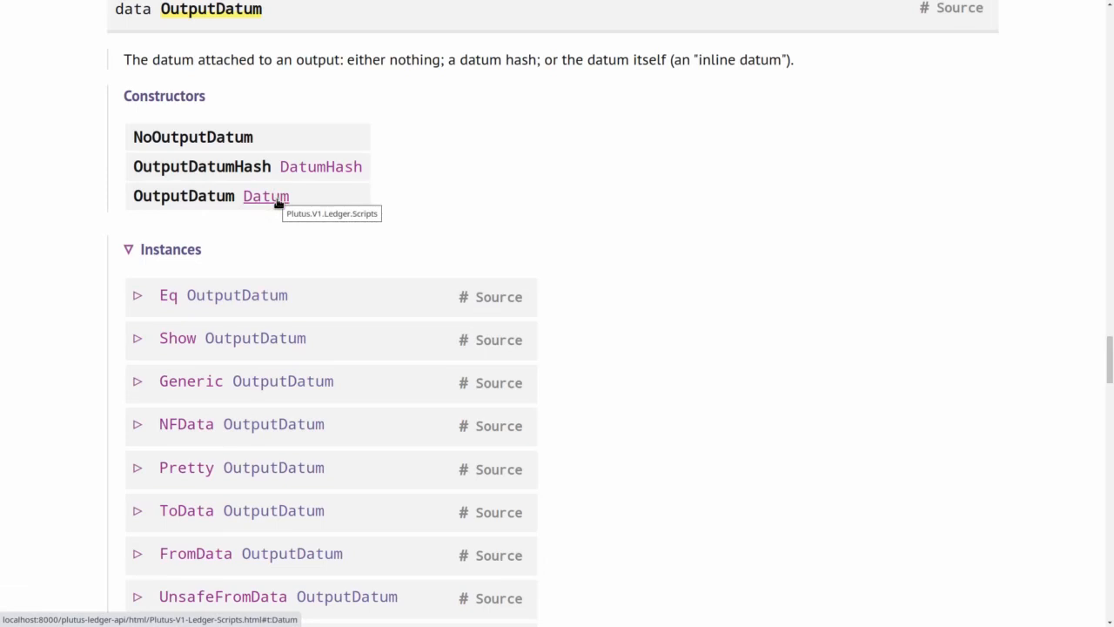
{"action": "mouse_move", "coordinate": [320, 167]}
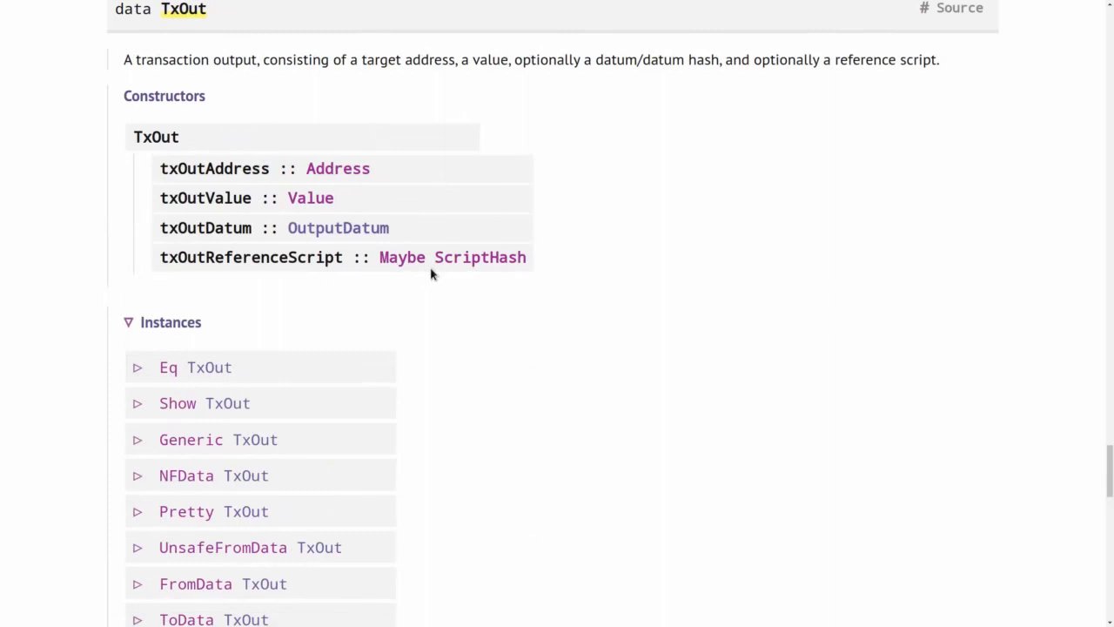
{"action": "mouse_move", "coordinate": [402, 257]}
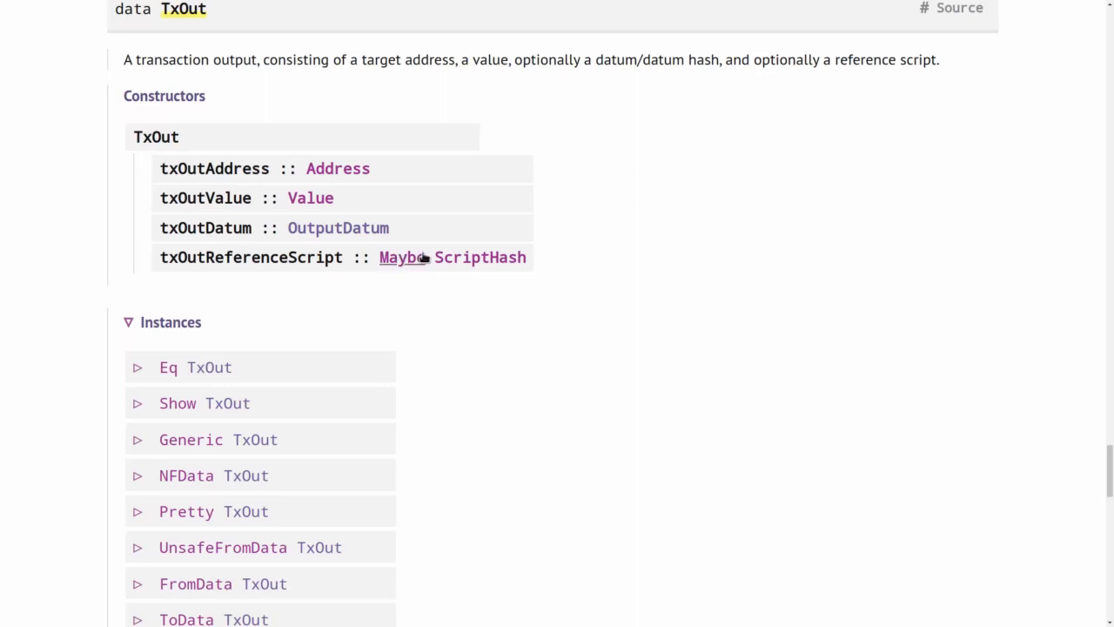
{"action": "mouse_move", "coordinate": [421, 292]}
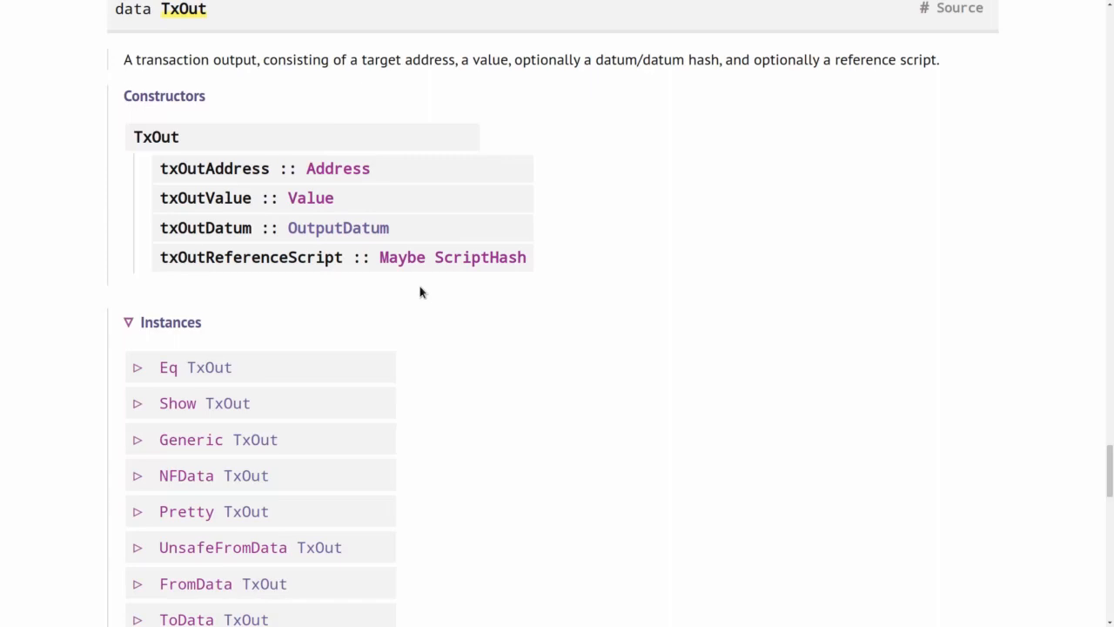
{"action": "mouse_move", "coordinate": [252, 252]}
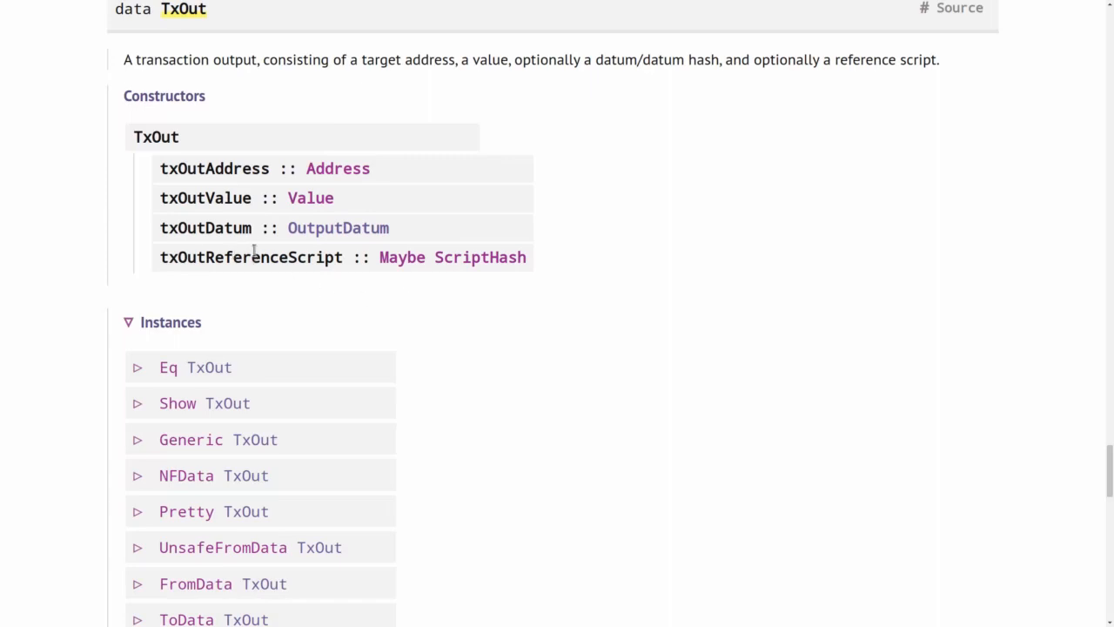
{"action": "mouse_move", "coordinate": [477, 327]}
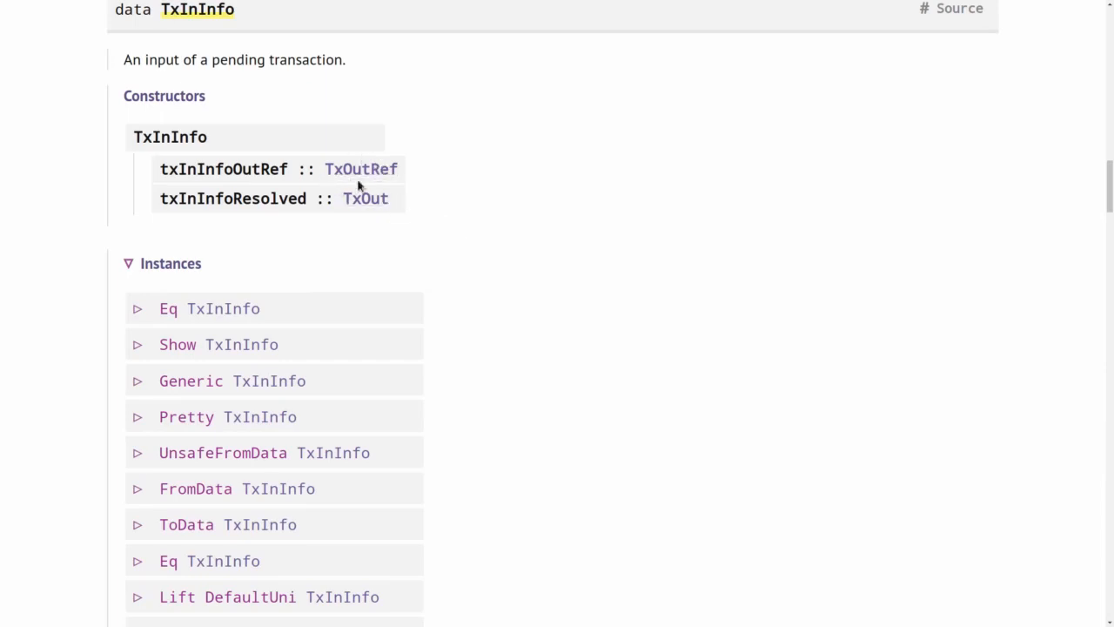
{"action": "mouse_move", "coordinate": [360, 169]}
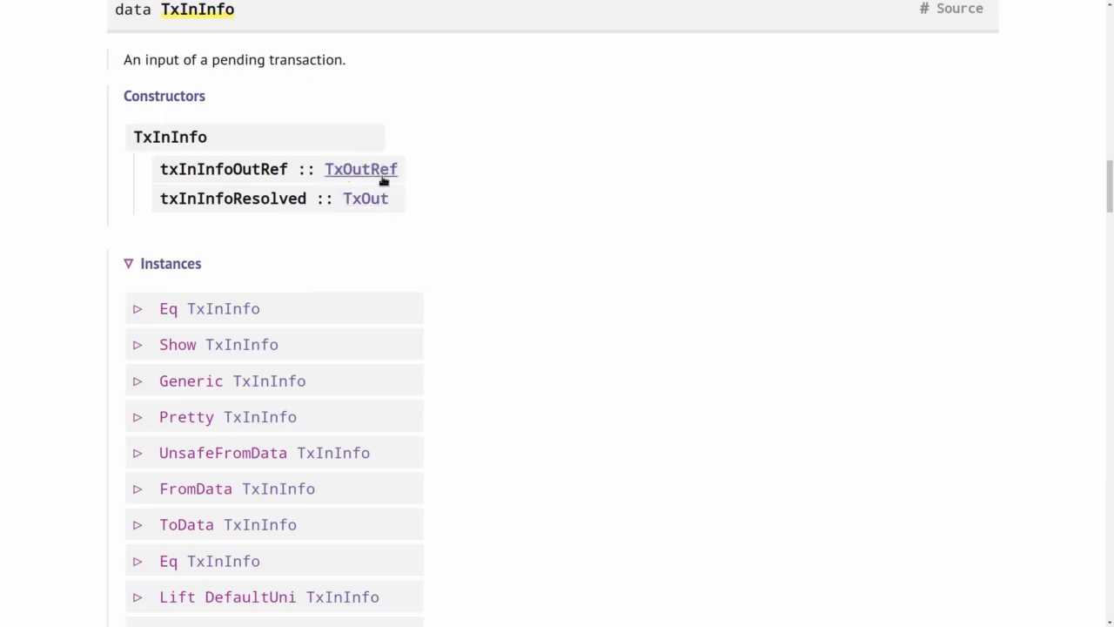
{"action": "mouse_move", "coordinate": [361, 169]}
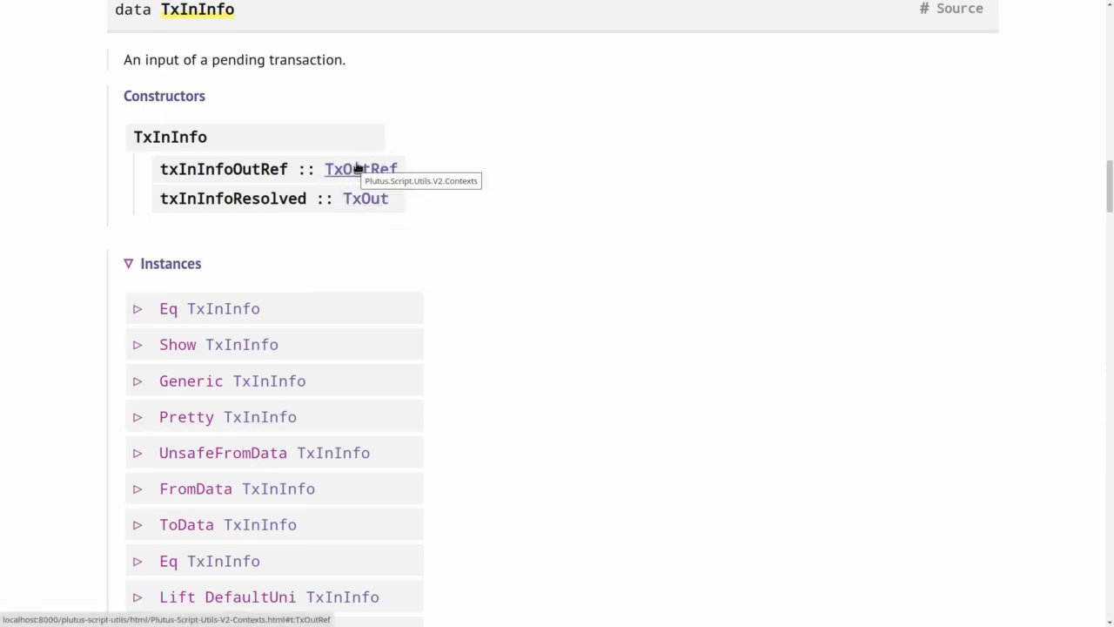
{"action": "mouse_move", "coordinate": [365, 198]}
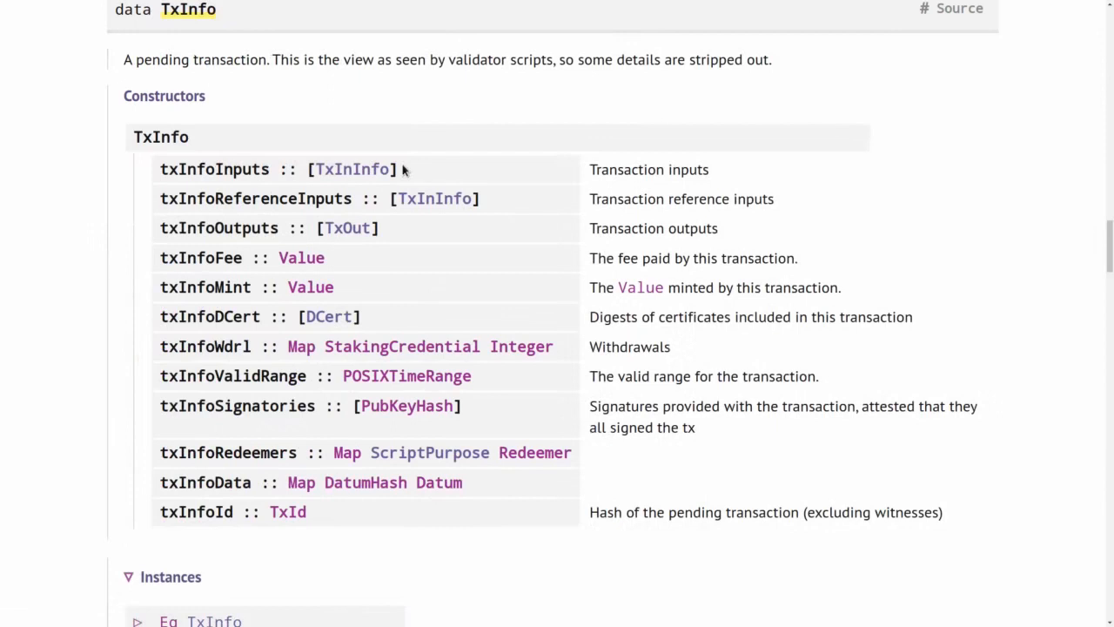
{"action": "mouse_move", "coordinate": [310, 195]}
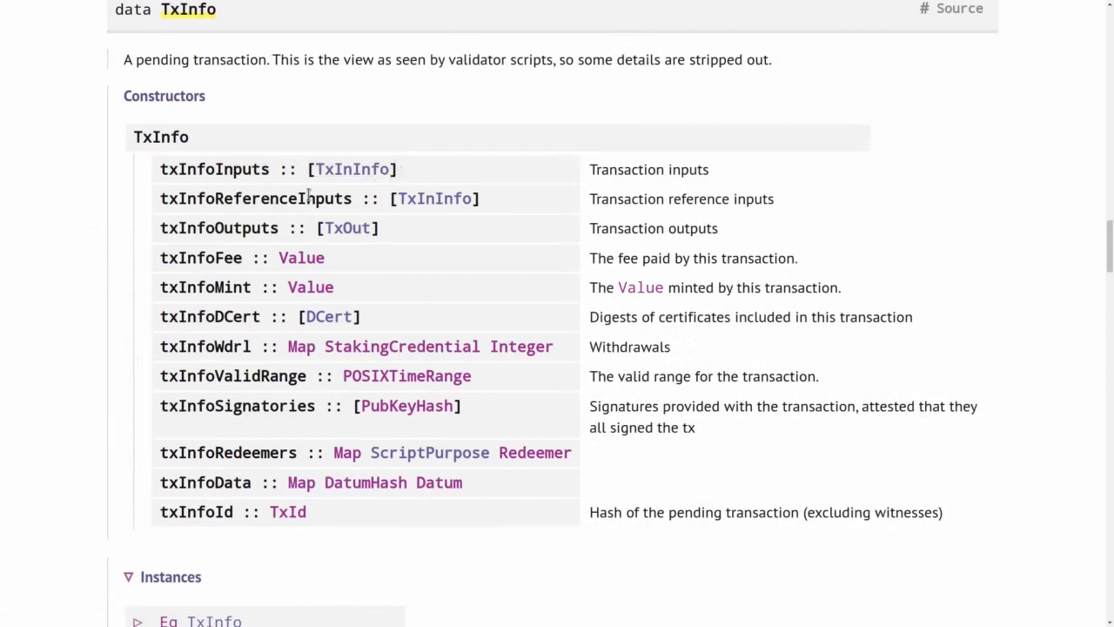
{"action": "mouse_move", "coordinate": [261, 174]}
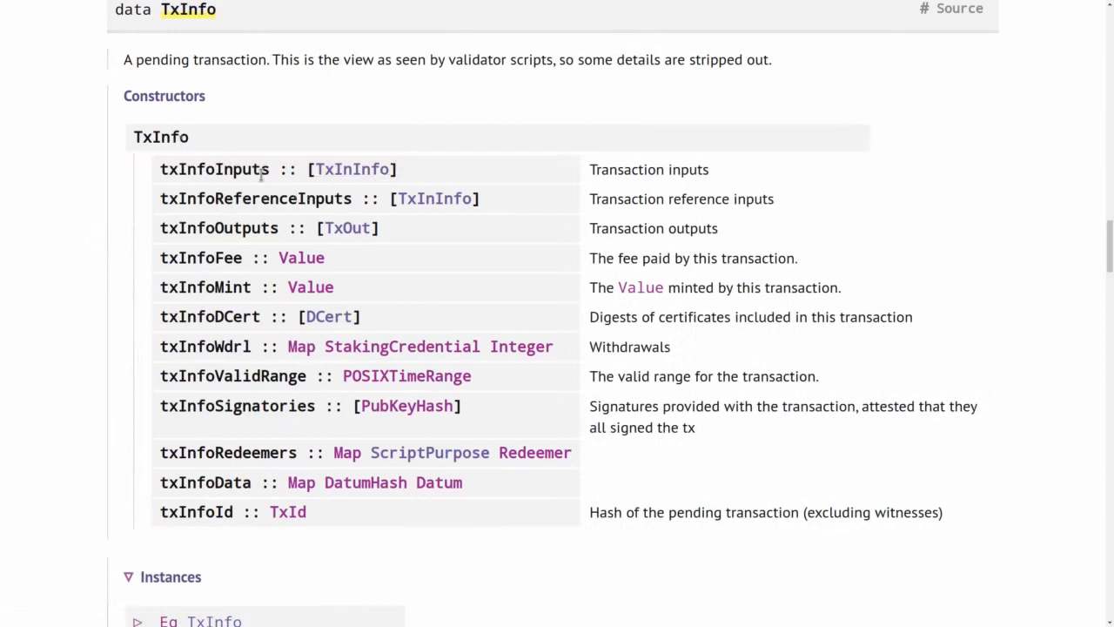
{"action": "mouse_move", "coordinate": [470, 206]}
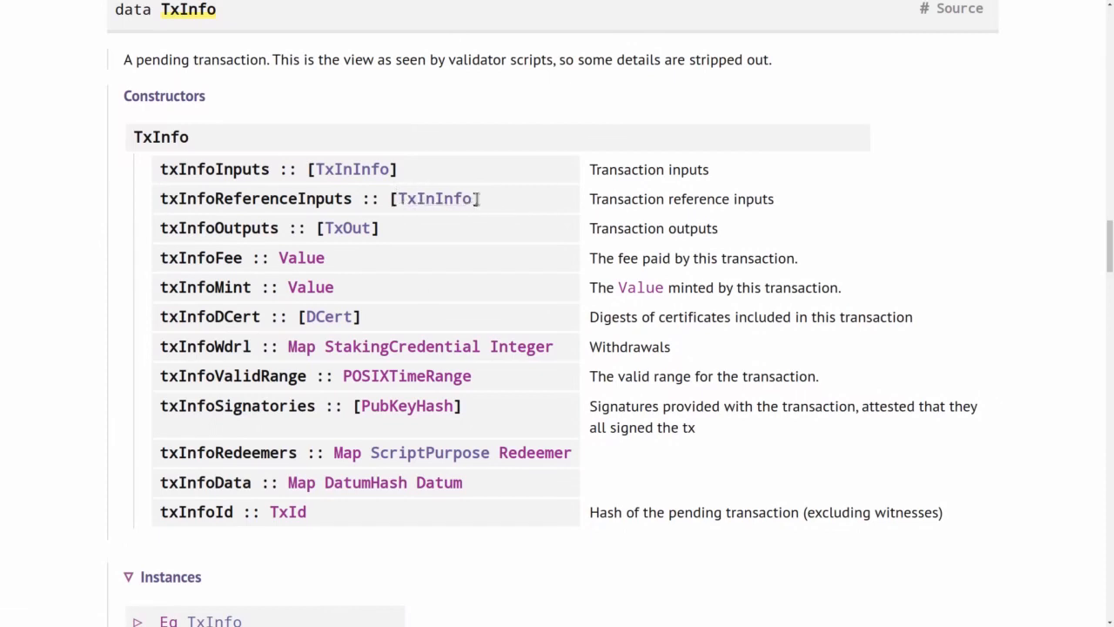
{"action": "mouse_move", "coordinate": [263, 166]}
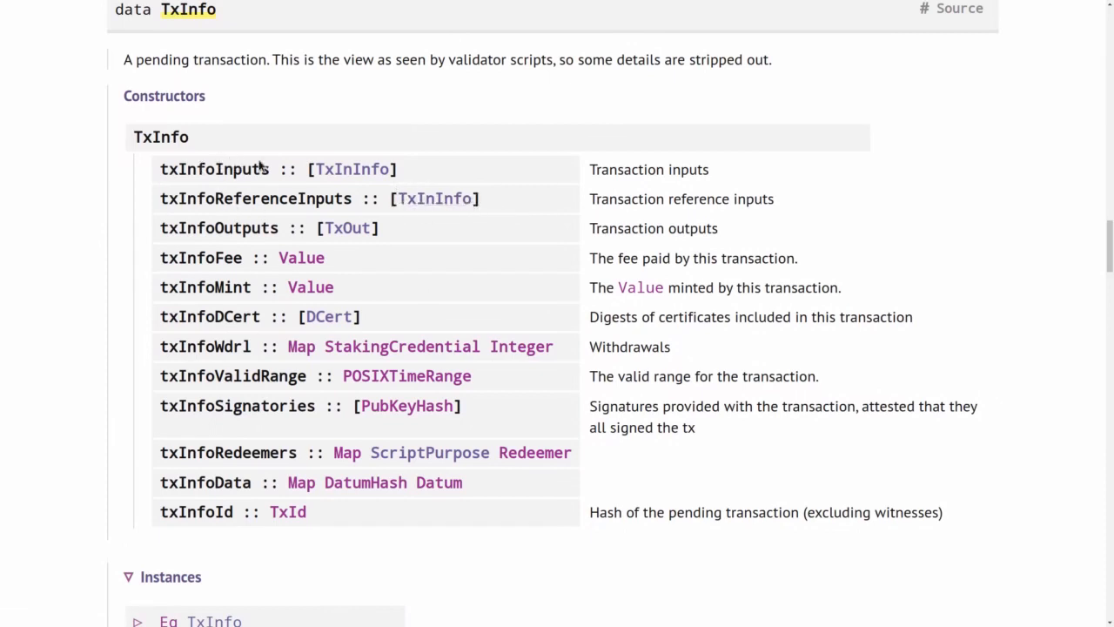
{"action": "mouse_move", "coordinate": [300, 164]}
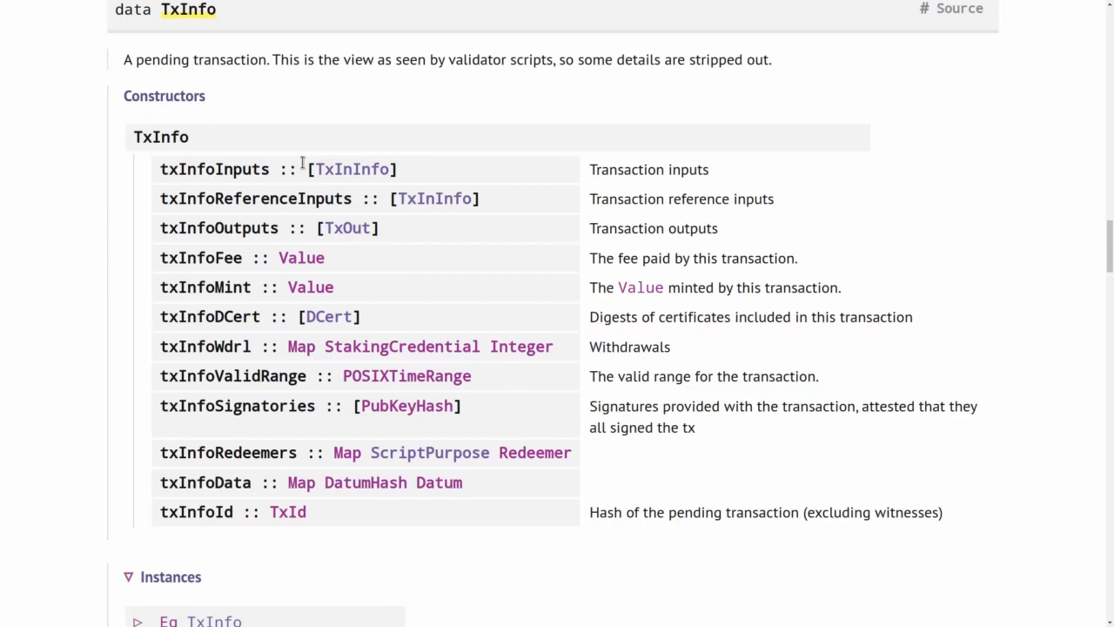
{"action": "mouse_move", "coordinate": [350, 169]}
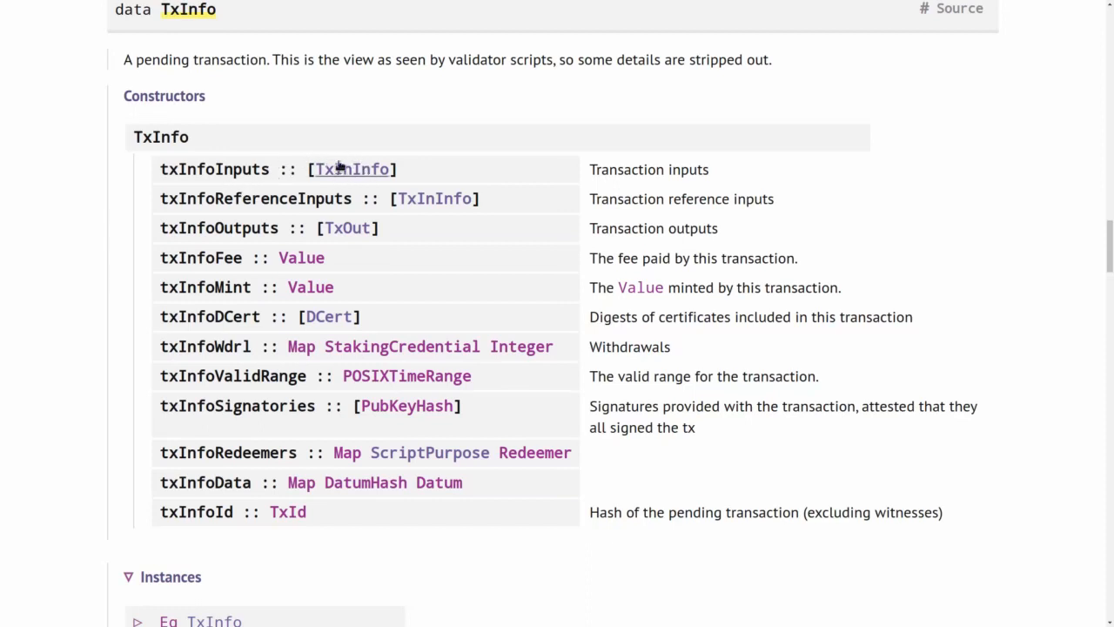
{"action": "mouse_move", "coordinate": [352, 169]}
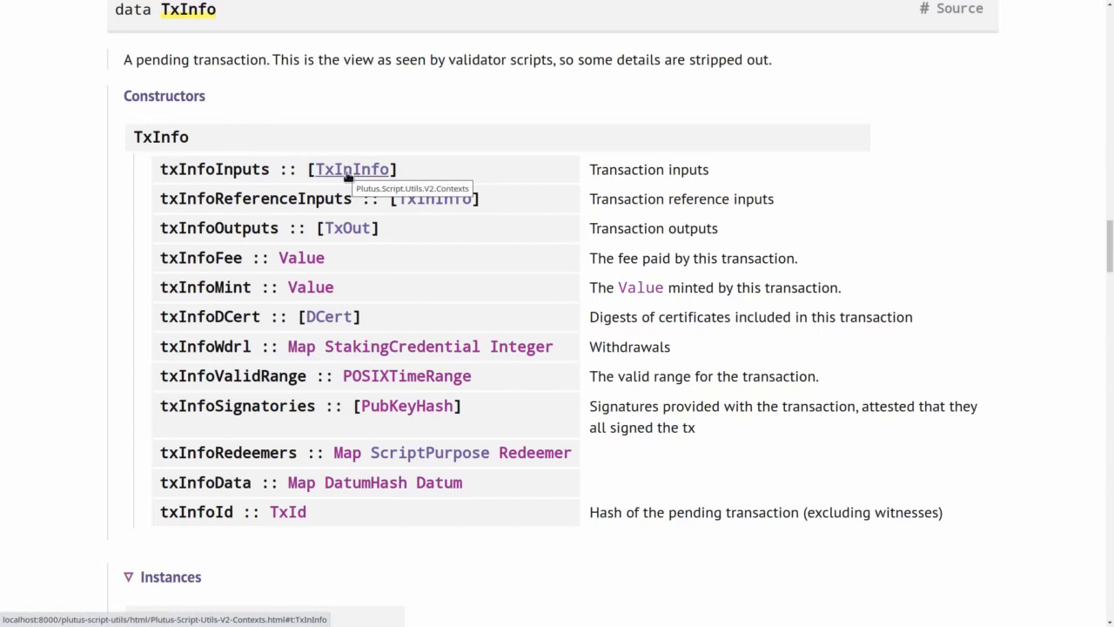
{"action": "mouse_move", "coordinate": [345, 198]}
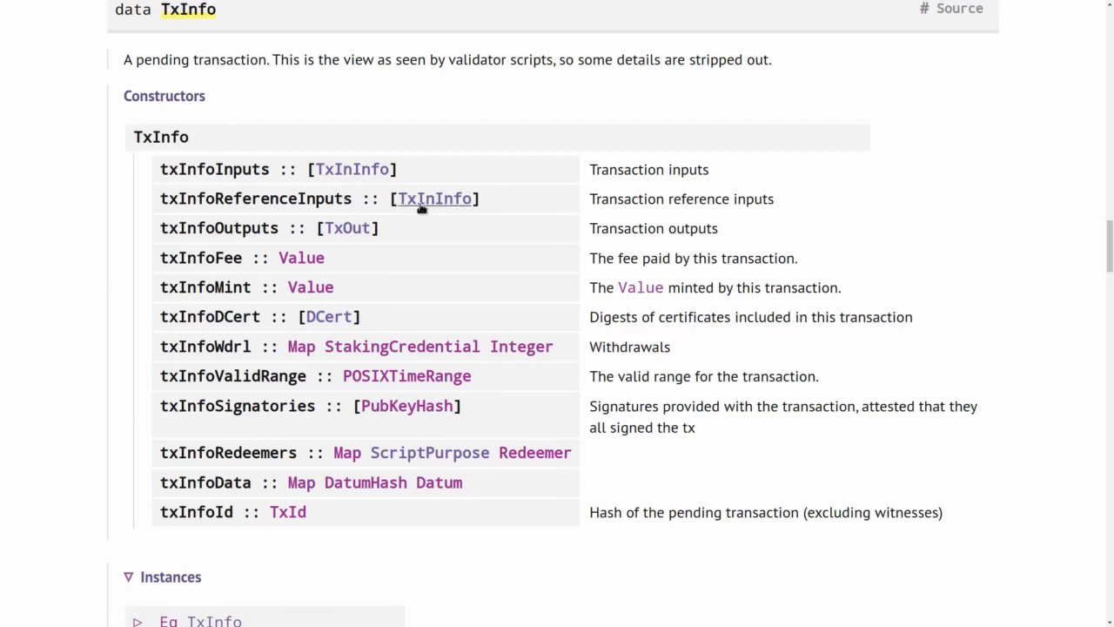
{"action": "mouse_move", "coordinate": [369, 207]}
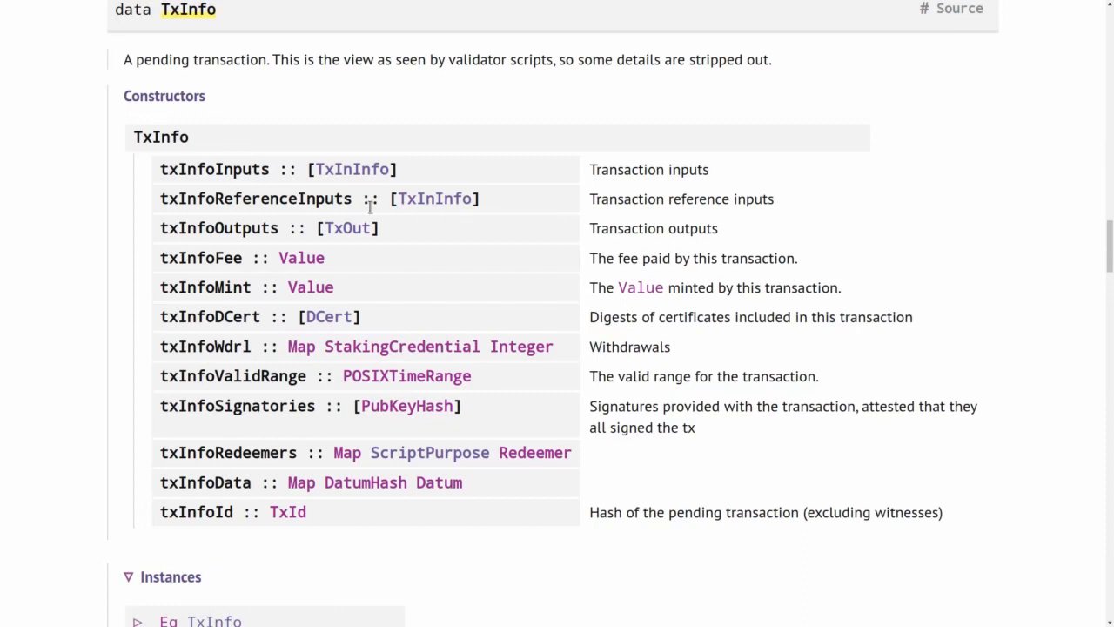
{"action": "mouse_move", "coordinate": [436, 198]}
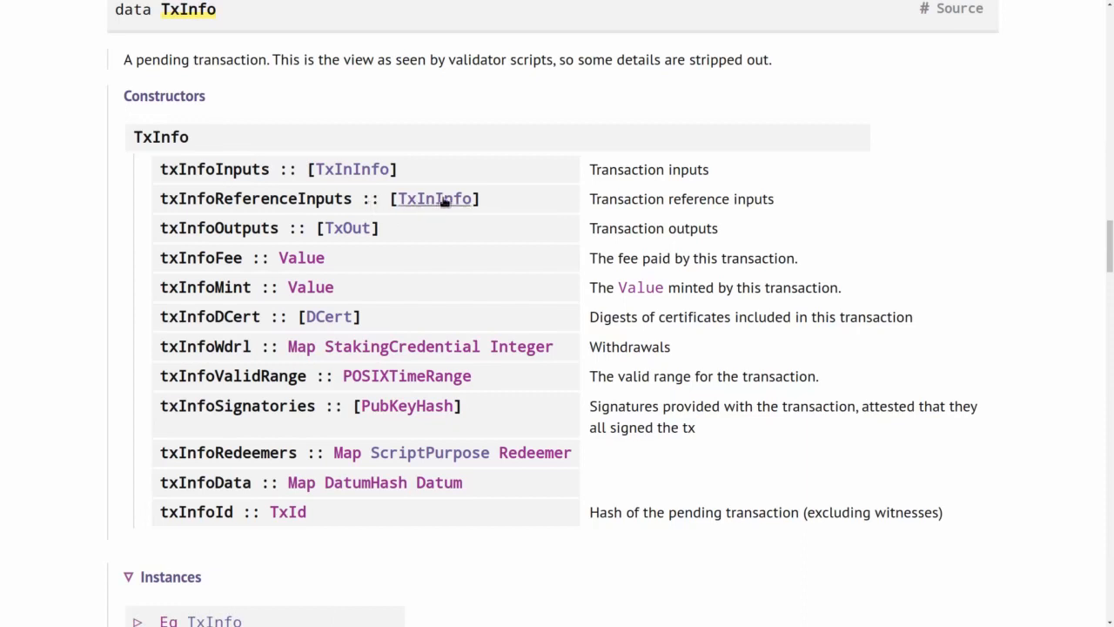
{"action": "mouse_move", "coordinate": [409, 254]}
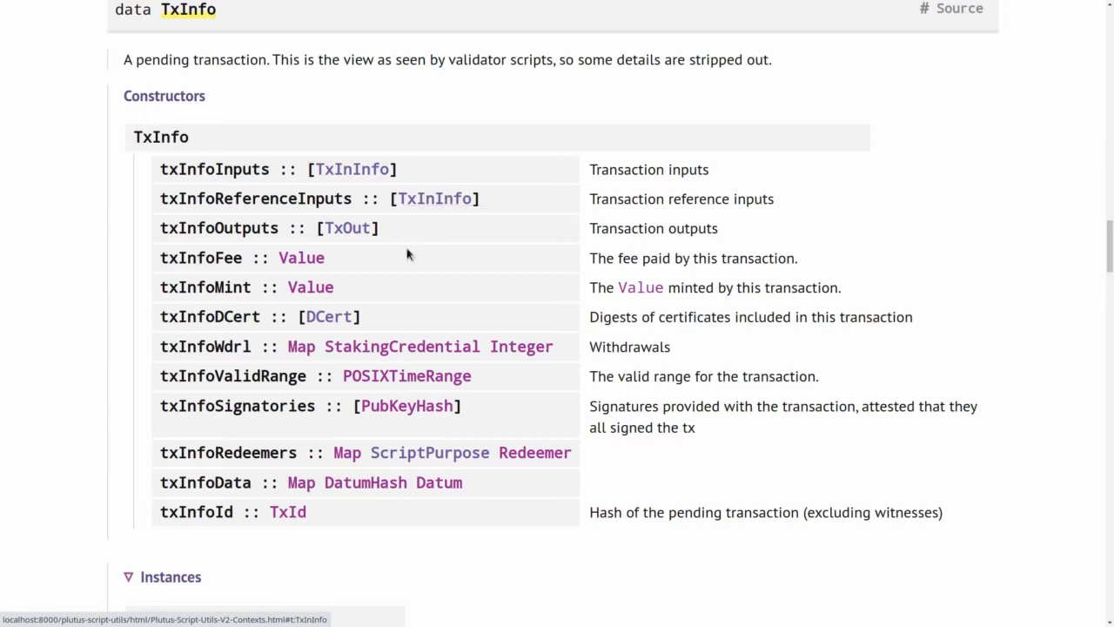
{"action": "mouse_move", "coordinate": [435, 199]}
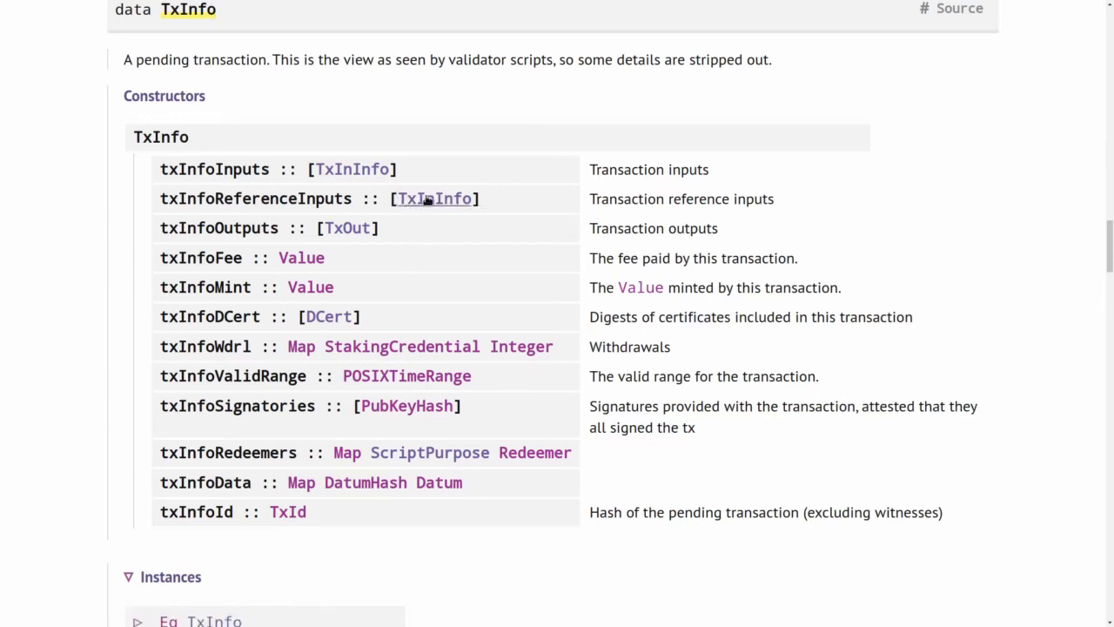
{"action": "mouse_move", "coordinate": [436, 199]}
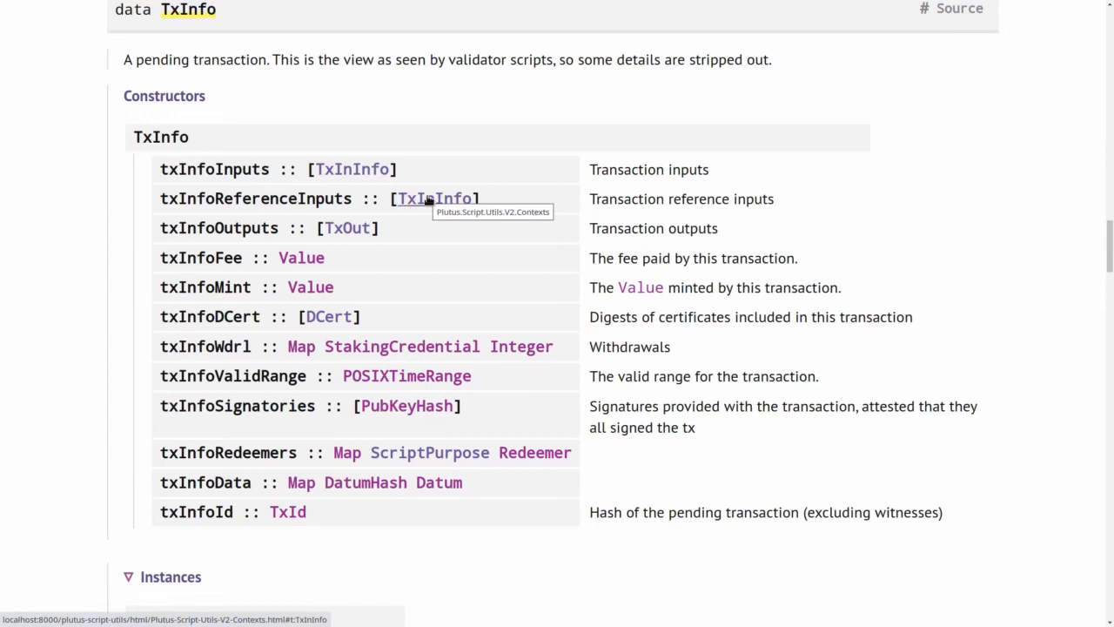
{"action": "mouse_move", "coordinate": [404, 216]}
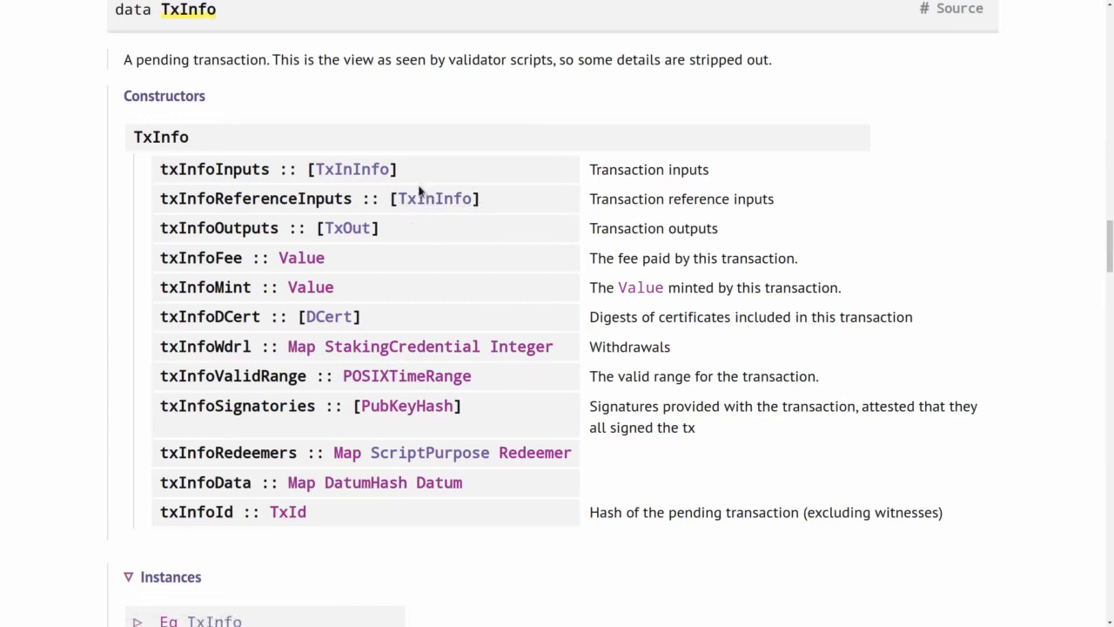
{"action": "mouse_move", "coordinate": [435, 199]}
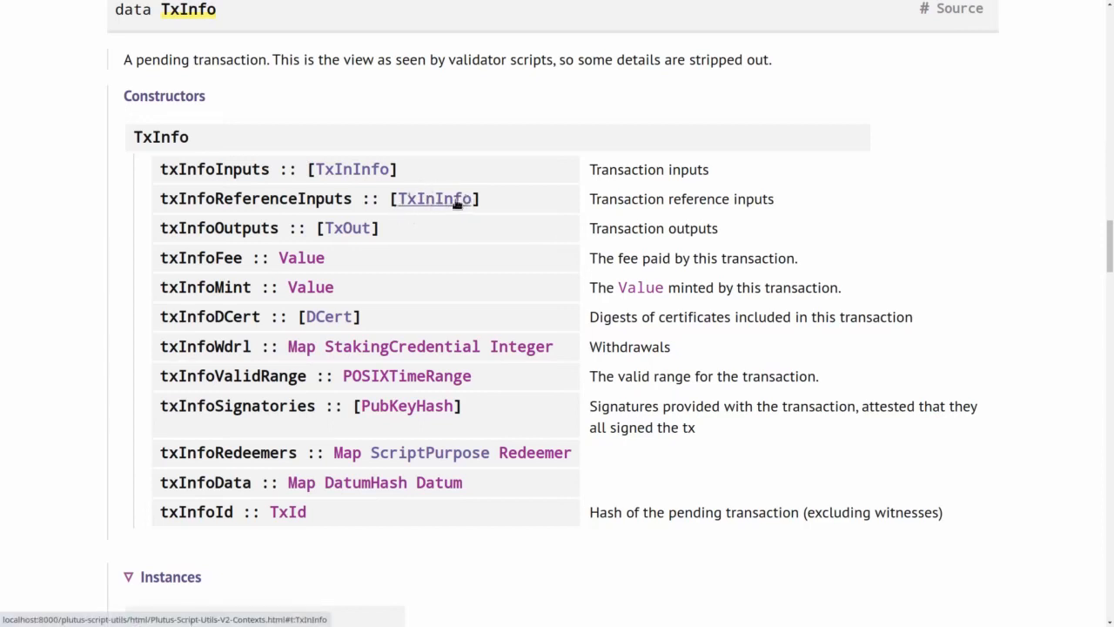
{"action": "mouse_move", "coordinate": [427, 215]}
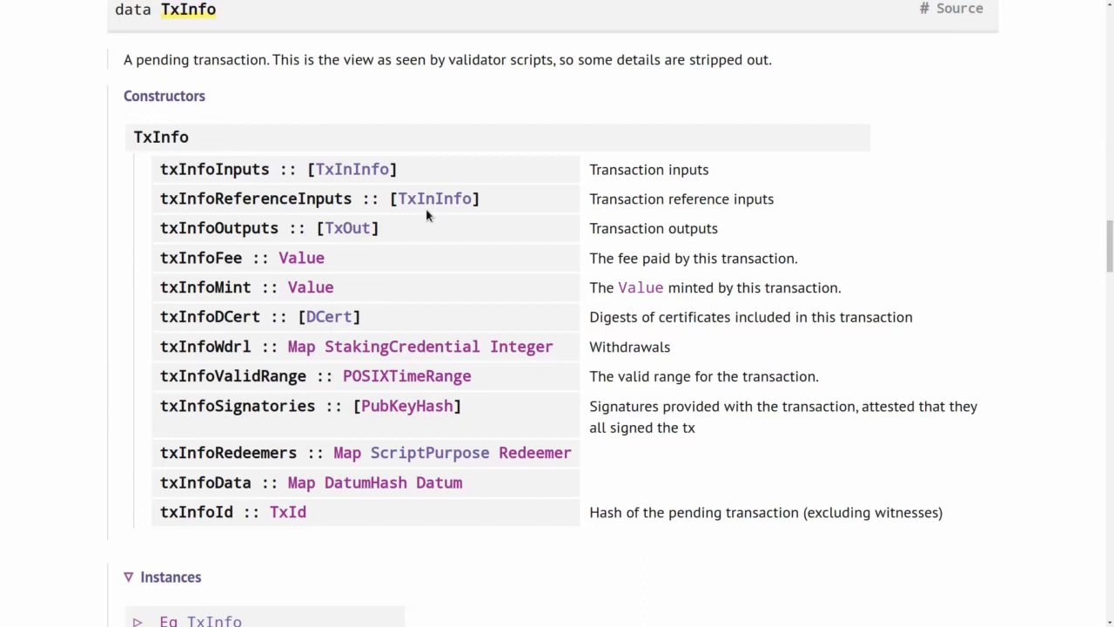
{"action": "mouse_move", "coordinate": [449, 222]}
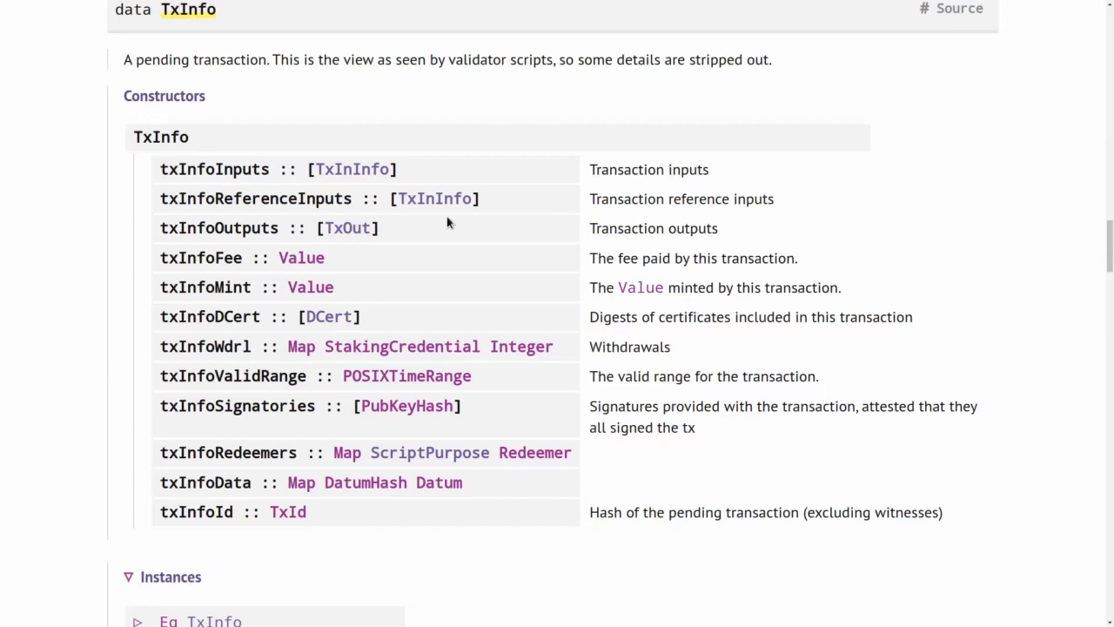
{"action": "mouse_move", "coordinate": [306, 193]}
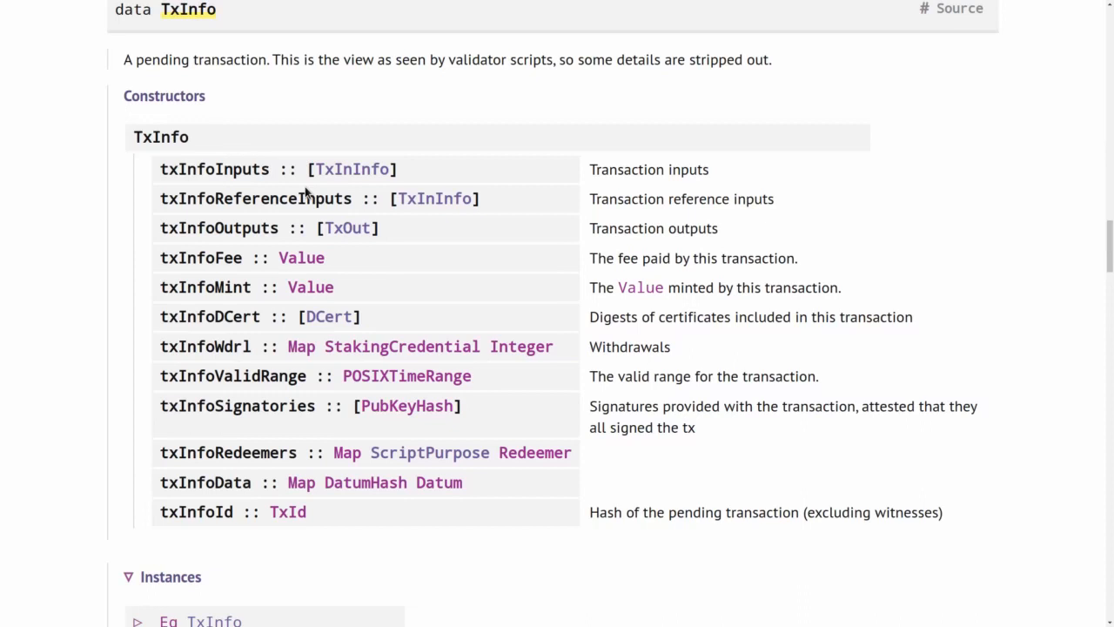
{"action": "mouse_move", "coordinate": [435, 198]}
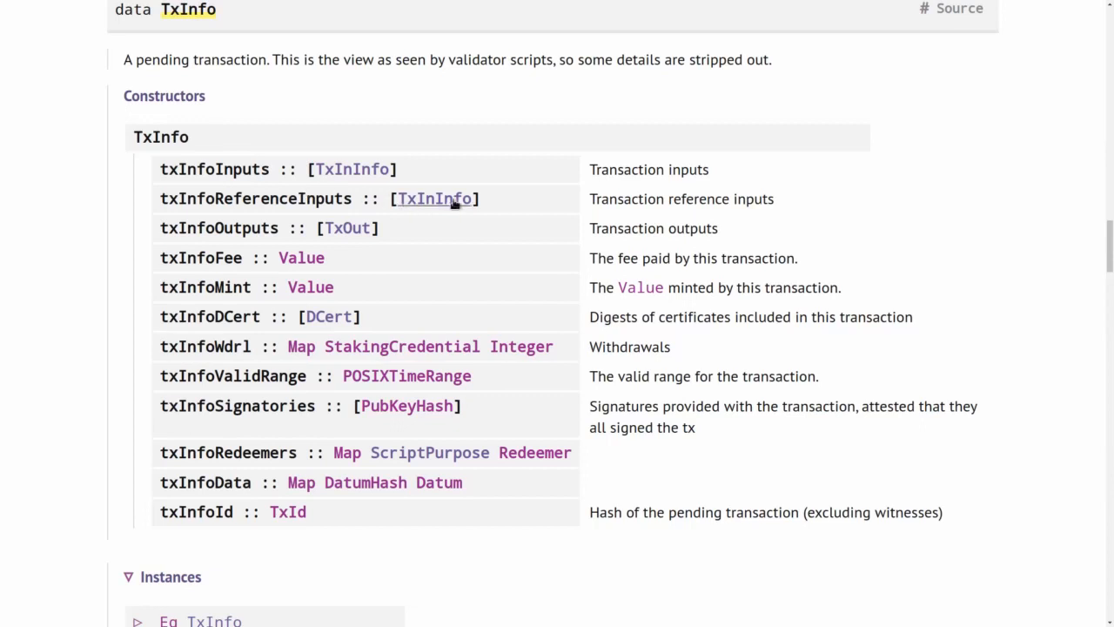
{"action": "mouse_move", "coordinate": [498, 206]}
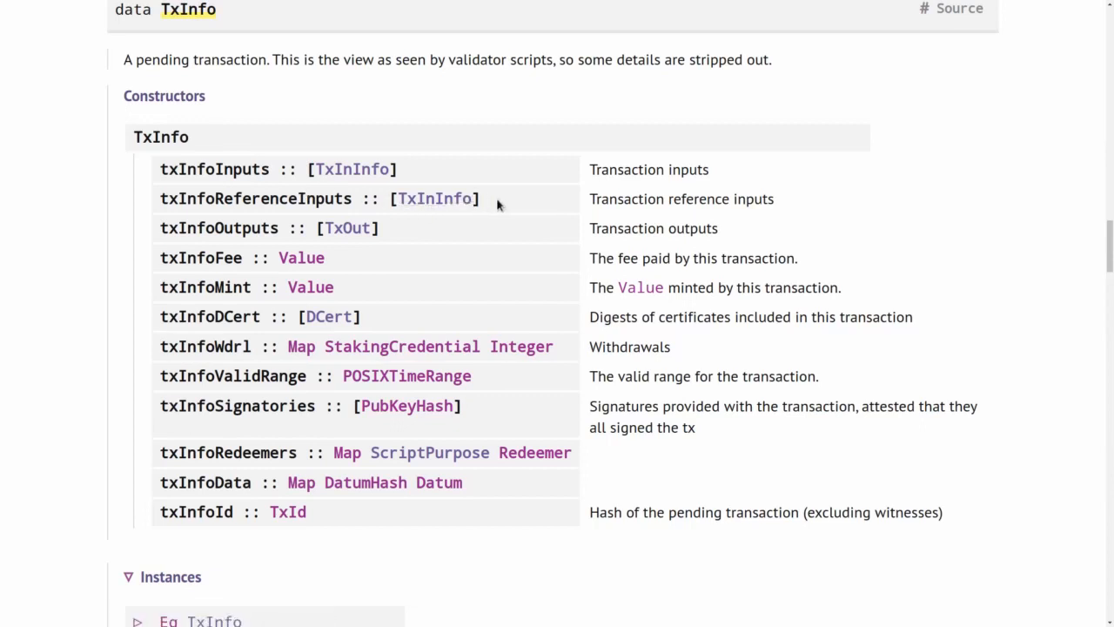
{"action": "mouse_move", "coordinate": [433, 198]}
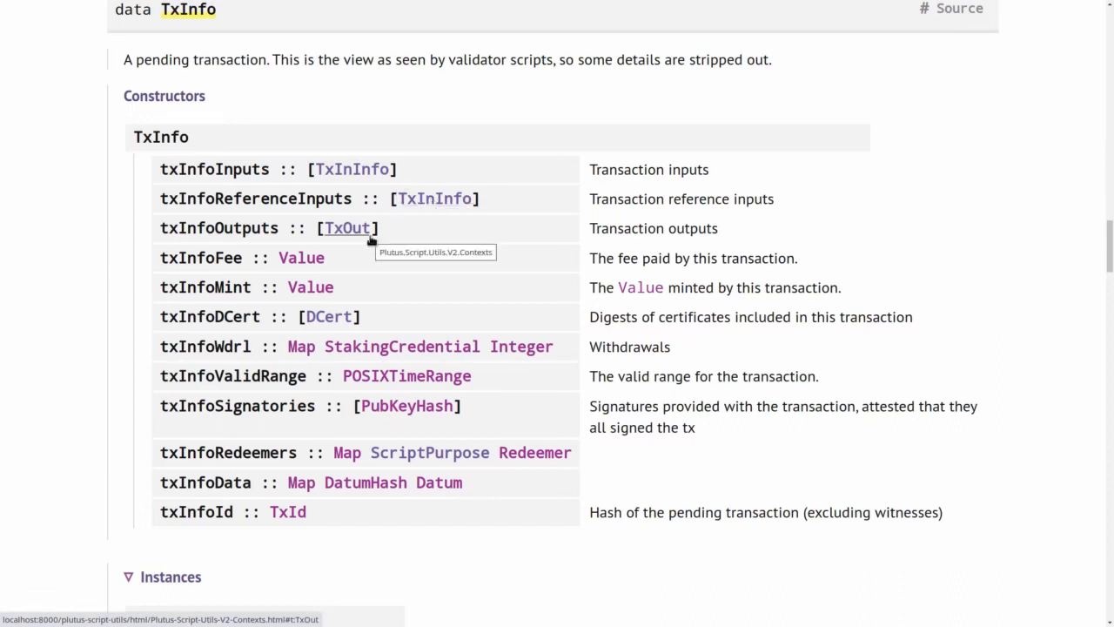
{"action": "mouse_move", "coordinate": [320, 235]}
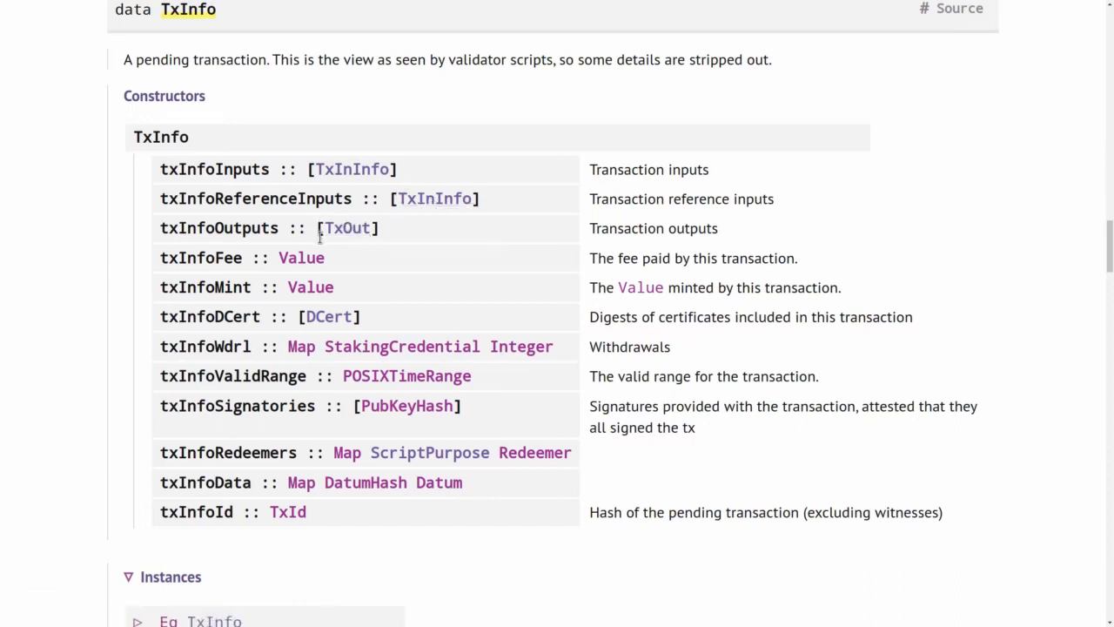
{"action": "mouse_move", "coordinate": [347, 228]}
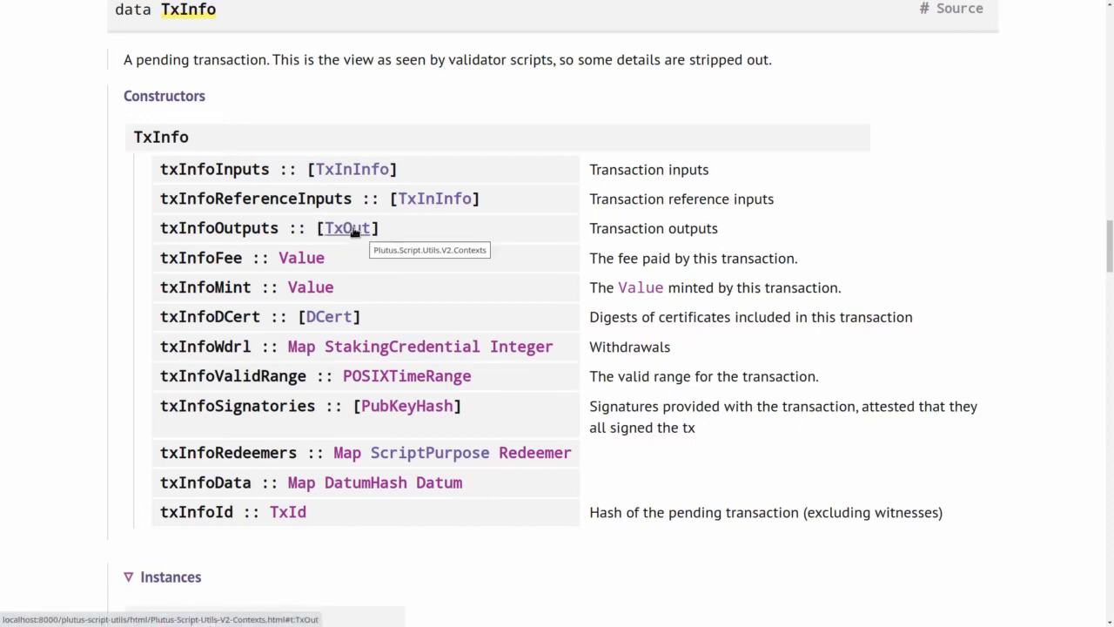
{"action": "mouse_move", "coordinate": [352, 169]}
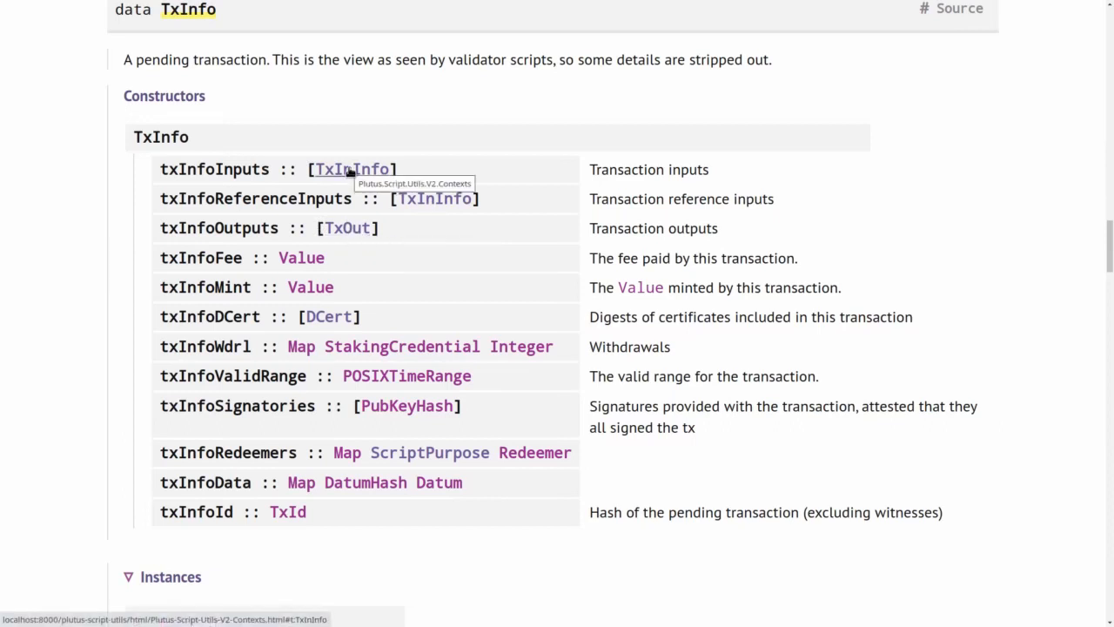
{"action": "mouse_move", "coordinate": [358, 174]}
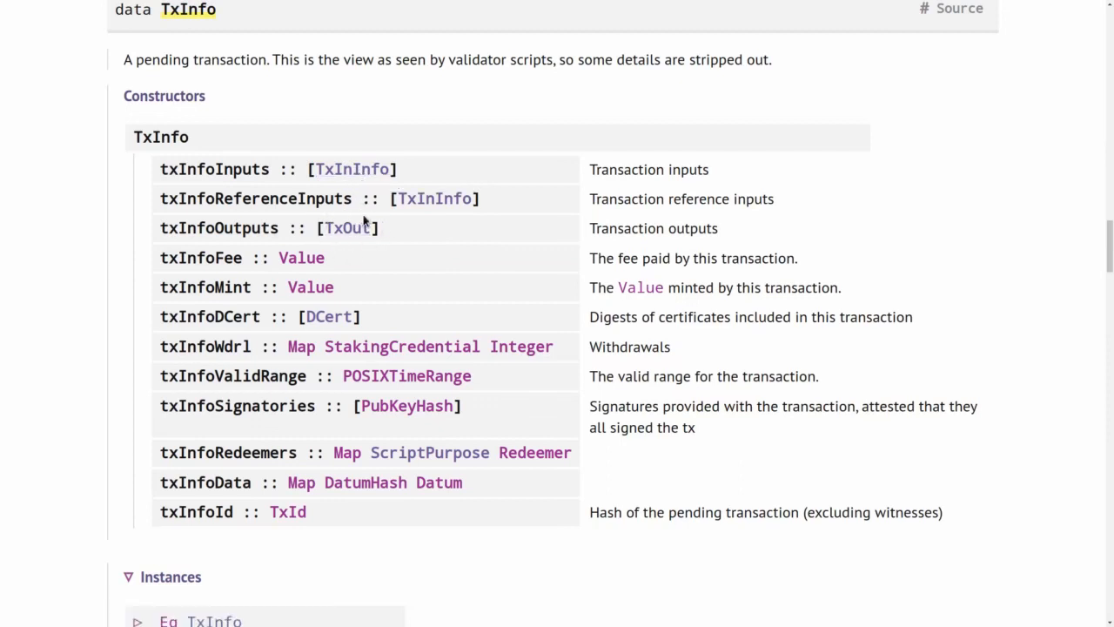
{"action": "mouse_move", "coordinate": [301, 257]}
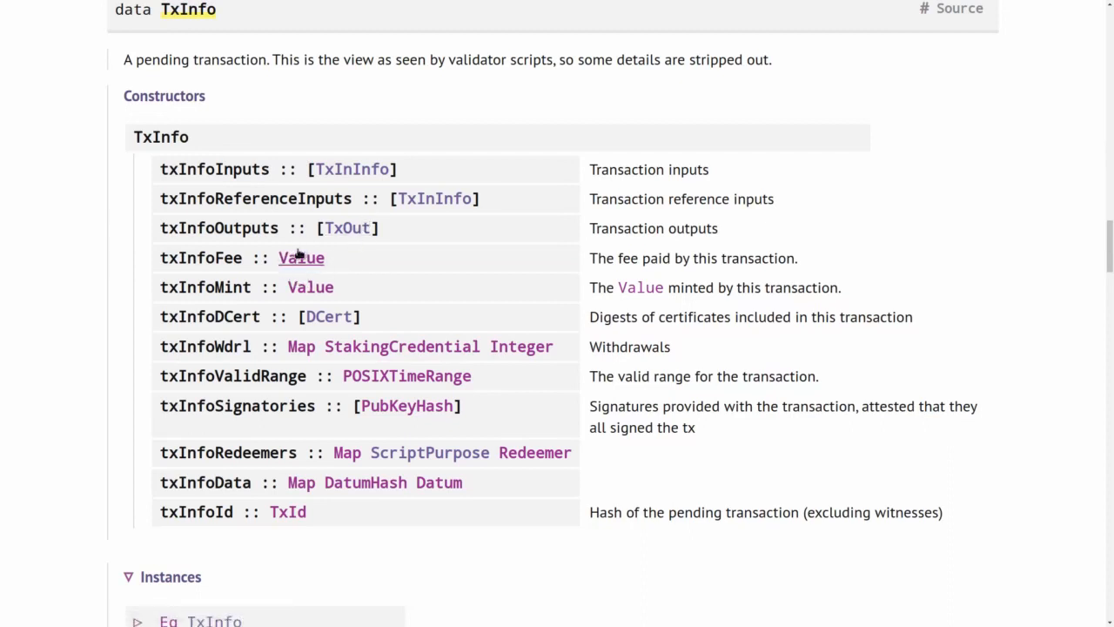
{"action": "mouse_move", "coordinate": [301, 258]}
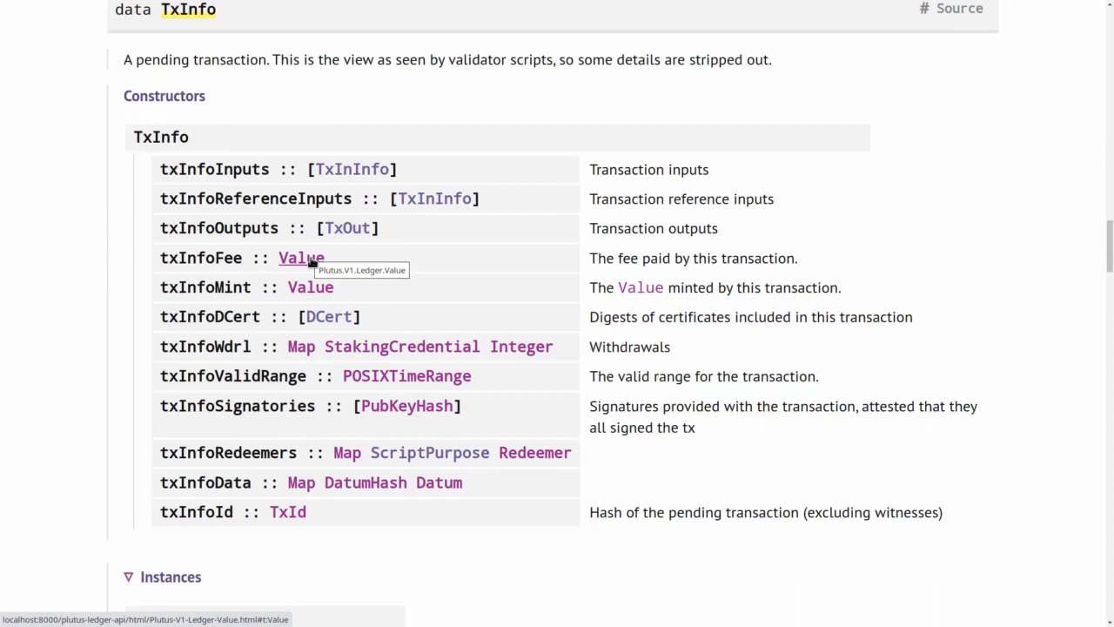
{"action": "mouse_move", "coordinate": [338, 288]}
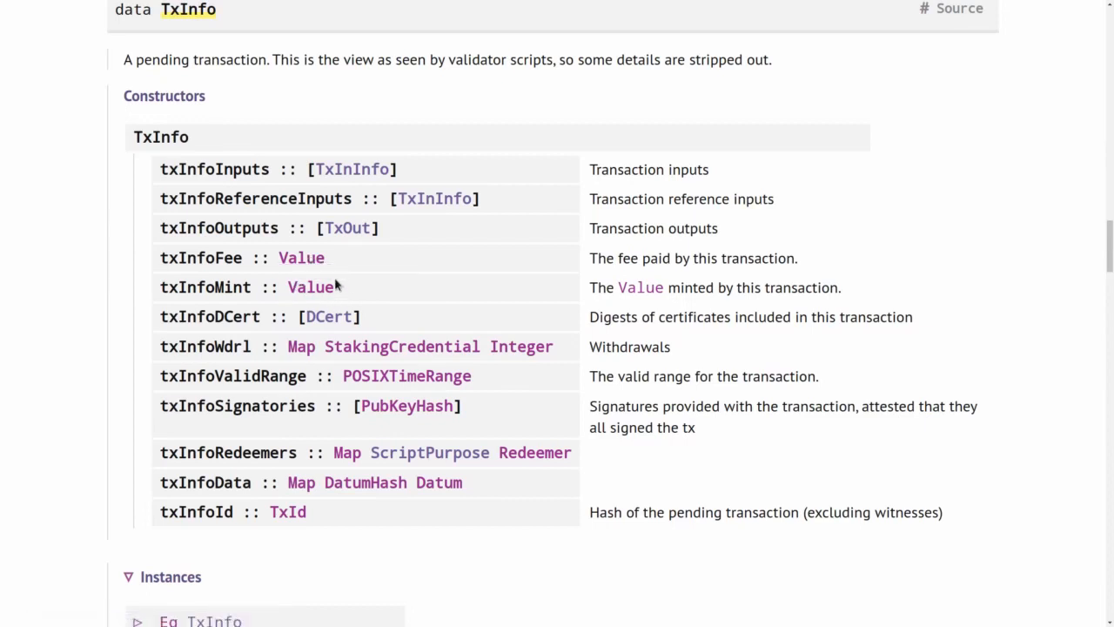
{"action": "mouse_move", "coordinate": [309, 285]}
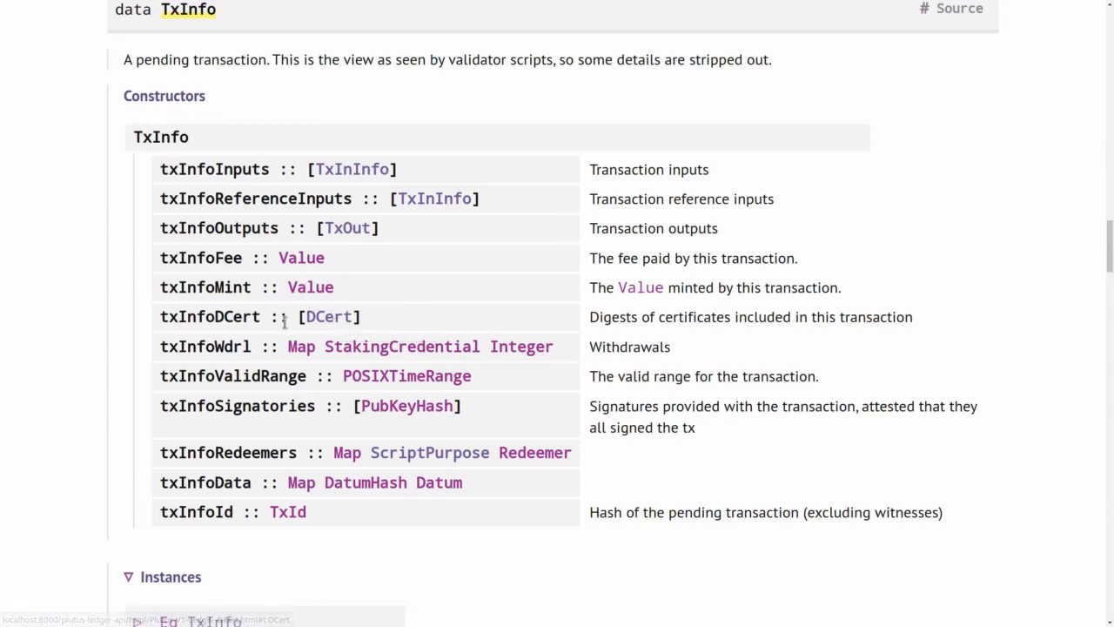
Navigate from txInfoDCert to DCert listing delegation, pool retirement, genesis and MIR certificates
{"action": "left_click", "coordinate": [329, 317]}
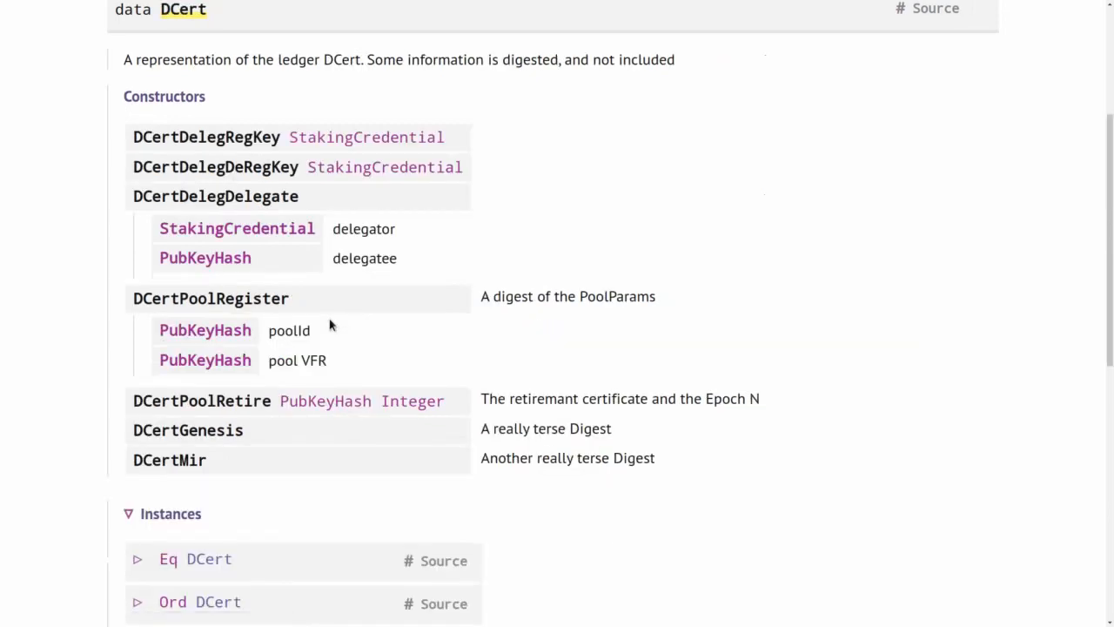
{"action": "mouse_move", "coordinate": [233, 159]}
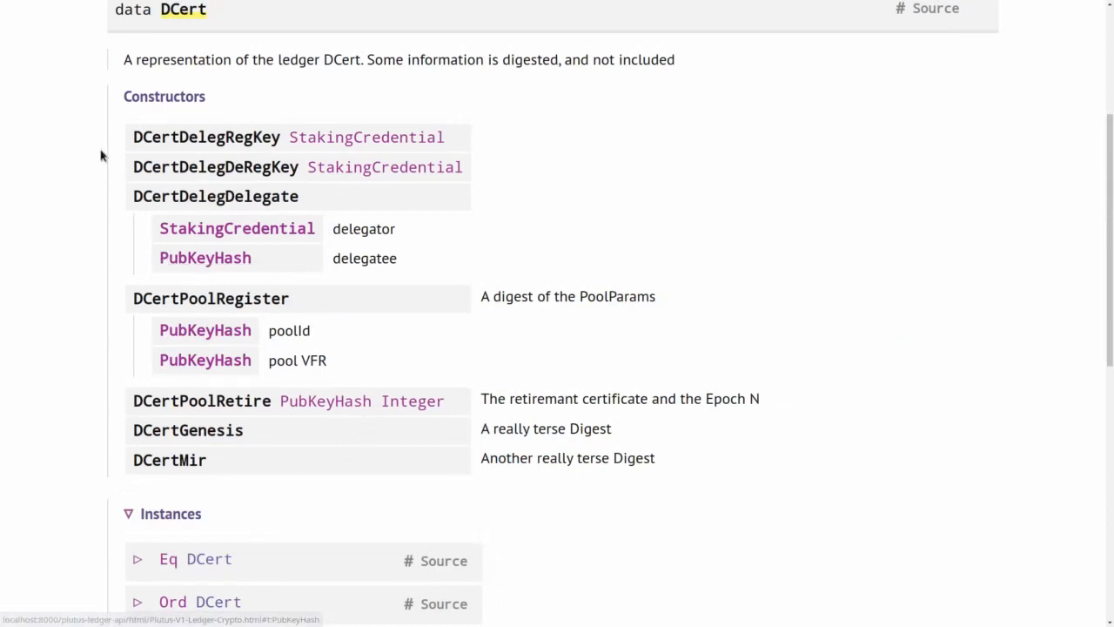
{"action": "mouse_move", "coordinate": [366, 132]}
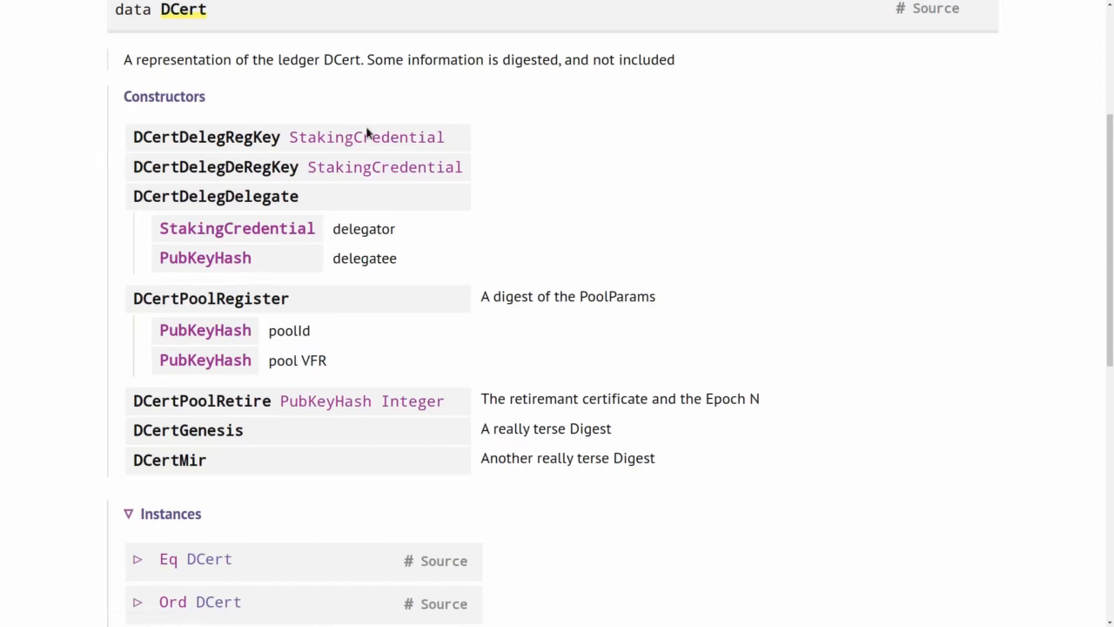
{"action": "mouse_move", "coordinate": [385, 167]}
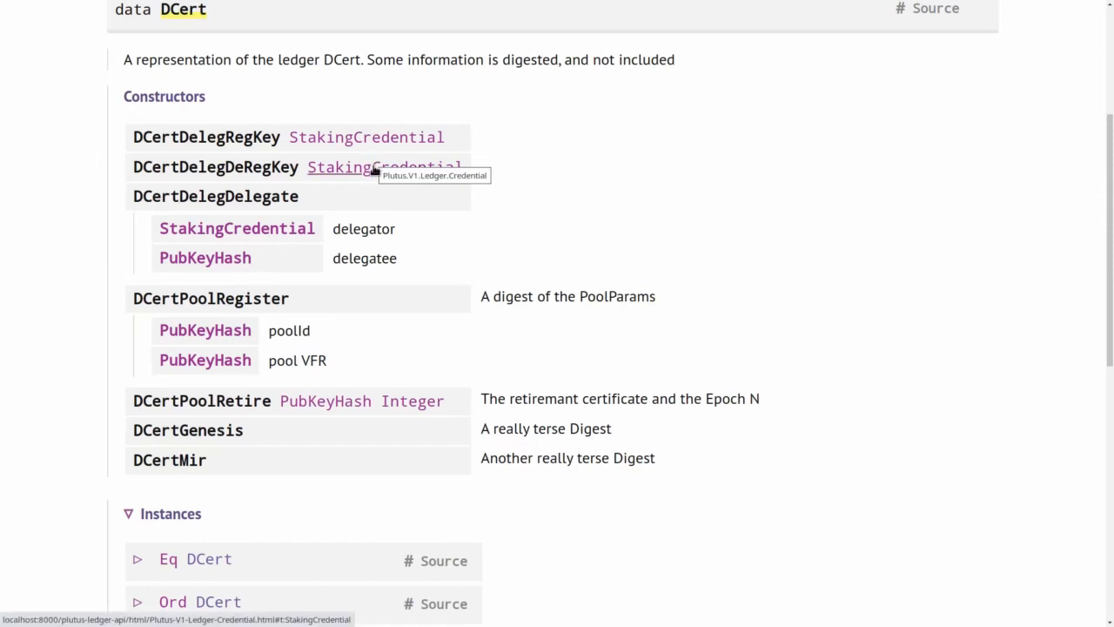
{"action": "mouse_move", "coordinate": [236, 228]}
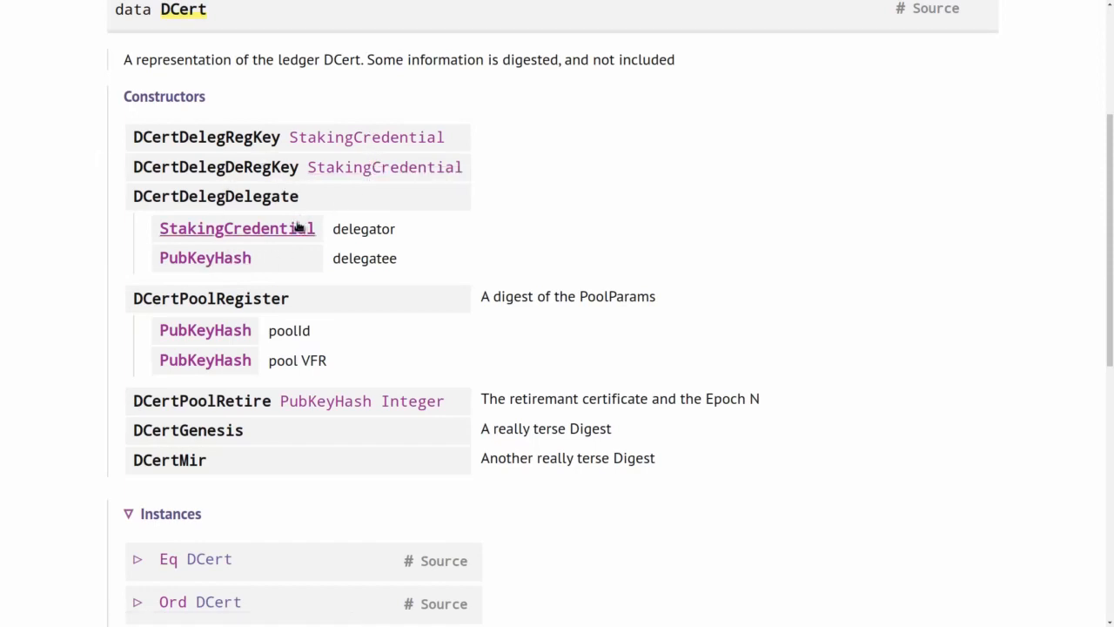
{"action": "mouse_move", "coordinate": [252, 211]}
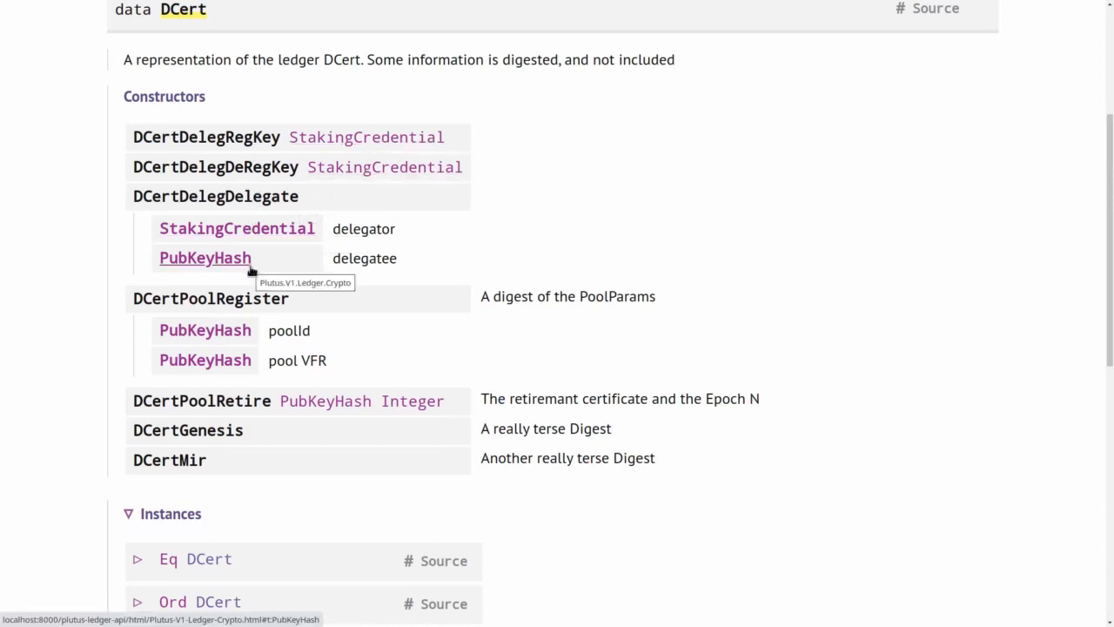
{"action": "mouse_move", "coordinate": [306, 278]}
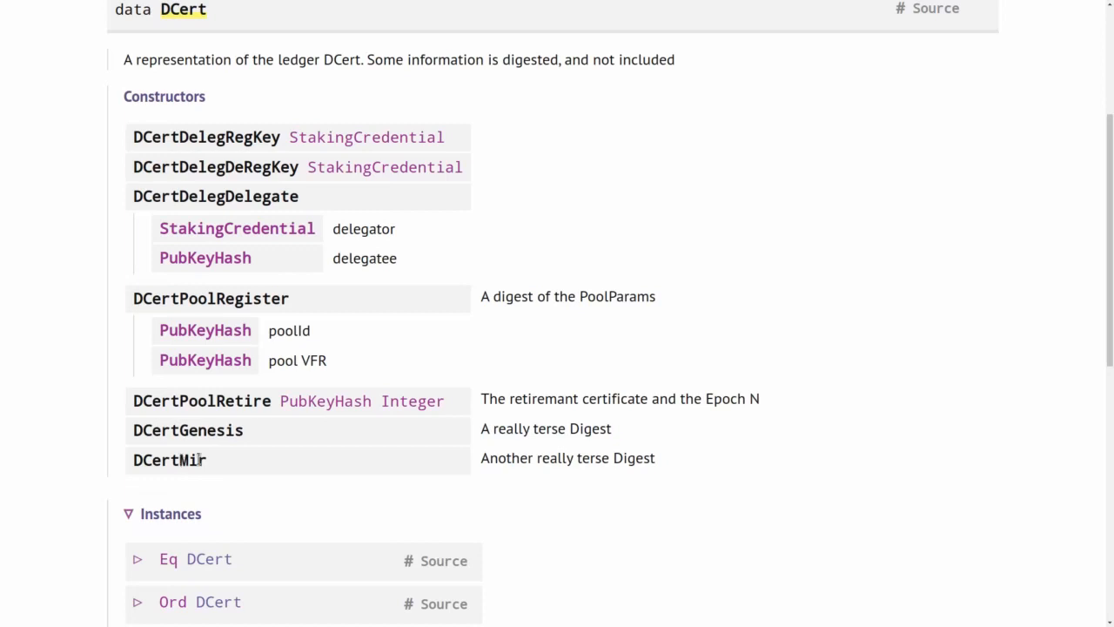
{"action": "mouse_move", "coordinate": [206, 479]}
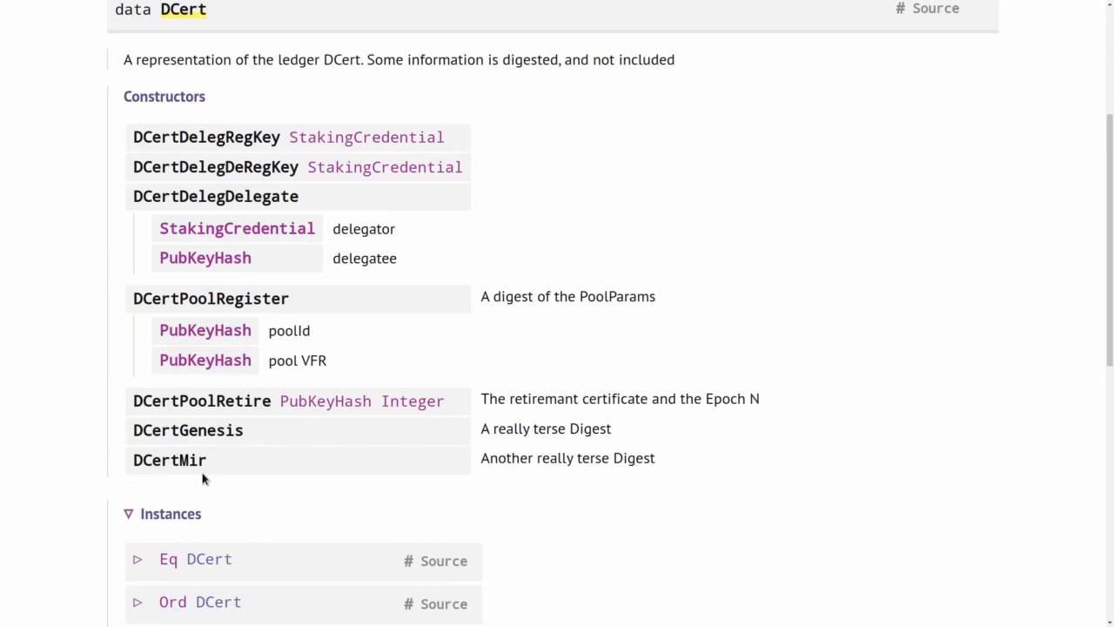
{"action": "mouse_move", "coordinate": [205, 460]}
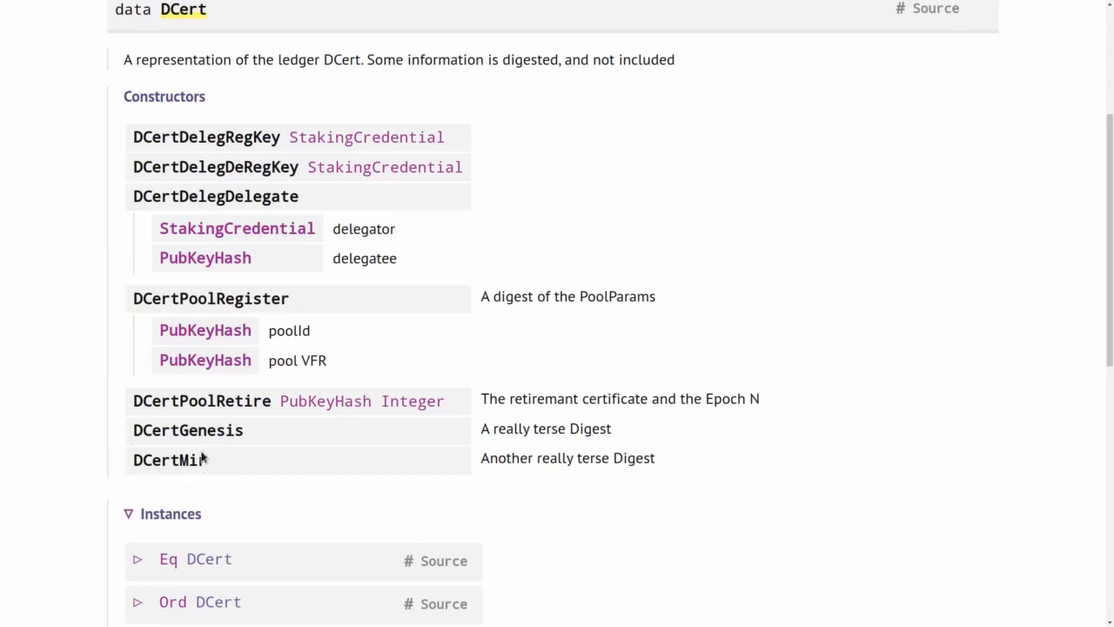
{"action": "mouse_move", "coordinate": [127, 478]}
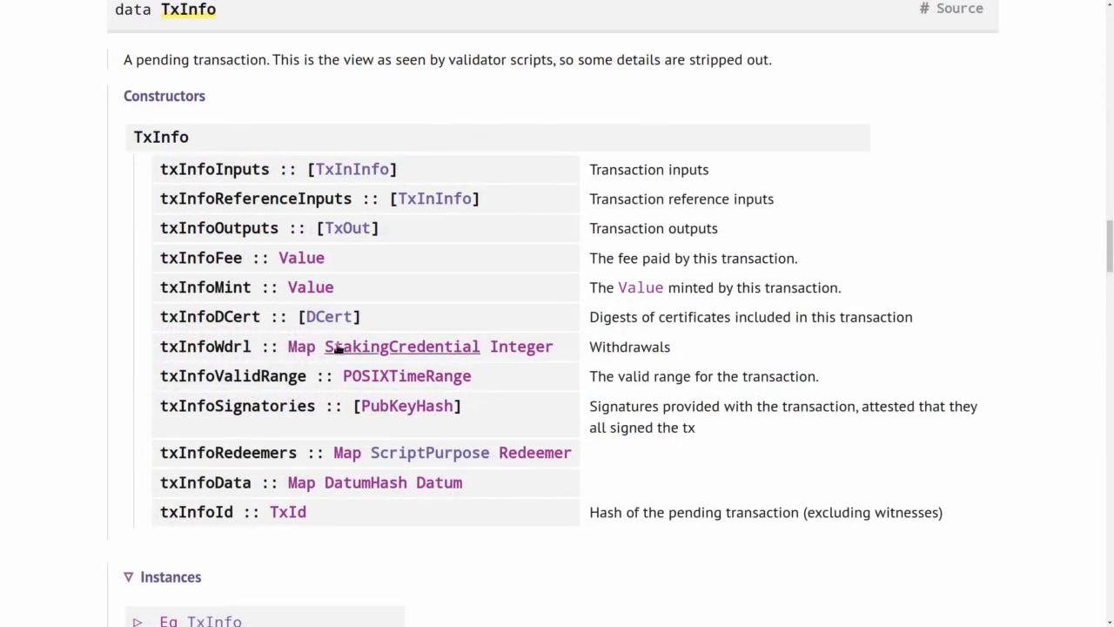
{"action": "mouse_move", "coordinate": [522, 346]}
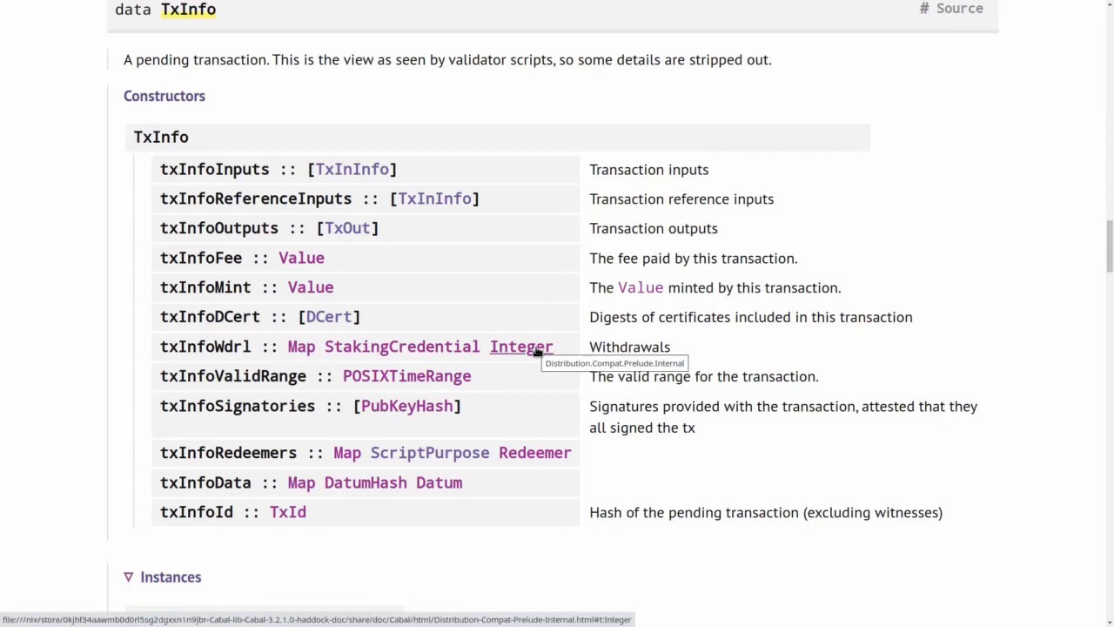
{"action": "mouse_move", "coordinate": [400, 346]}
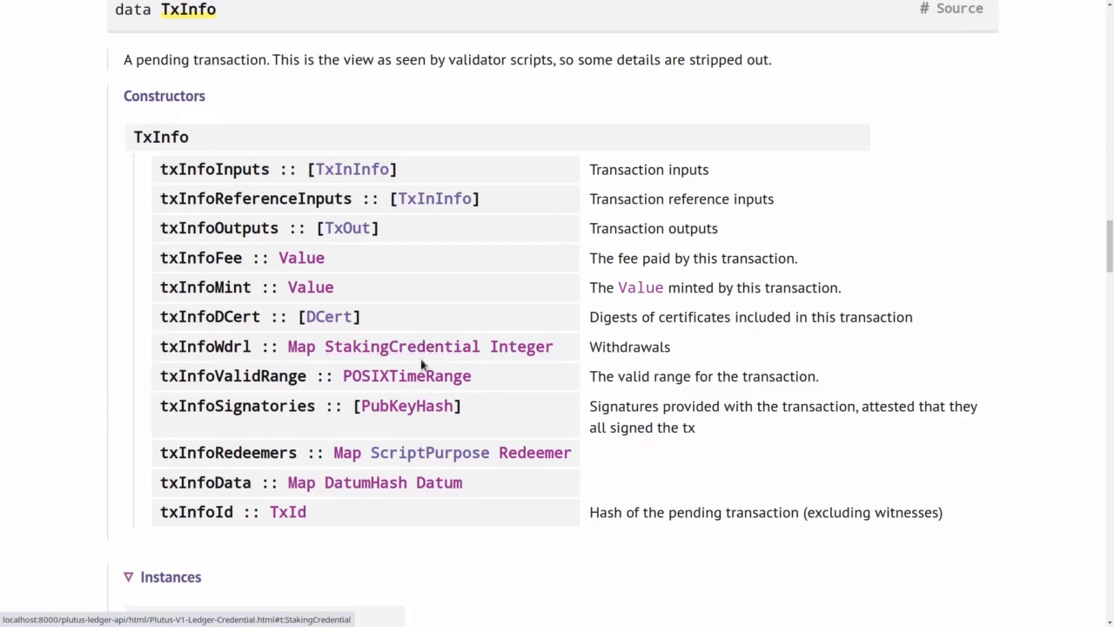
{"action": "mouse_move", "coordinate": [417, 346]}
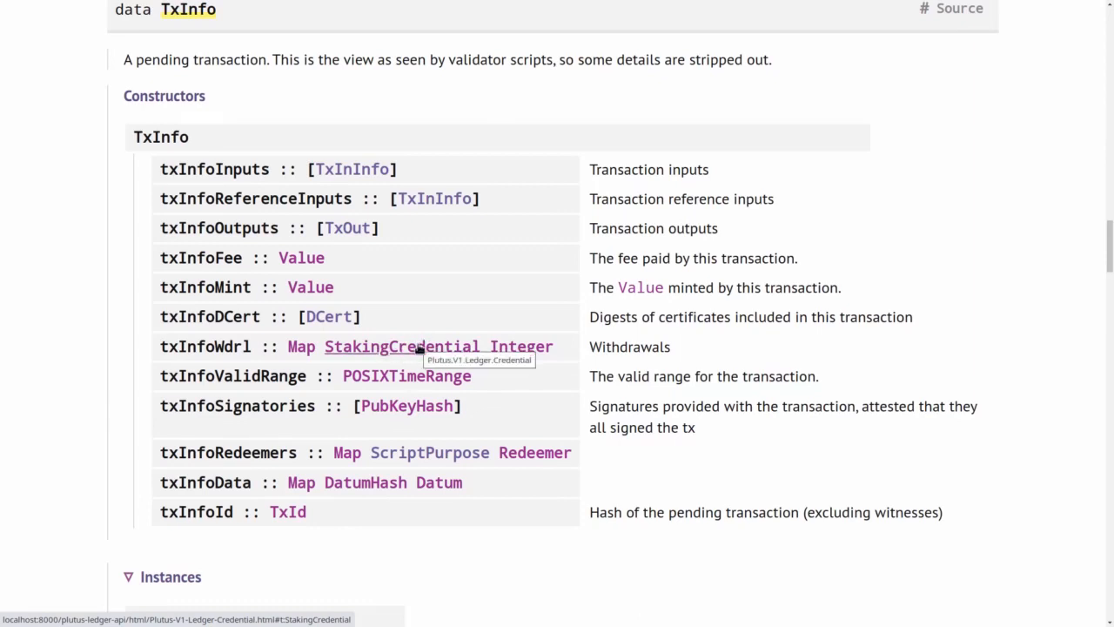
{"action": "mouse_move", "coordinate": [520, 346]}
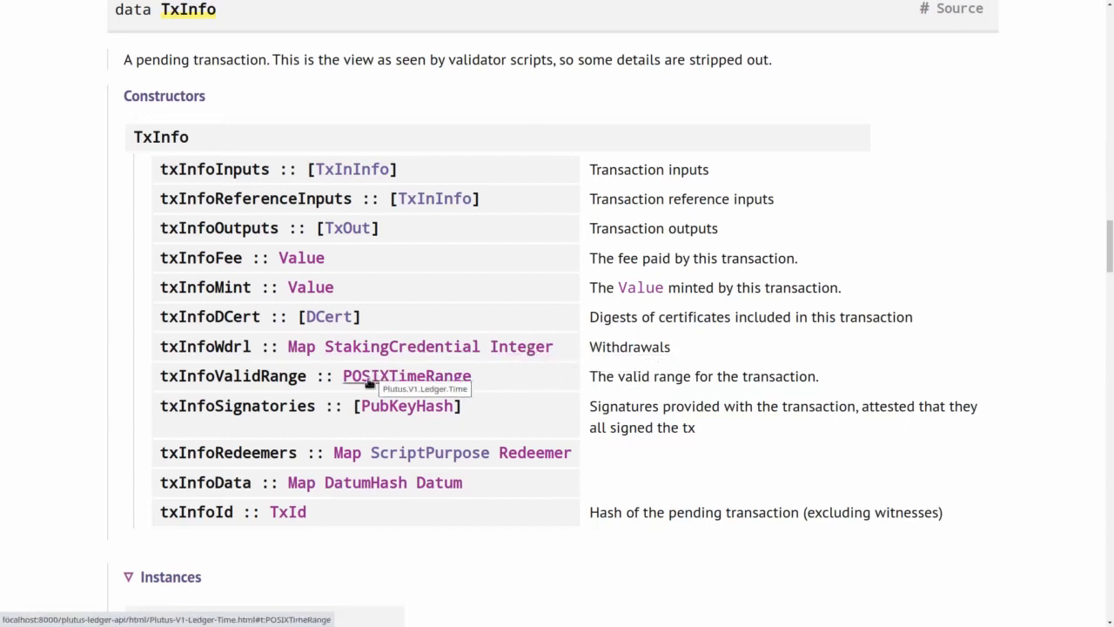
{"action": "mouse_move", "coordinate": [247, 379]}
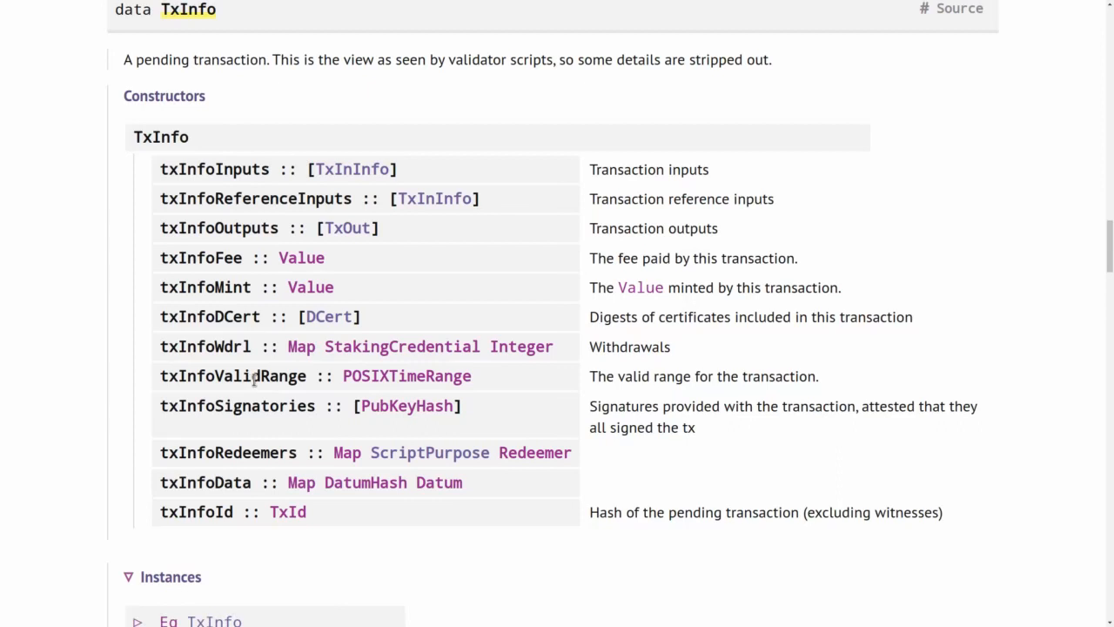
{"action": "mouse_move", "coordinate": [404, 405]}
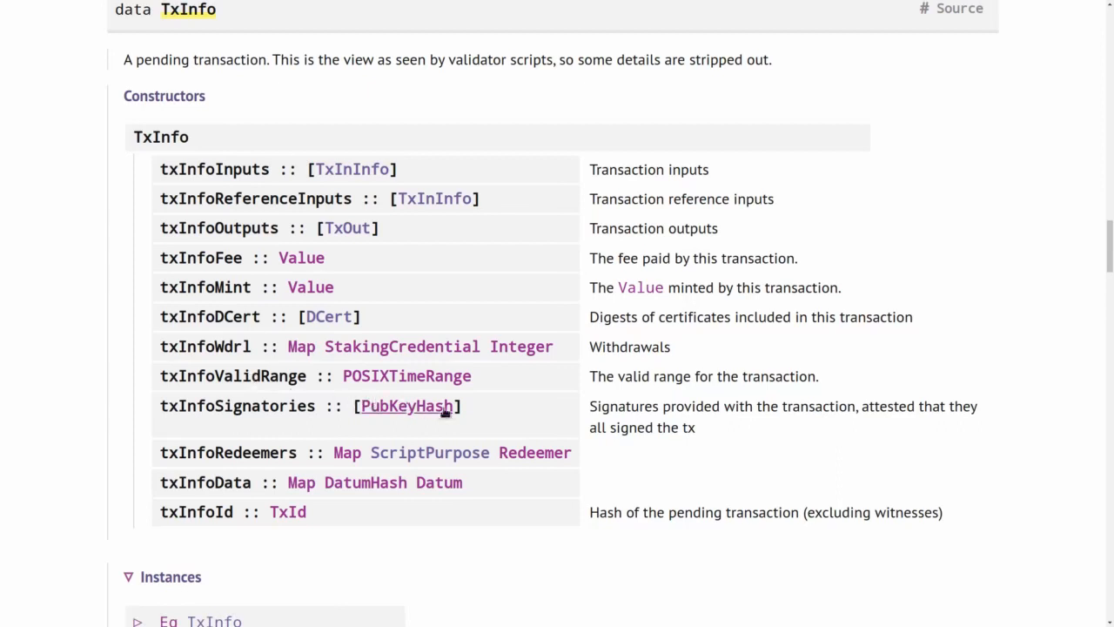
{"action": "mouse_move", "coordinate": [428, 399]}
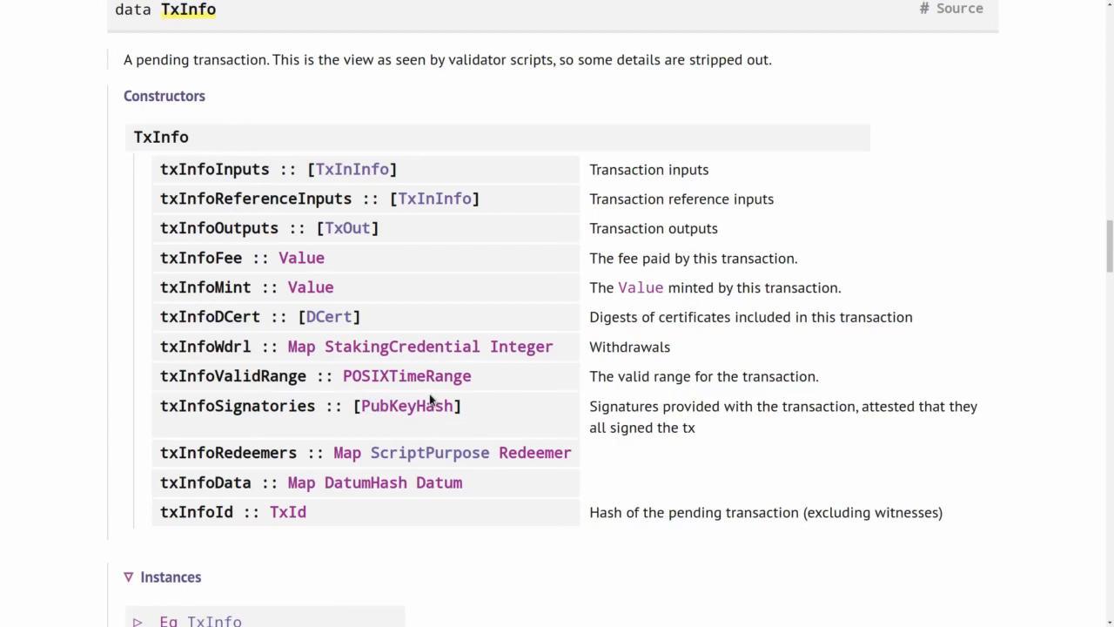
{"action": "mouse_move", "coordinate": [366, 460]}
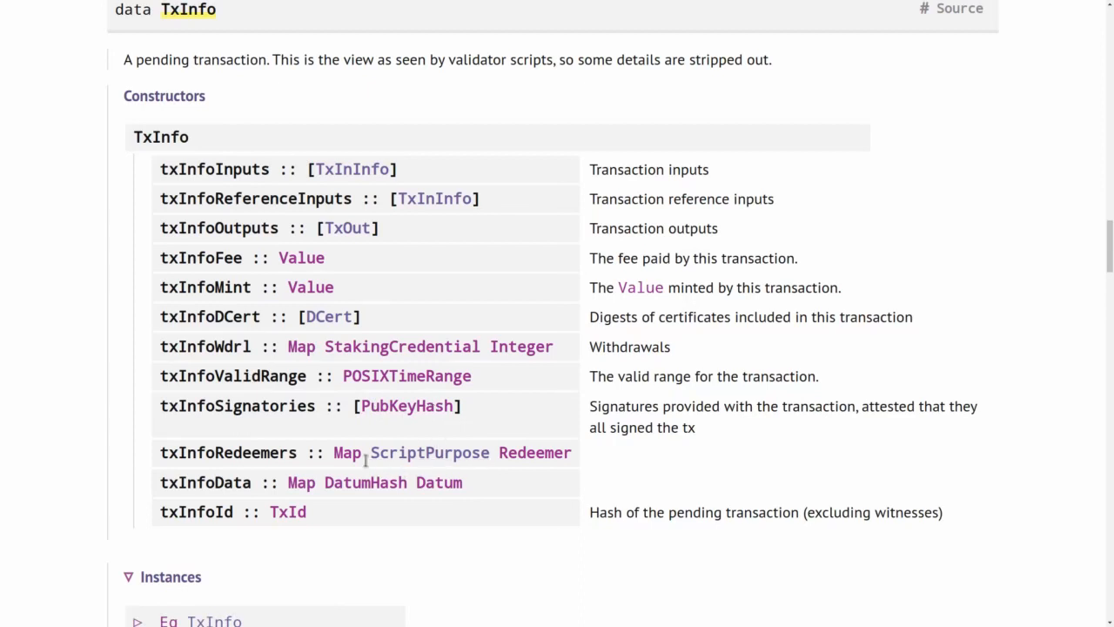
{"action": "mouse_move", "coordinate": [428, 452]}
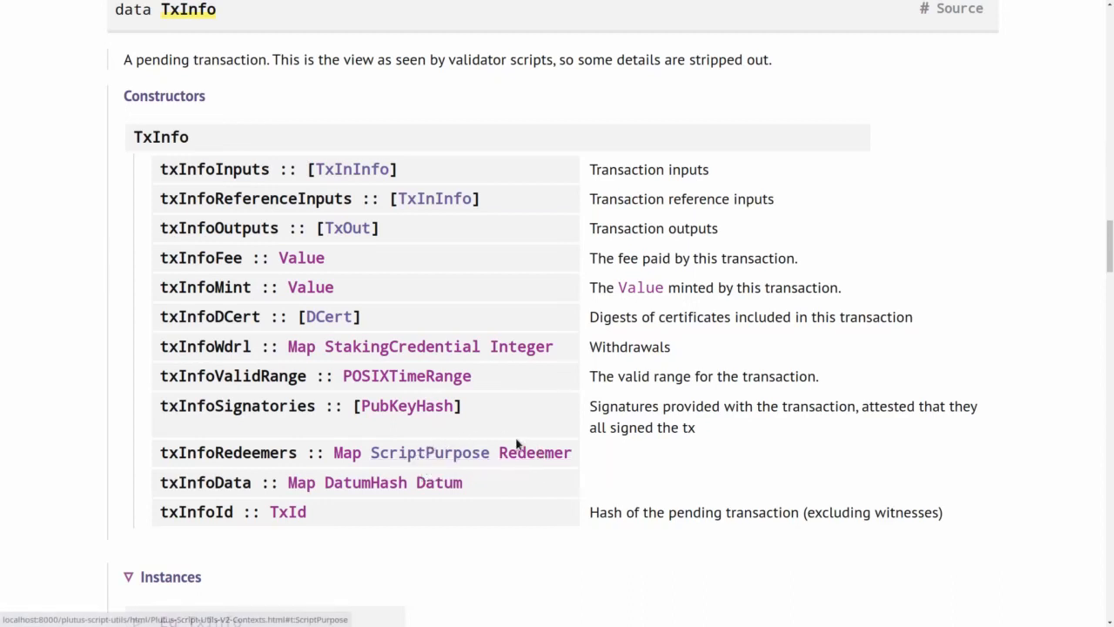
{"action": "mouse_move", "coordinate": [523, 452]}
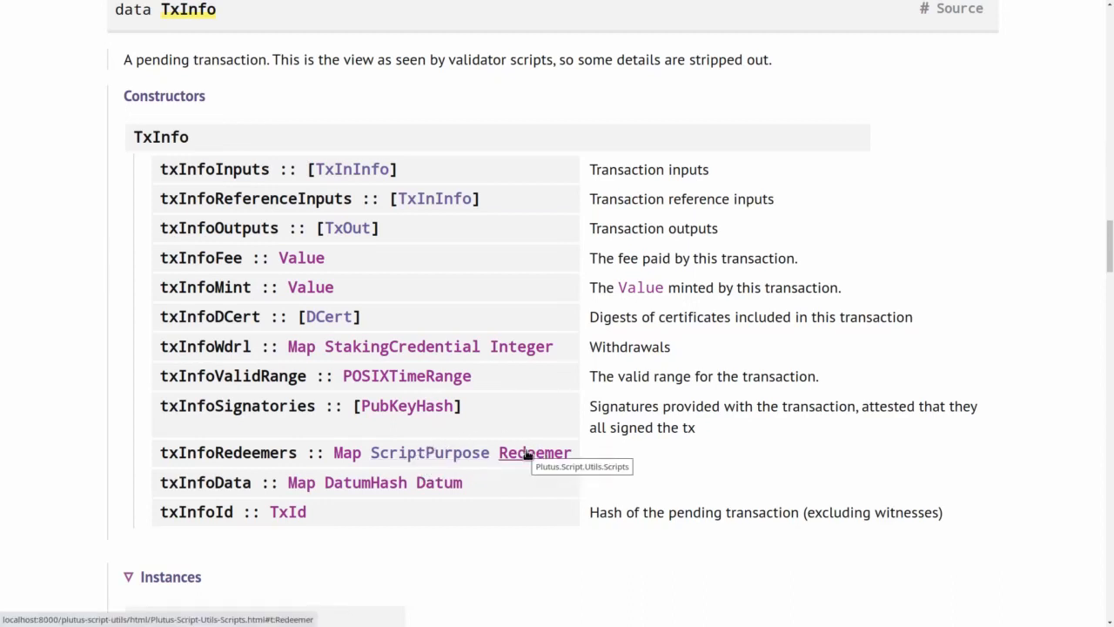
{"action": "mouse_move", "coordinate": [438, 482]}
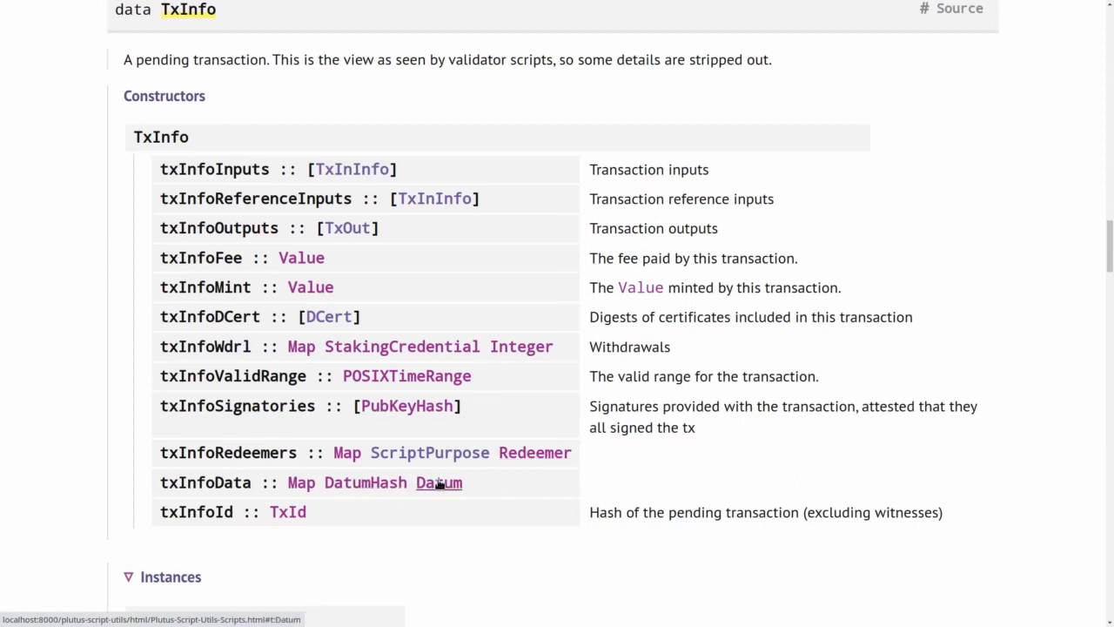